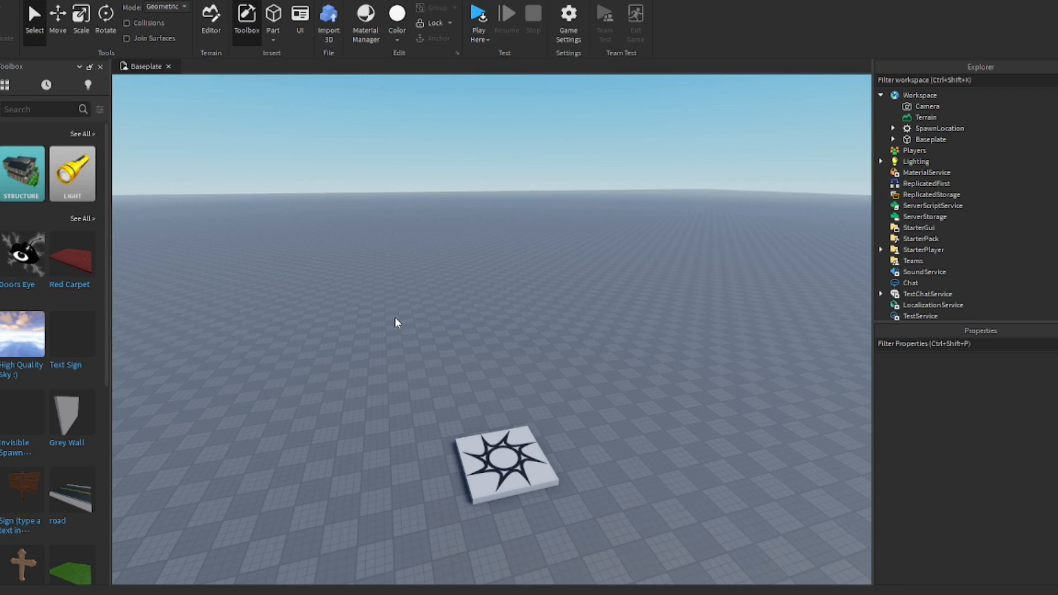
{"action": "mouse_move", "coordinate": [377, 293]}
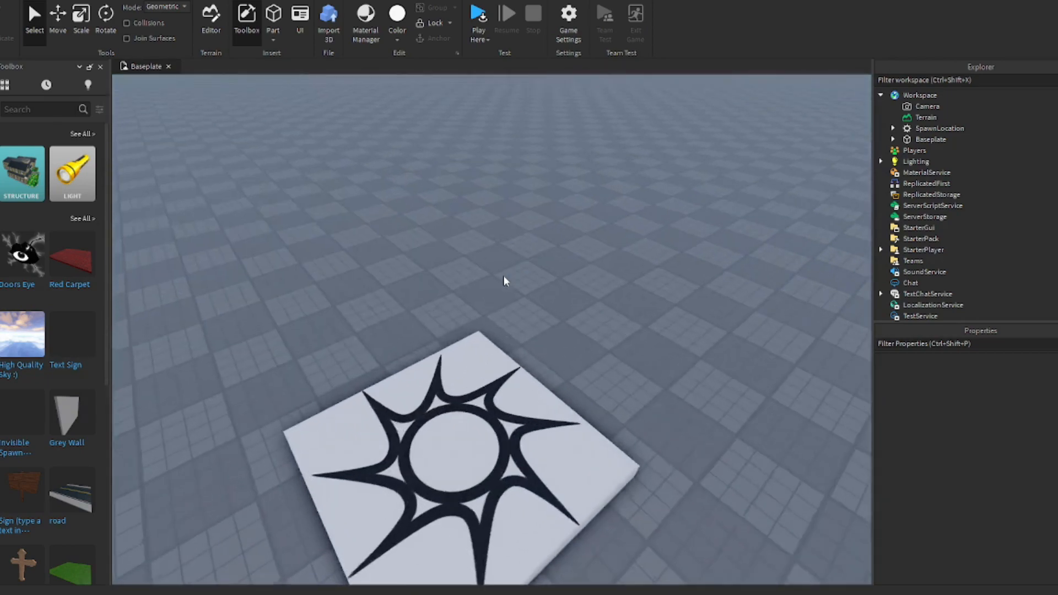
- Search the Toolbox for 'Flood escape lobby' and insert the lobby model into the Workspace
{"action": "left_click", "coordinate": [273, 17]}
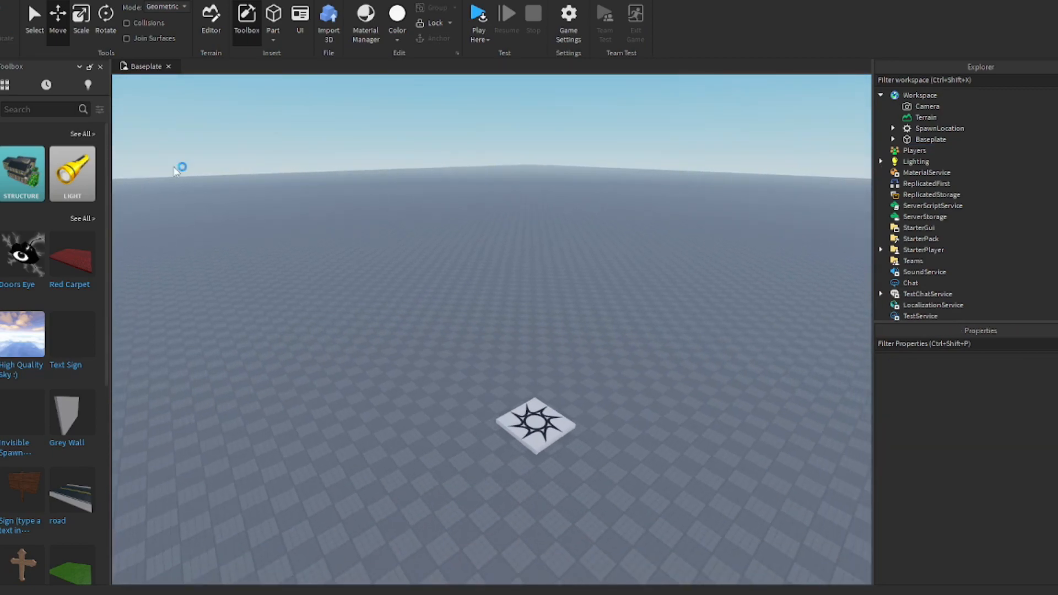
{"action": "left_click", "coordinate": [44, 109]}
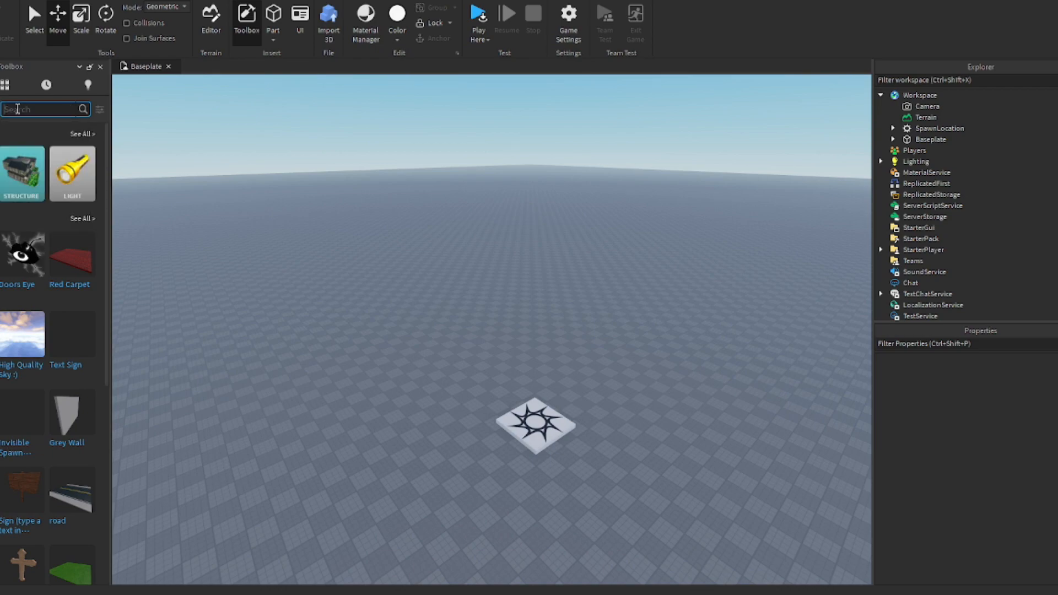
{"action": "type", "text": "Flood es"}
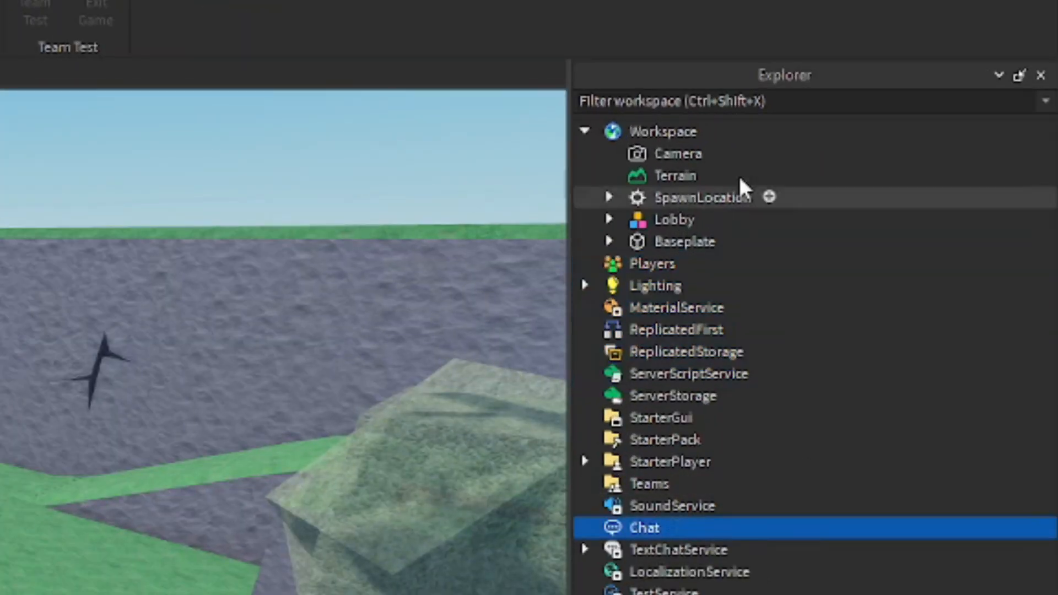
{"action": "type", "text": "mat"}
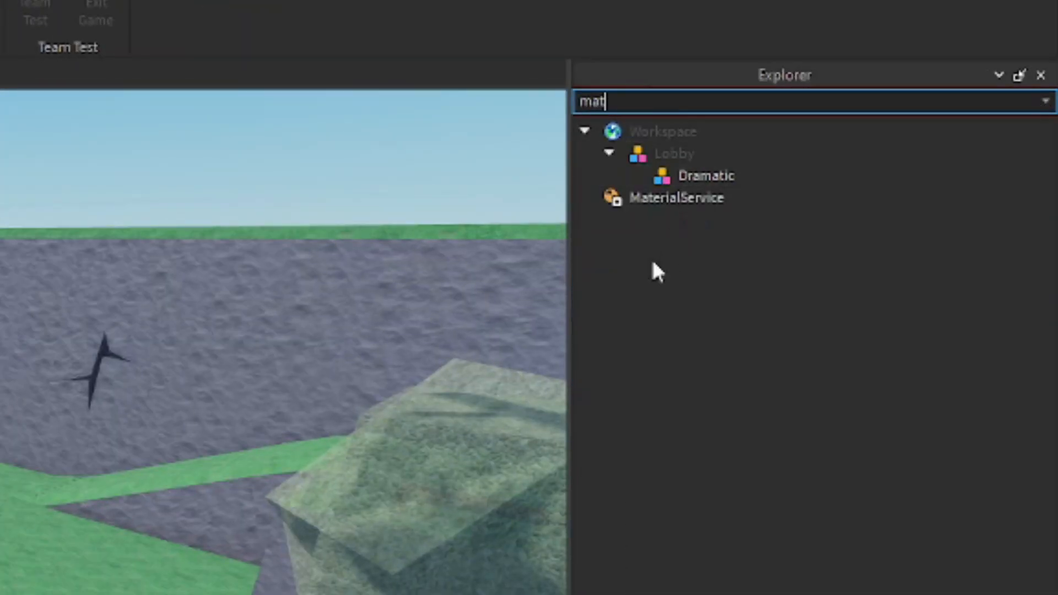
{"action": "left_click", "coordinate": [676, 197]}
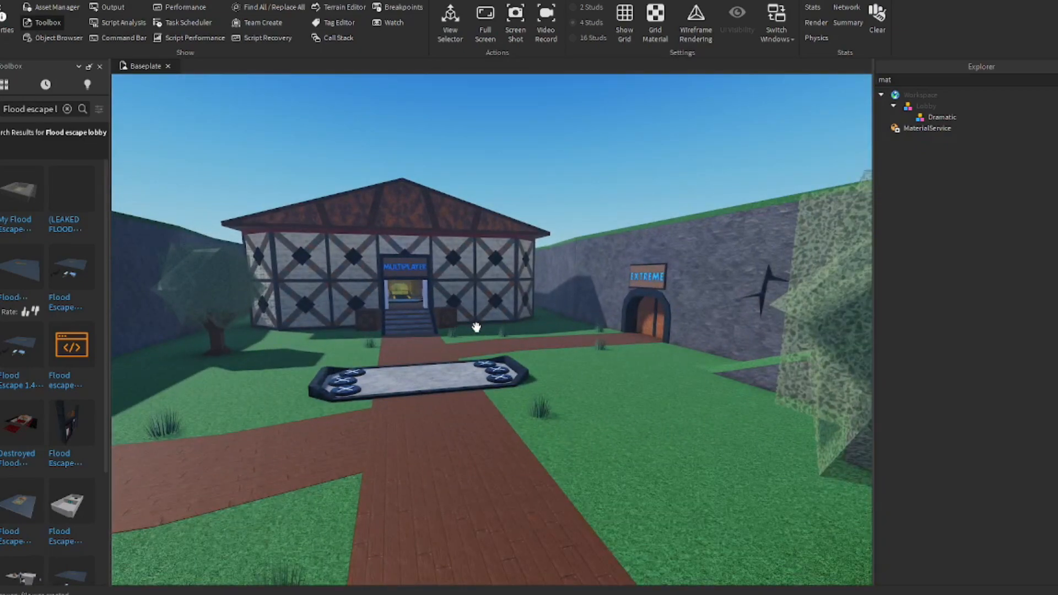
{"action": "mouse_move", "coordinate": [521, 453]}
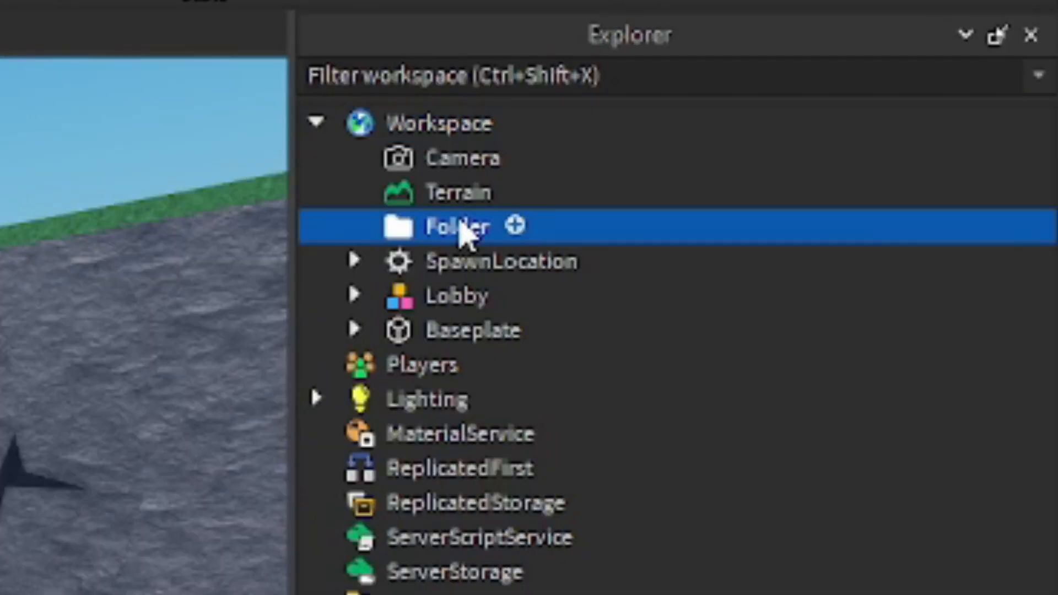
- Rename the new Workspace folder to Checkpoints
{"action": "type", "text": "Checkpoints"}
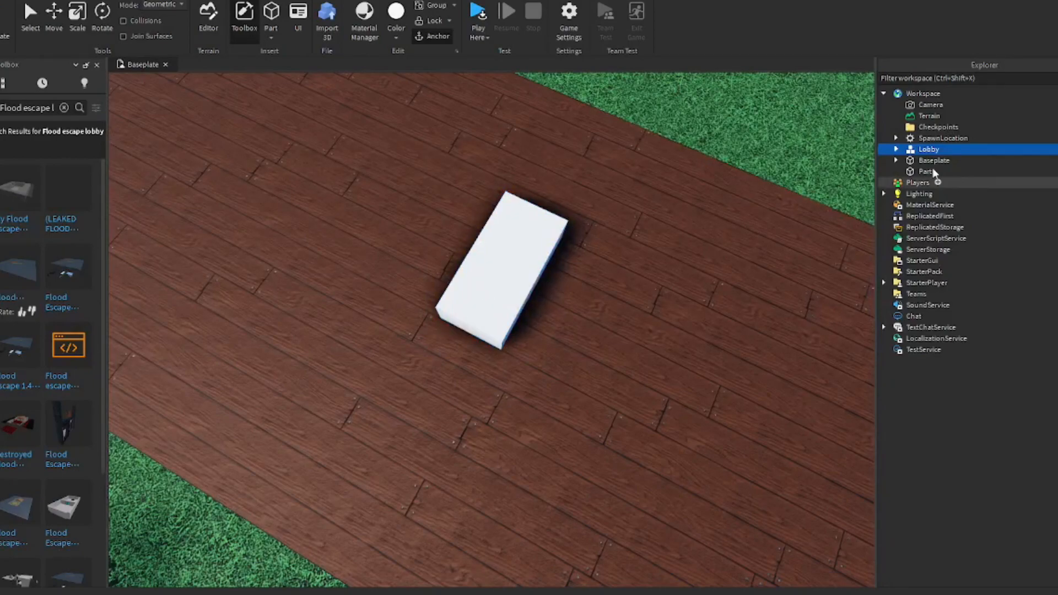
- Name the duplicated checkpoint parts 1, 2, 3 and place them in the Checkpoints folder
{"action": "left_click", "coordinate": [926, 172]}
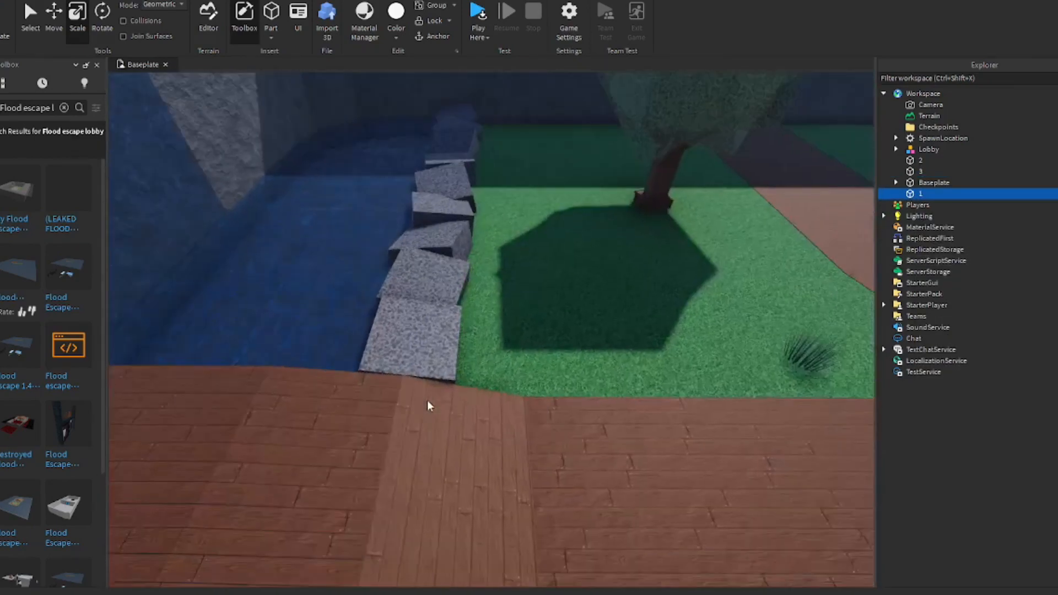
{"action": "left_click", "coordinate": [394, 16]}
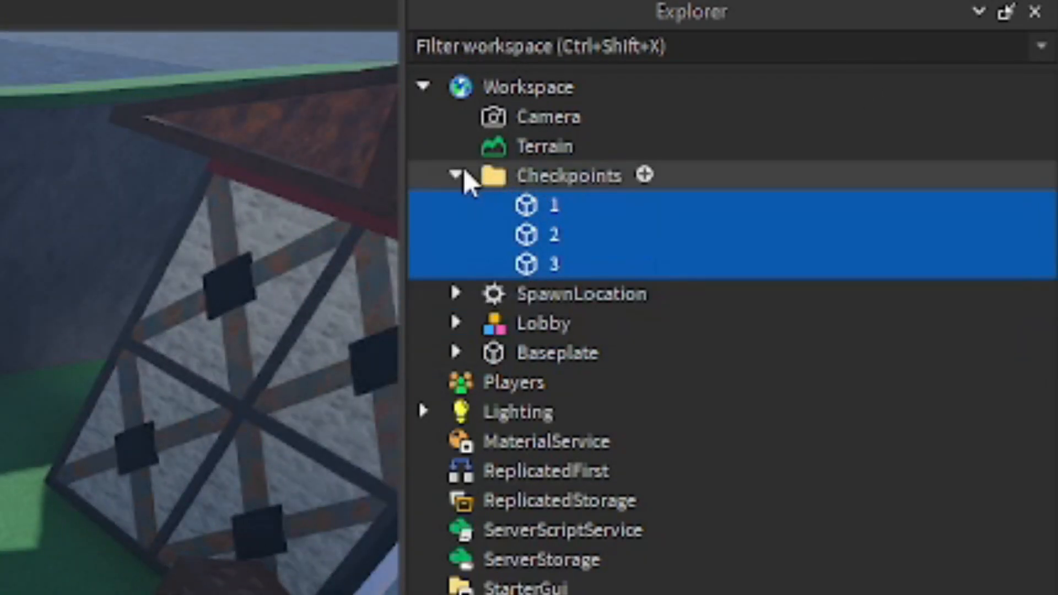
{"action": "left_click", "coordinate": [458, 175]}
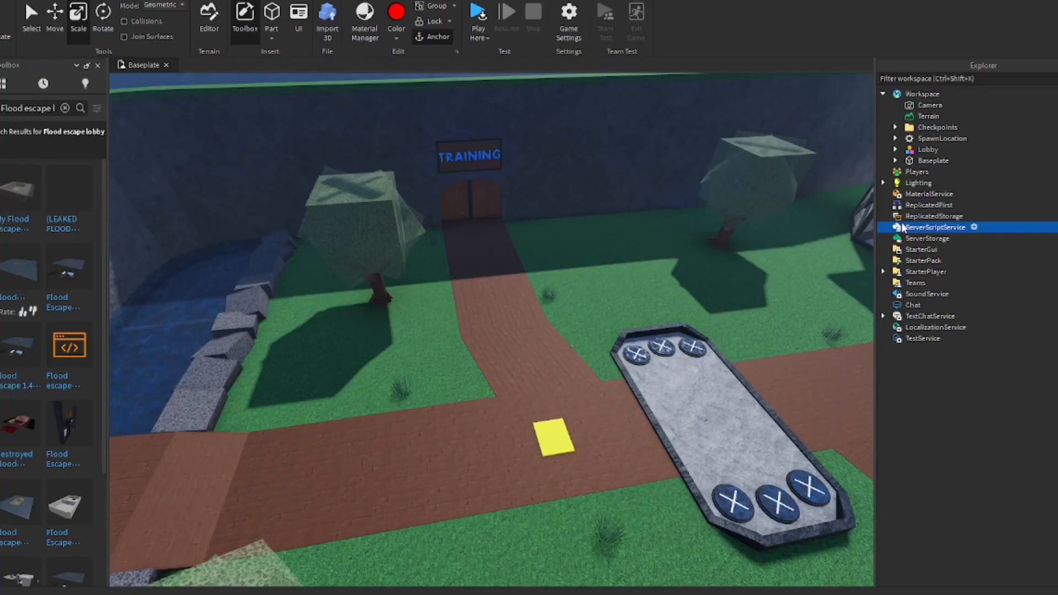
{"action": "mouse_move", "coordinate": [915, 230]}
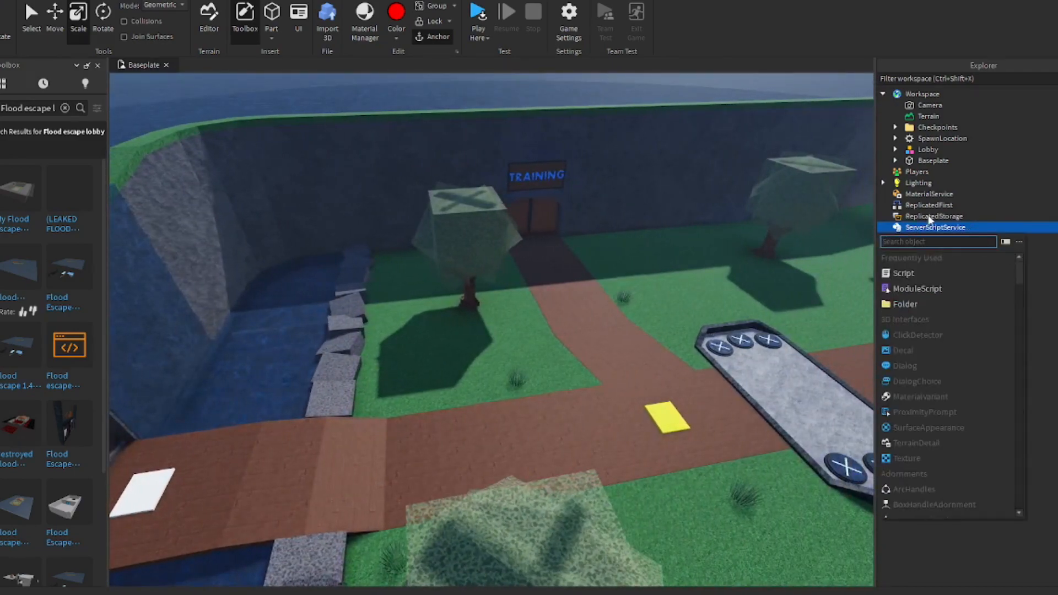
{"action": "mouse_move", "coordinate": [903, 273]}
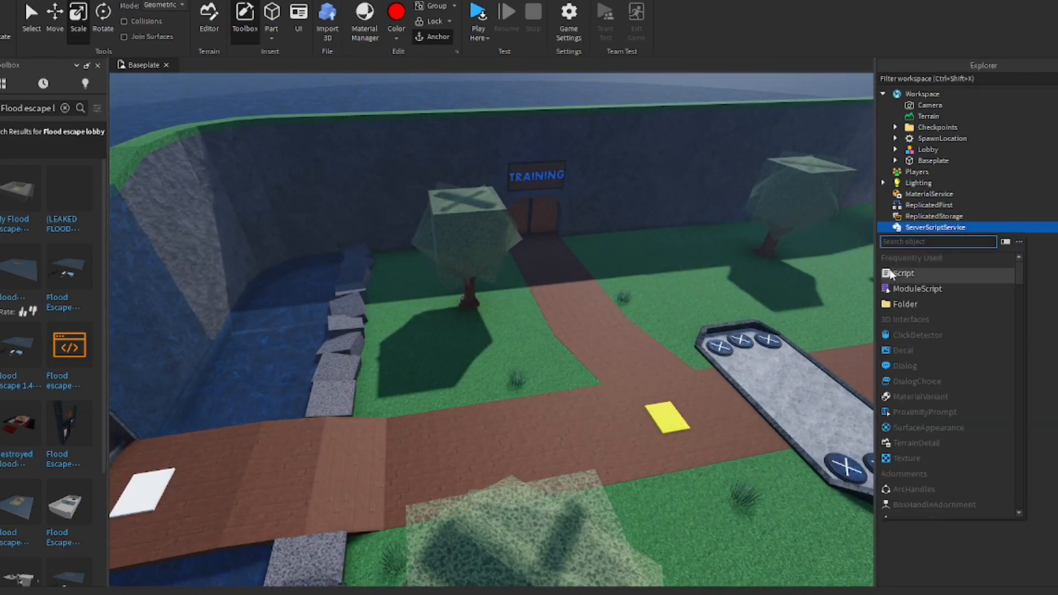
- Add a server script with the checkpoint stage-tracking code and name it CheckpointFunction
{"action": "left_click", "coordinate": [904, 274]}
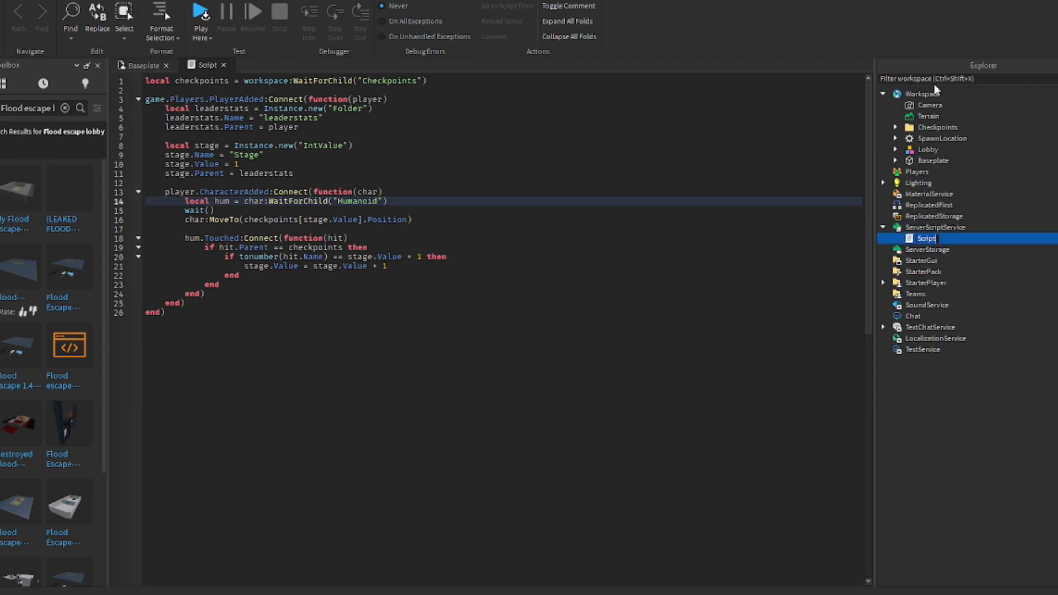
{"action": "type", "text": "CheckpointFunction"}
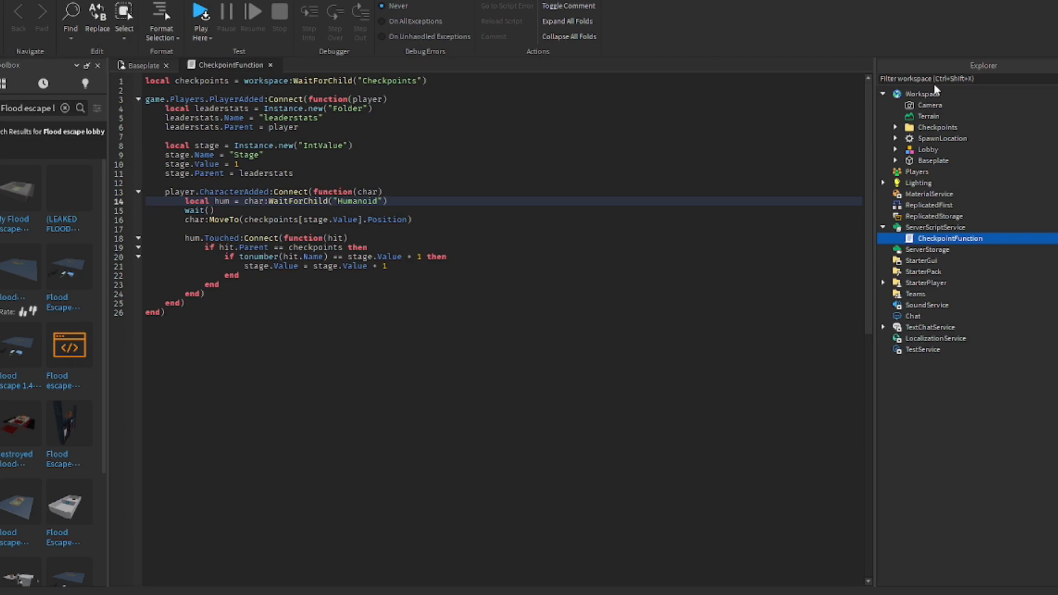
{"action": "mouse_move", "coordinate": [327, 185]}
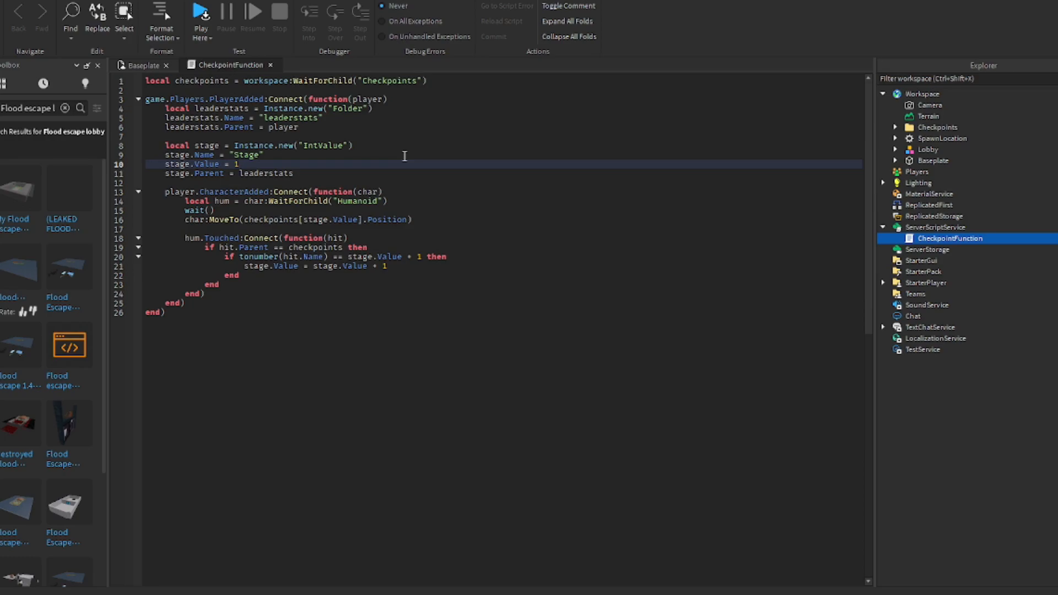
{"action": "left_click", "coordinate": [140, 65]}
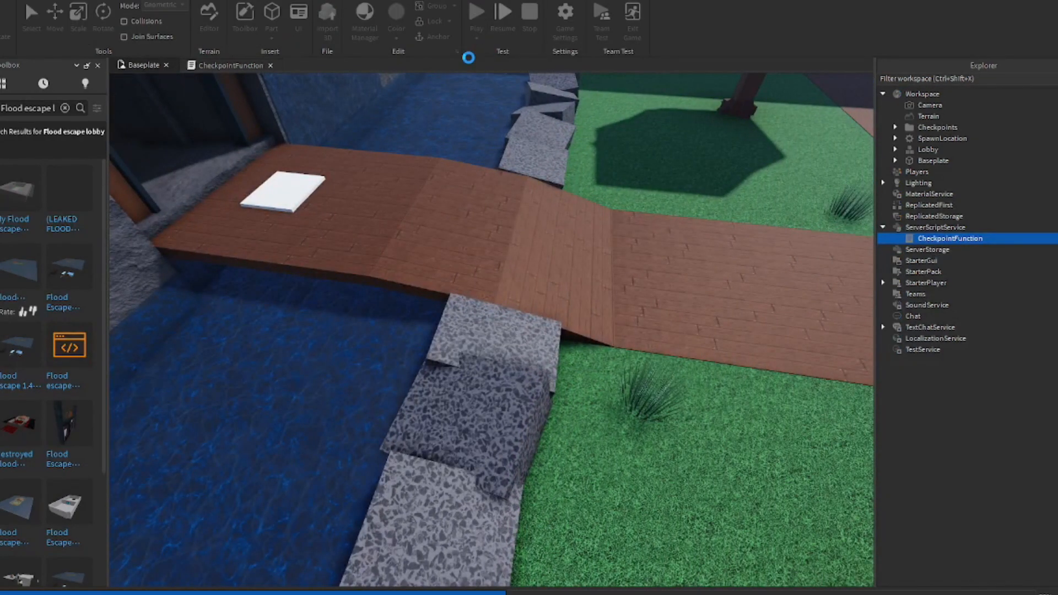
- Playtest the checkpoints to Stage 3, reset the character, then start a 2-player local server test
{"action": "left_click", "coordinate": [476, 11]}
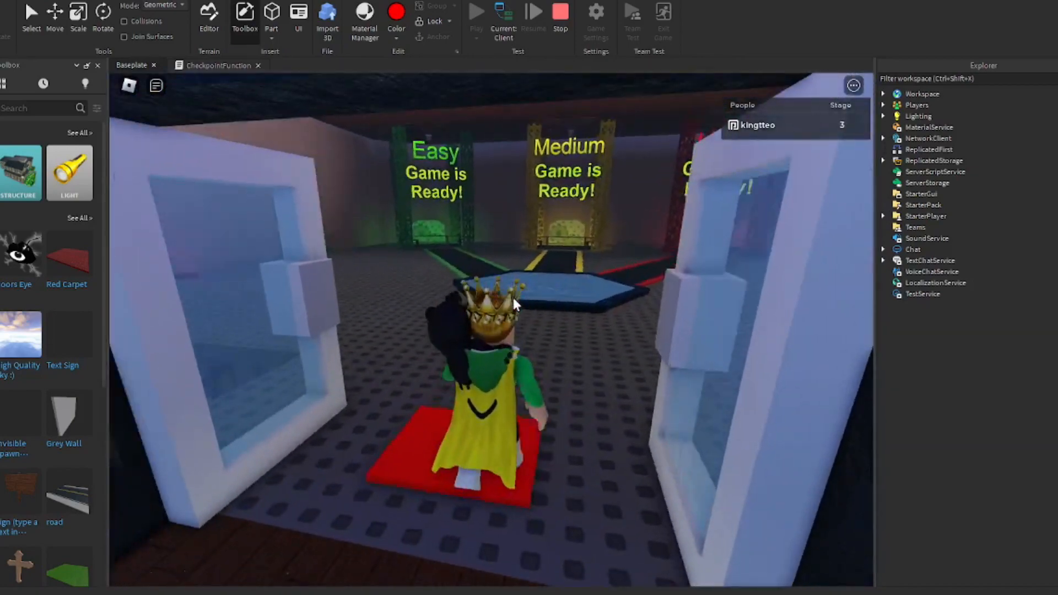
{"action": "left_click", "coordinate": [757, 124]}
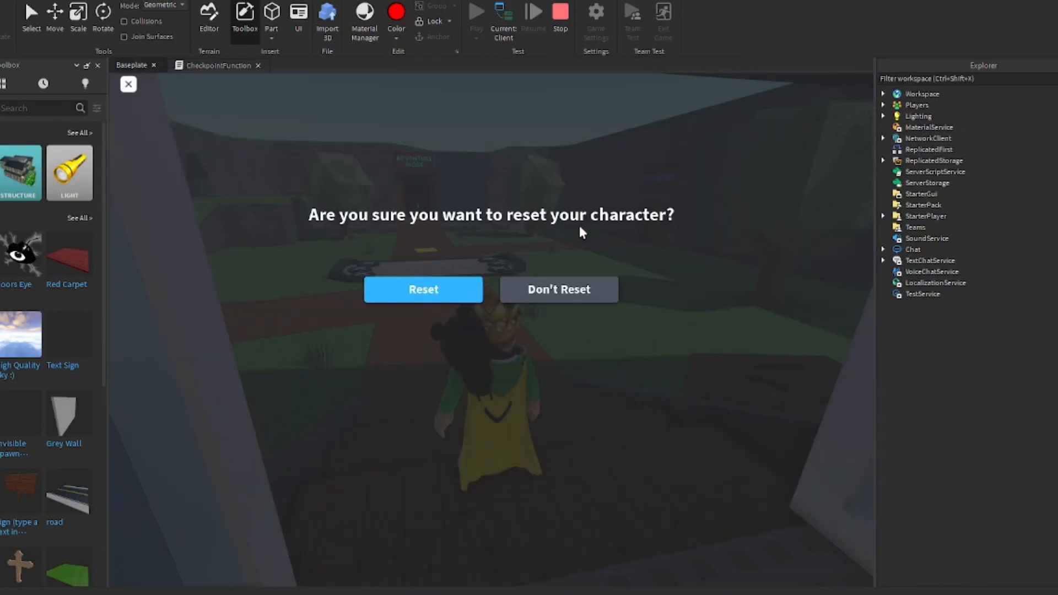
{"action": "left_click", "coordinate": [424, 289]}
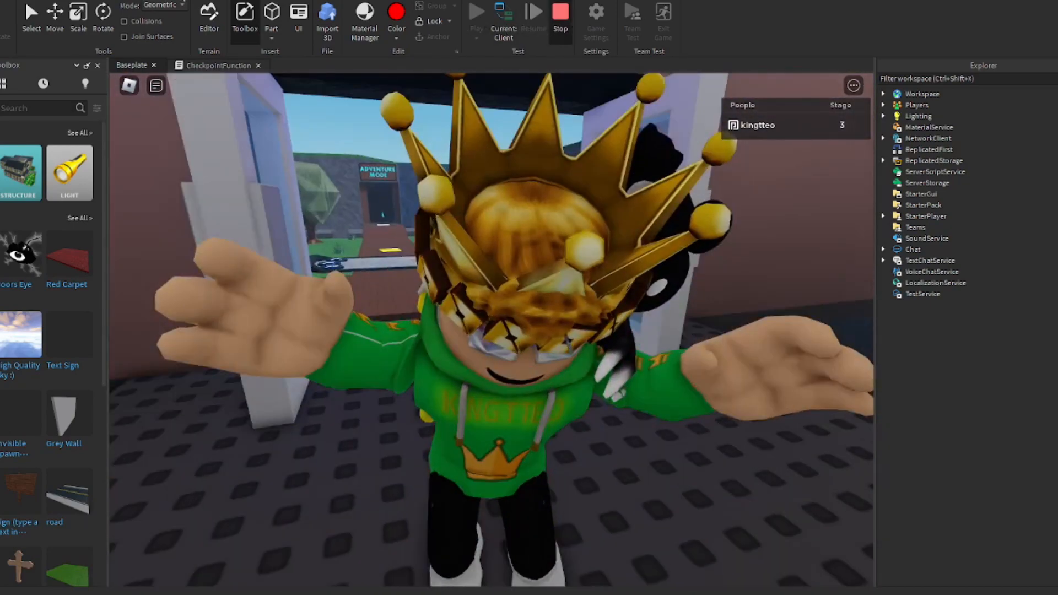
{"action": "left_click", "coordinate": [560, 13]}
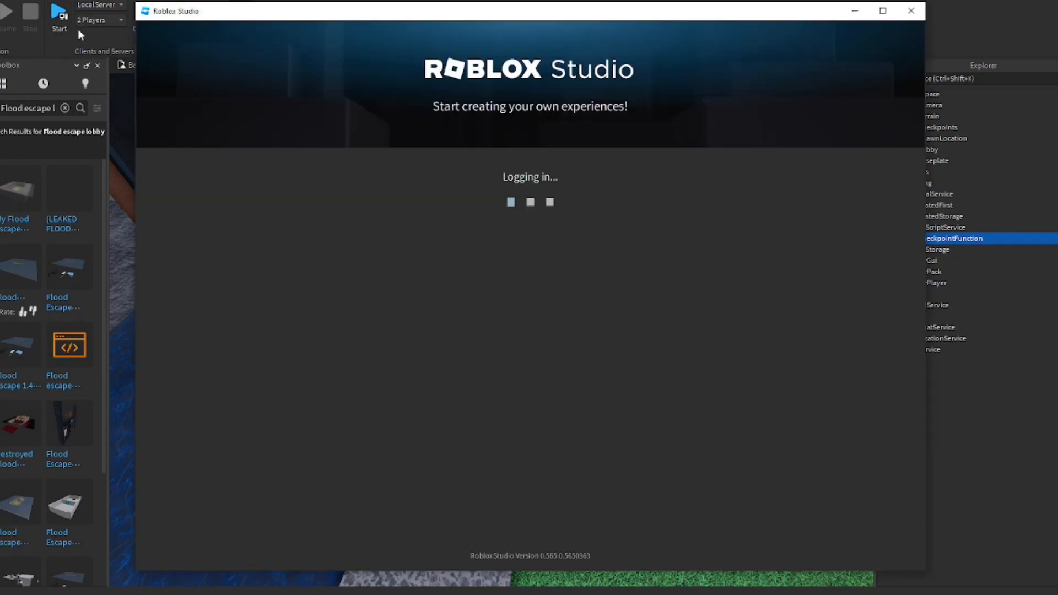
- Dismiss the firewall alert and verify both test players get separate Stage values by touching checkpoints and resetting
{"action": "left_click", "coordinate": [59, 15]}
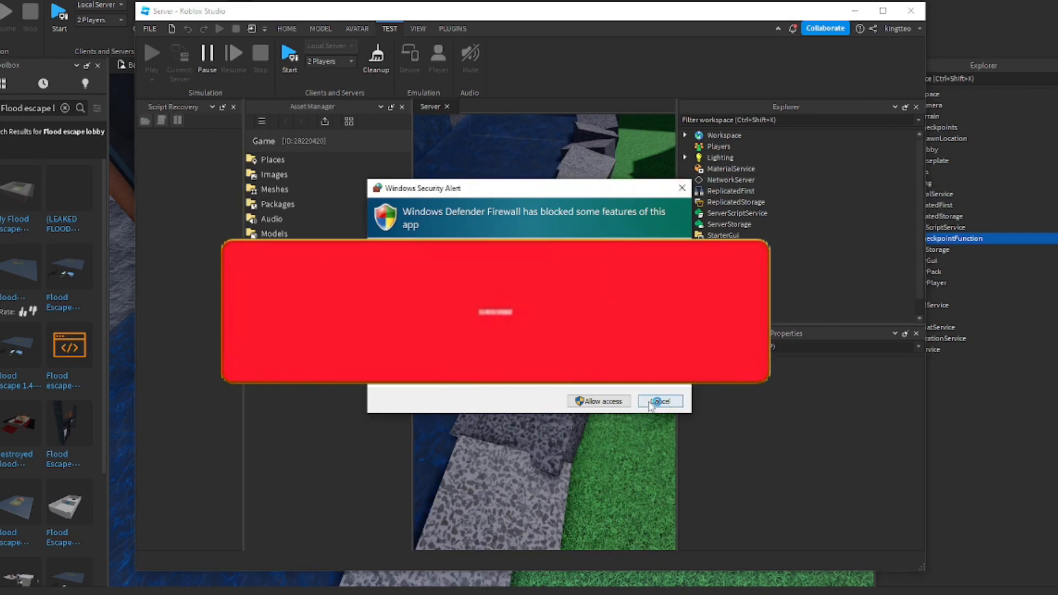
{"action": "left_click", "coordinate": [661, 401]}
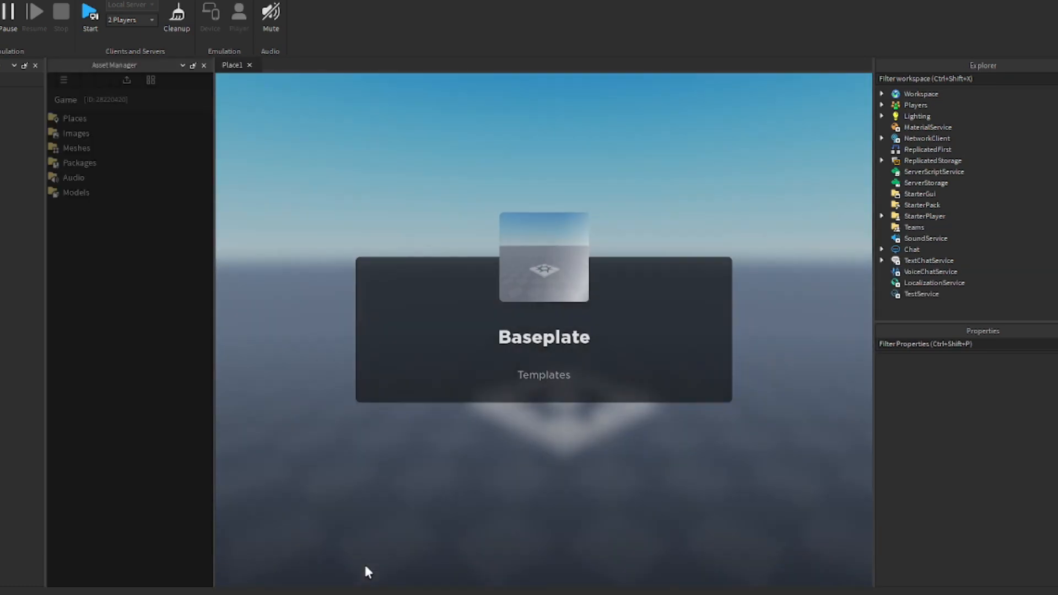
{"action": "left_click", "coordinate": [90, 13]}
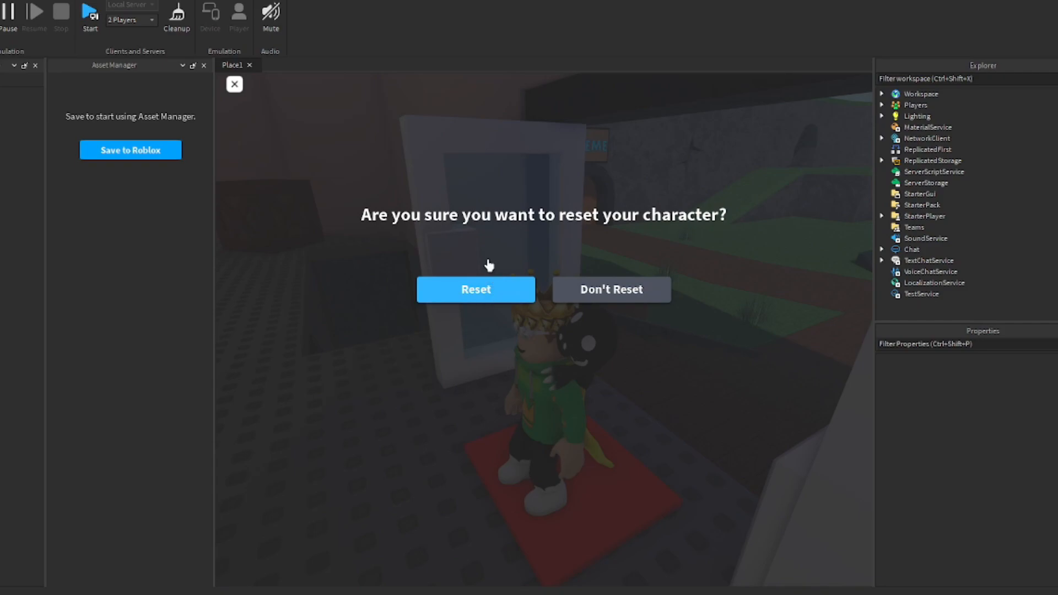
{"action": "left_click", "coordinate": [475, 289]}
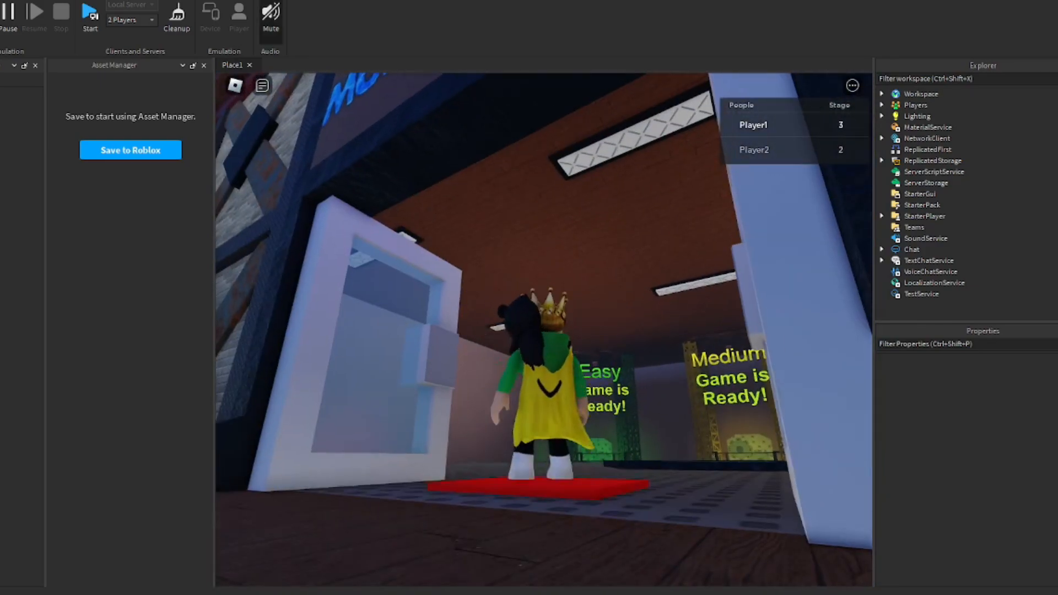
{"action": "left_click", "coordinate": [130, 150]}
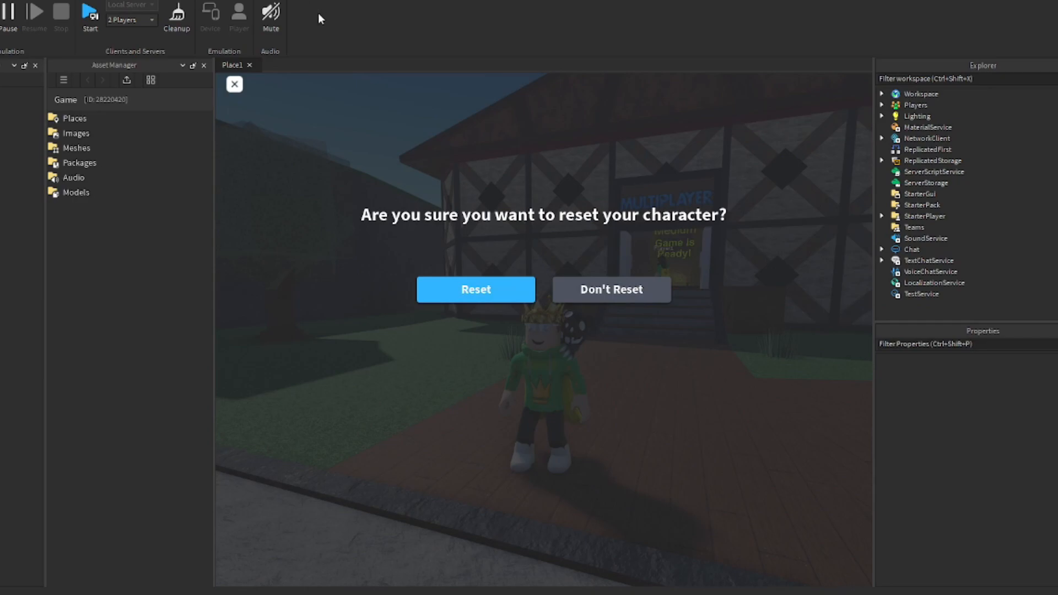
{"action": "left_click", "coordinate": [476, 289]}
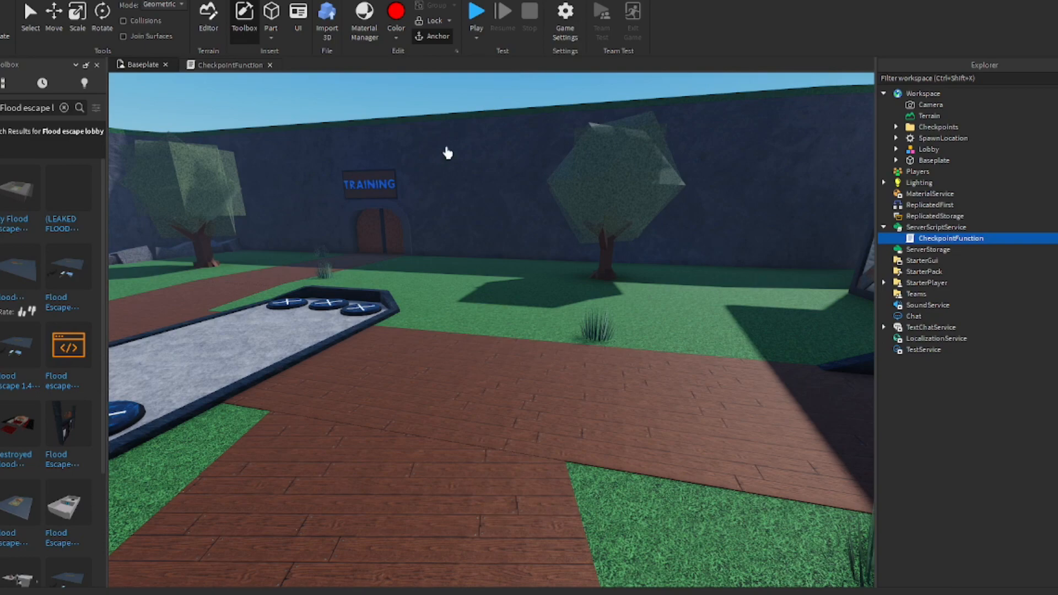
{"action": "mouse_move", "coordinate": [413, 239]}
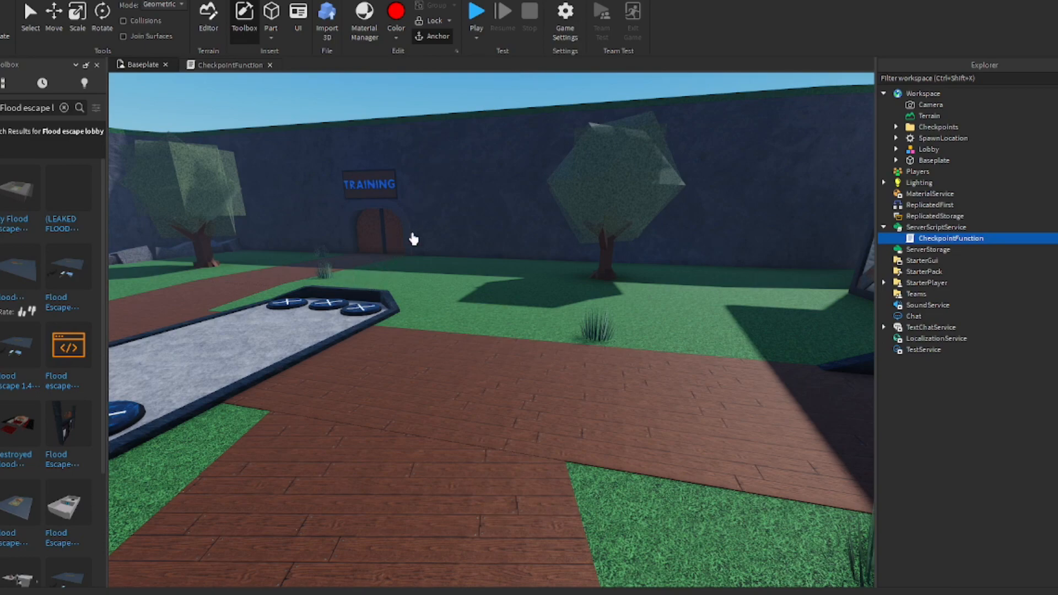
- Save the place to Roblox as a new game 'Adventure Obby' with Console enabled
{"action": "left_click", "coordinate": [565, 13]}
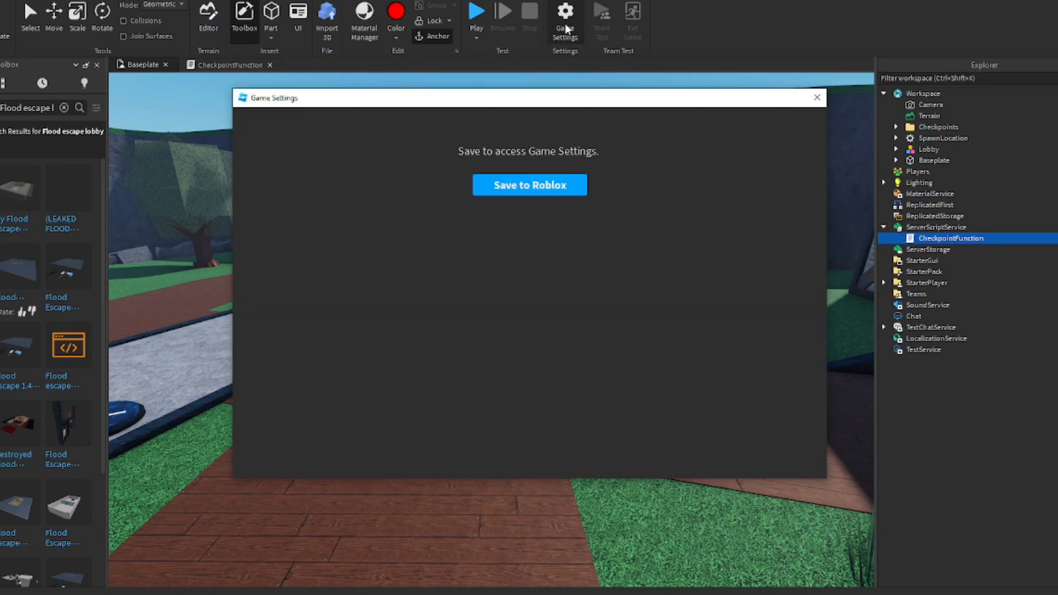
{"action": "left_click", "coordinate": [529, 184]}
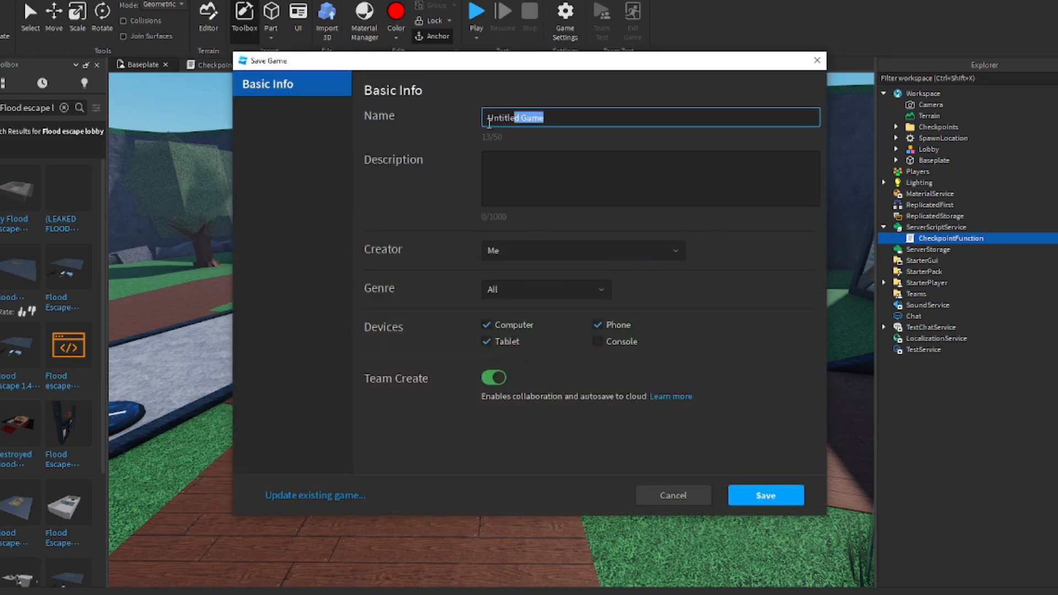
{"action": "type", "text": "Adventure Obby"}
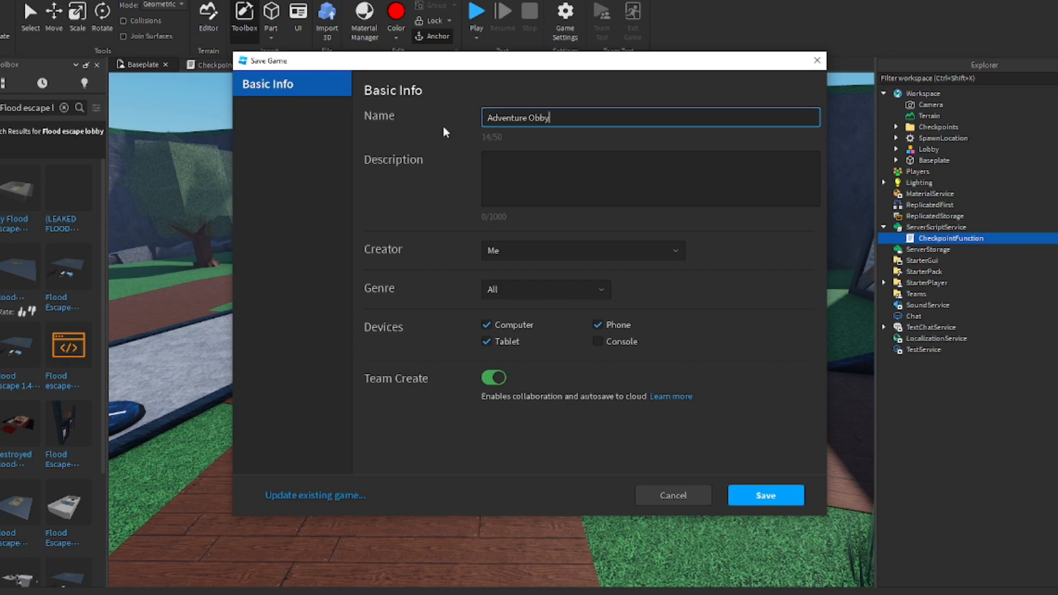
{"action": "left_click", "coordinate": [596, 342]}
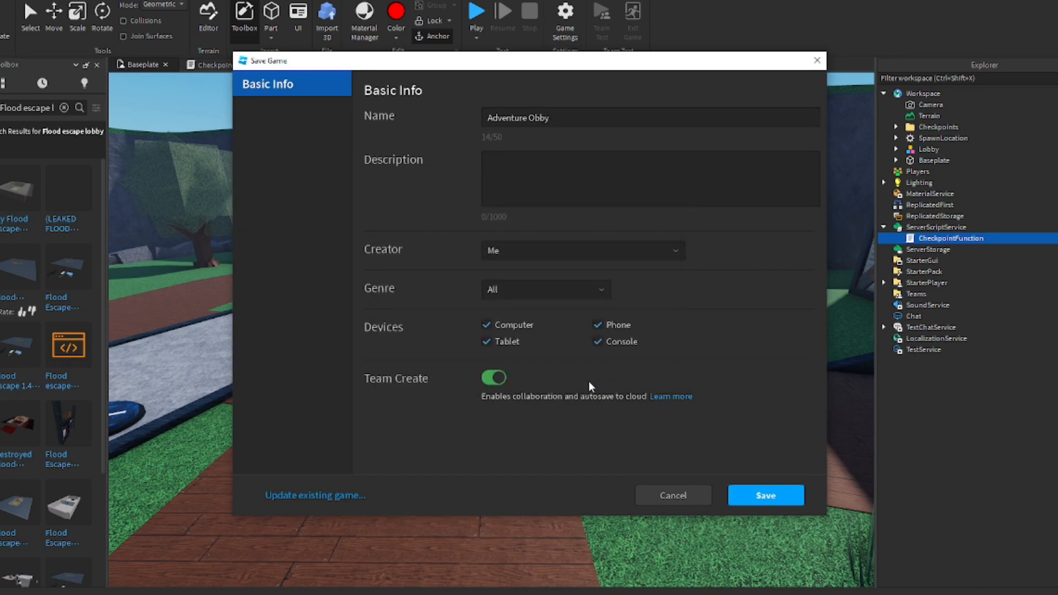
{"action": "left_click", "coordinate": [765, 495]}
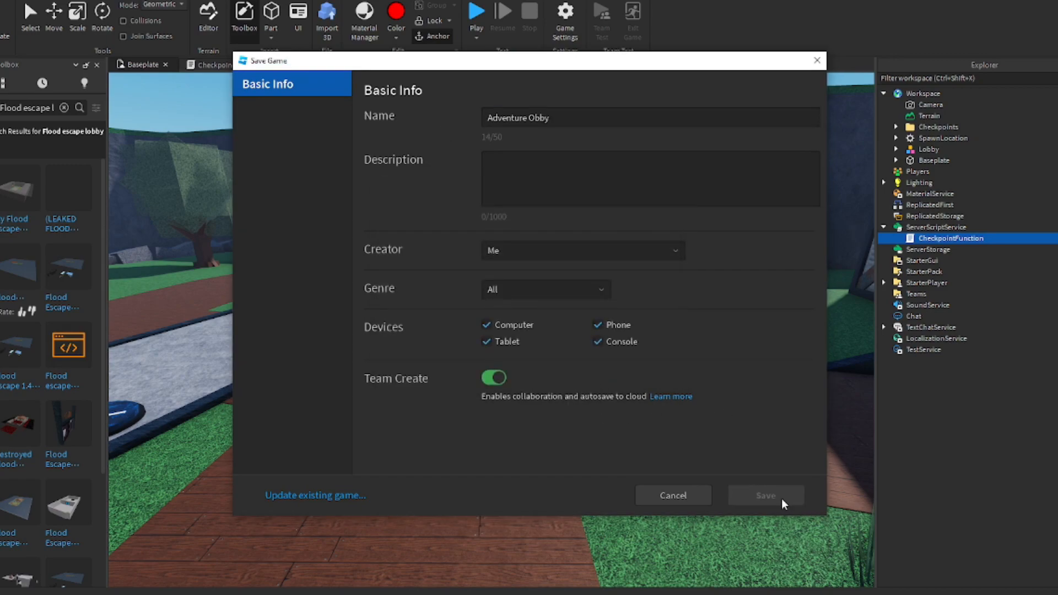
{"action": "left_click", "coordinate": [766, 495]}
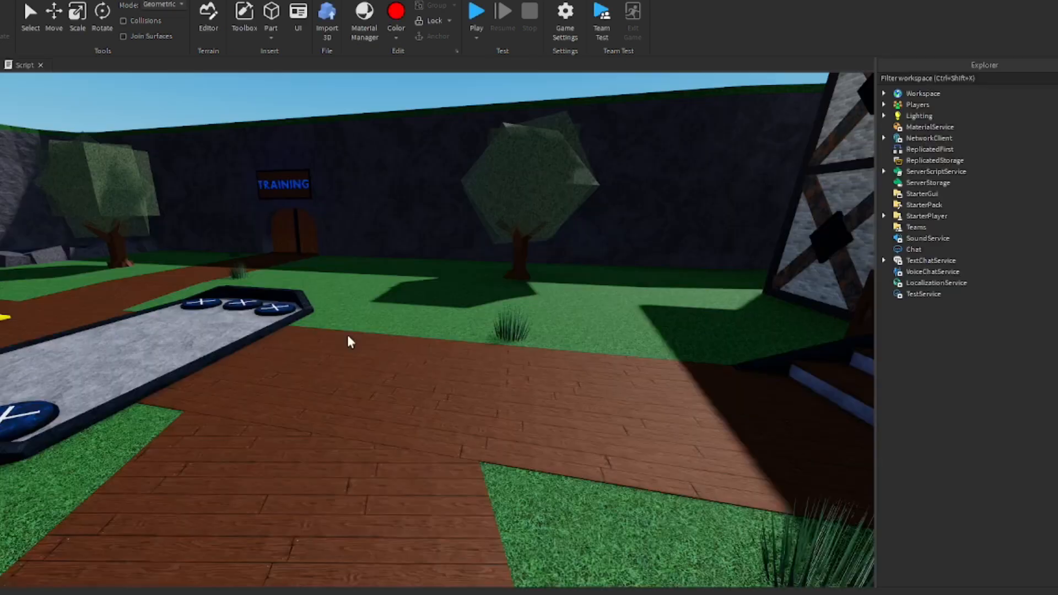
{"action": "left_click", "coordinate": [243, 19]}
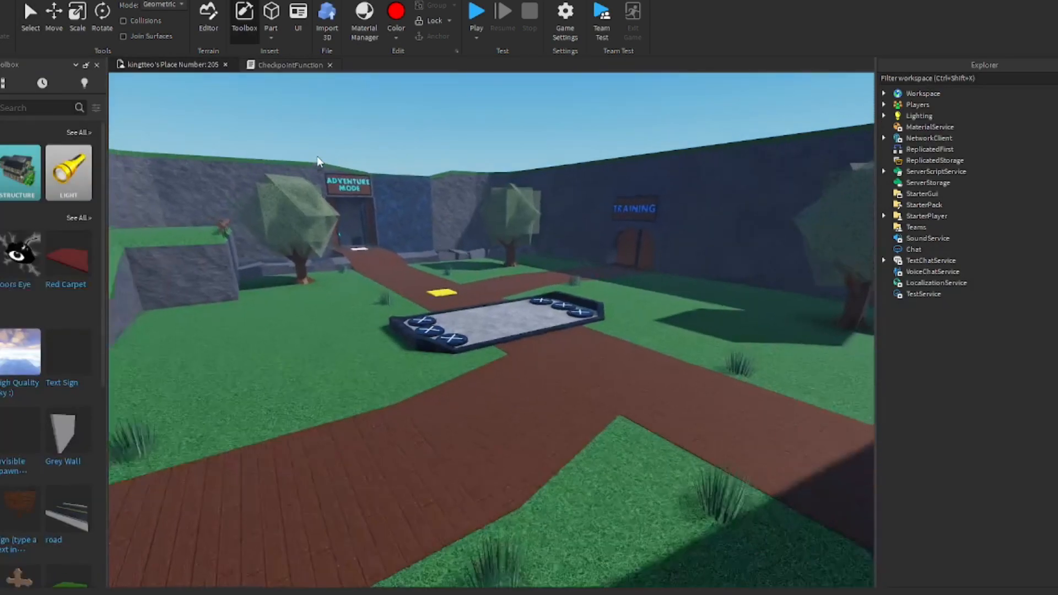
{"action": "left_click", "coordinate": [564, 17]}
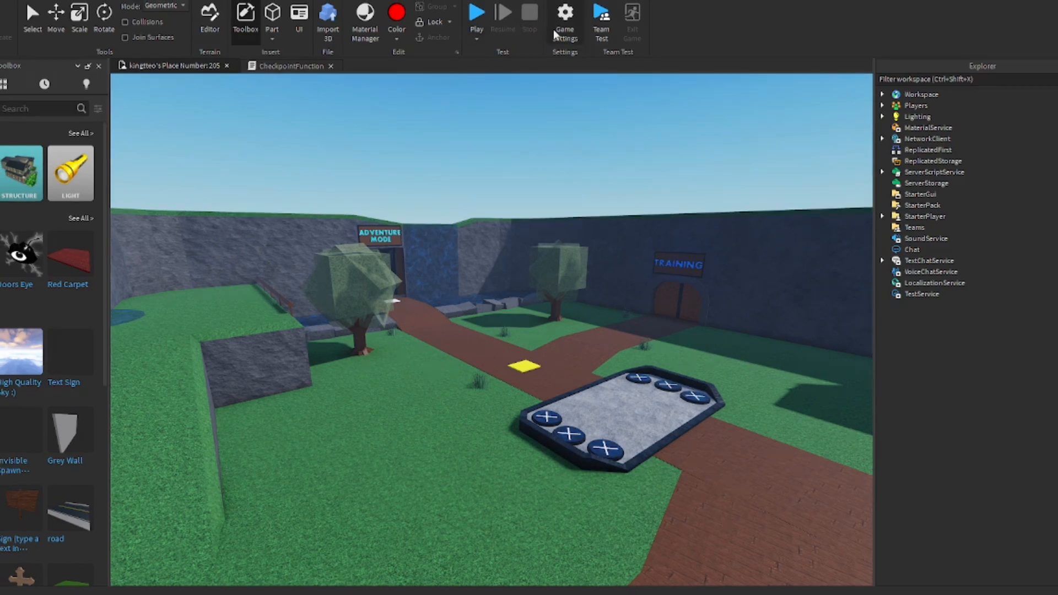
- Create a new developer product in Monetization settings and edit it
{"action": "left_click", "coordinate": [564, 17]}
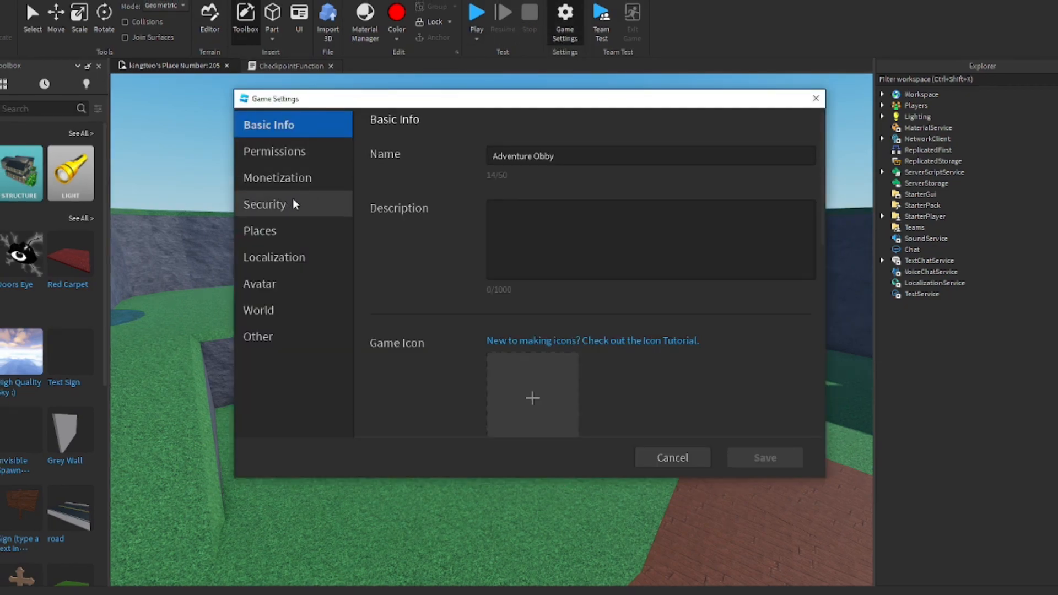
{"action": "left_click", "coordinate": [277, 177]}
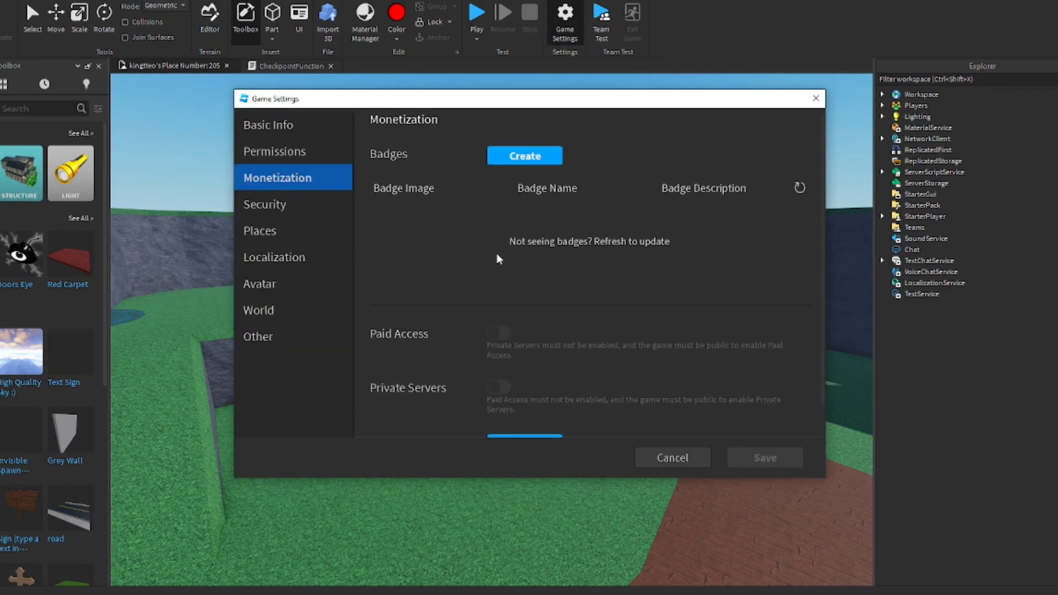
{"action": "scroll", "scroll_direction": "down", "scroll_amount": 3}
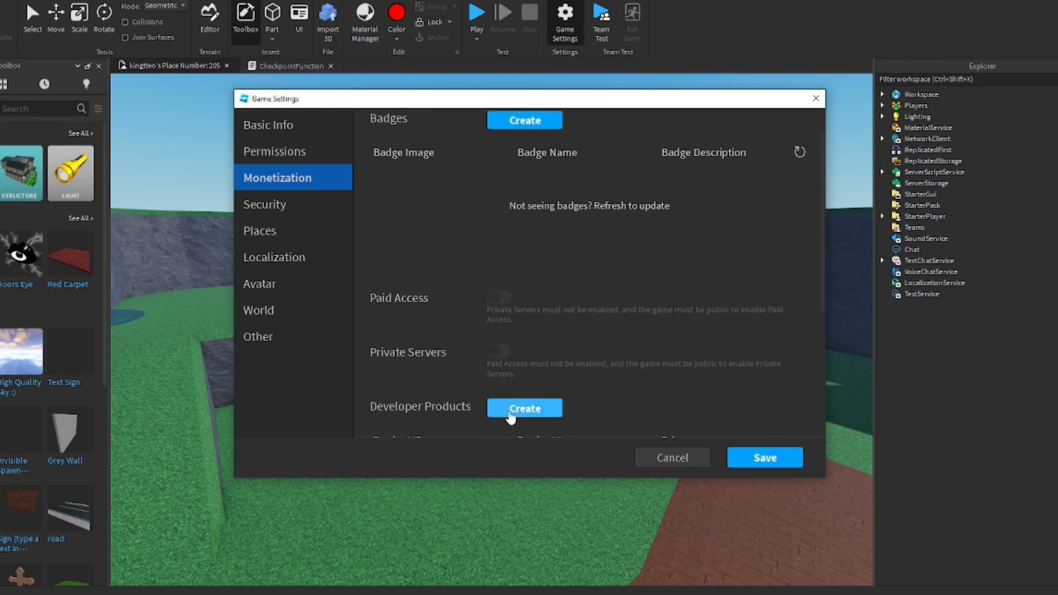
{"action": "left_click", "coordinate": [524, 408]}
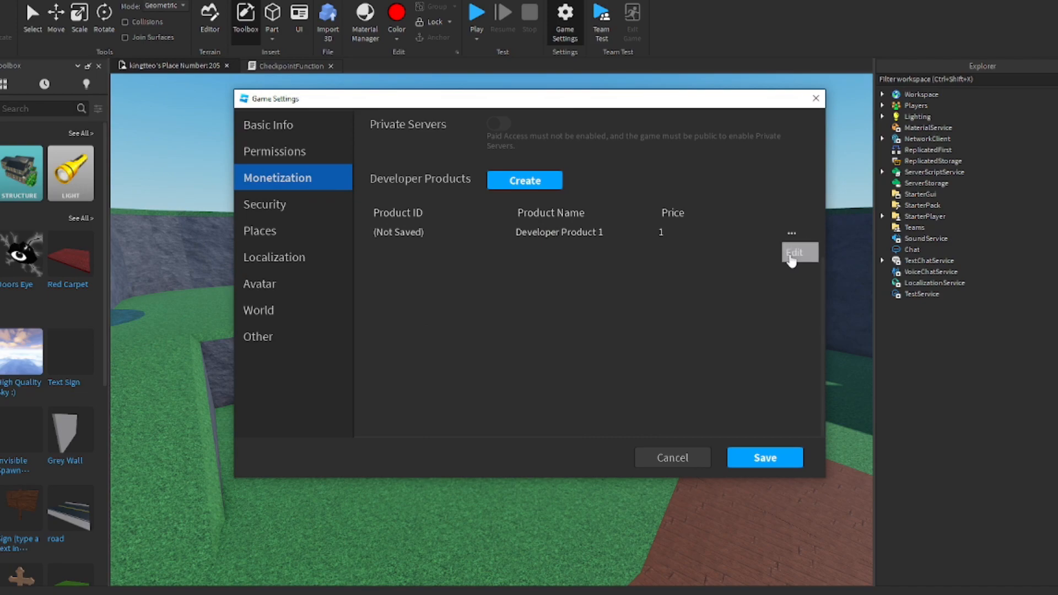
{"action": "left_click", "coordinate": [799, 252]}
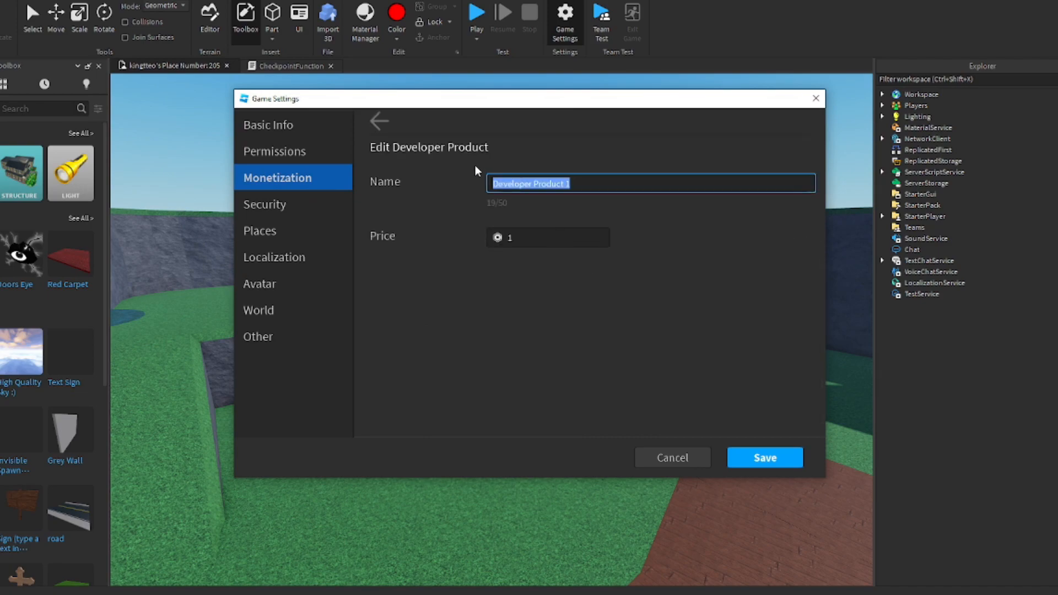
- Name the product Skip Stage, set its price (25, then 50) and save it
{"action": "type", "text": "Sl"}
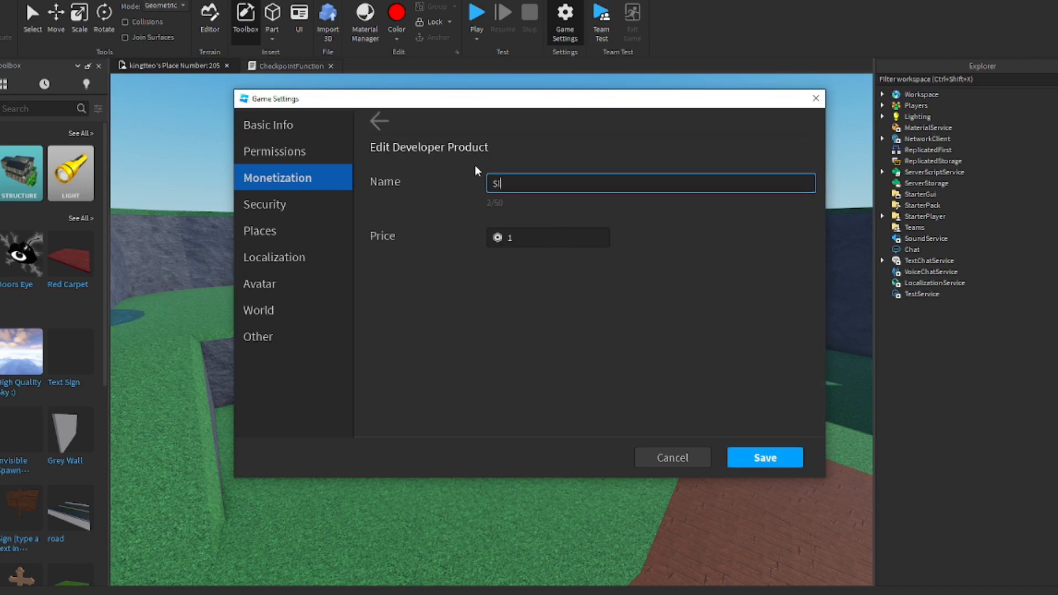
{"action": "type", "text": "kip"}
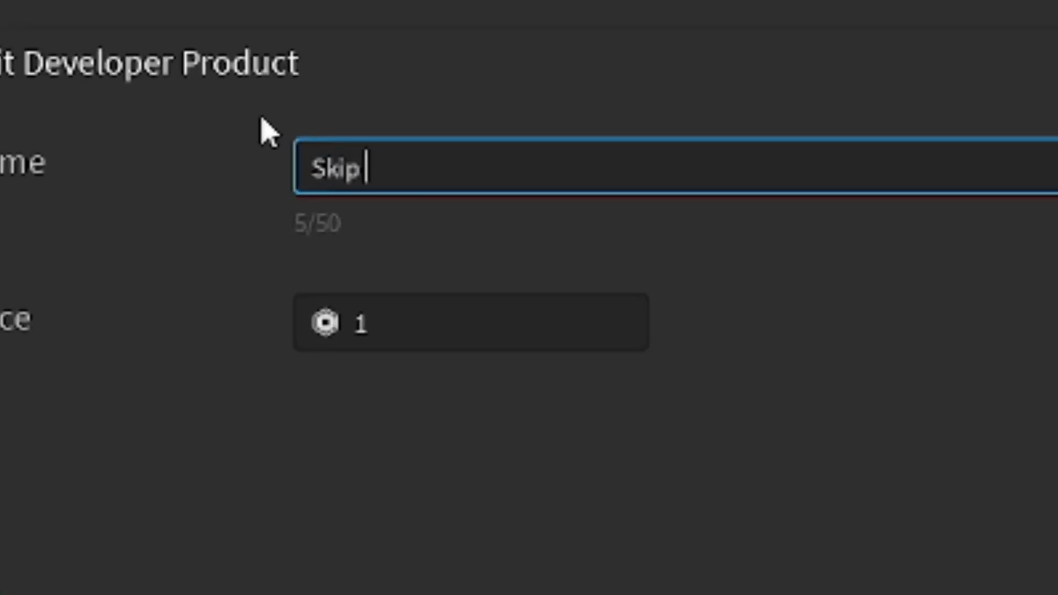
{"action": "type", "text": "Stage"}
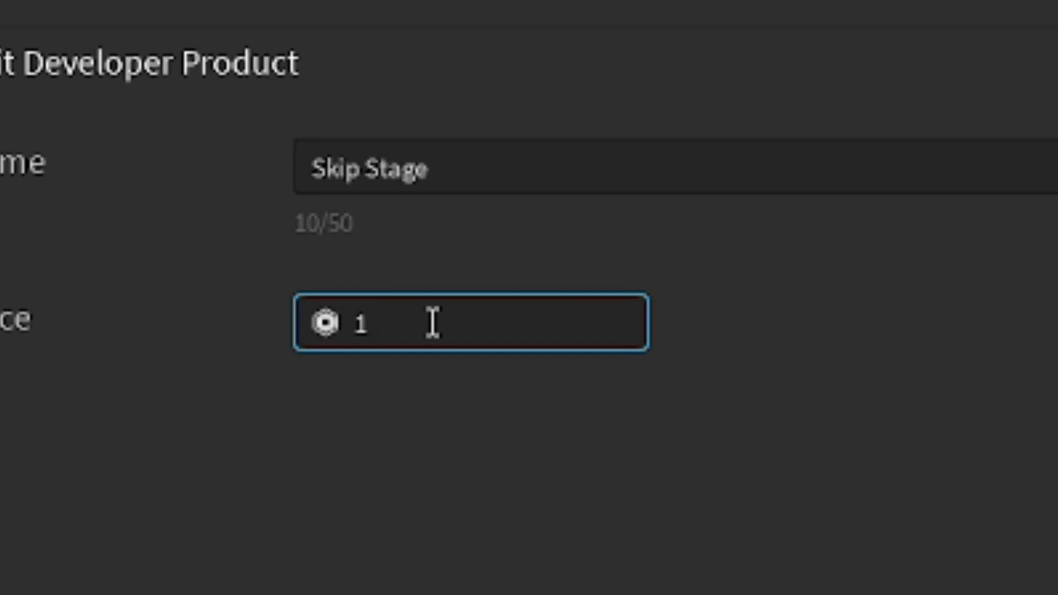
{"action": "key", "text": "Backspace"}
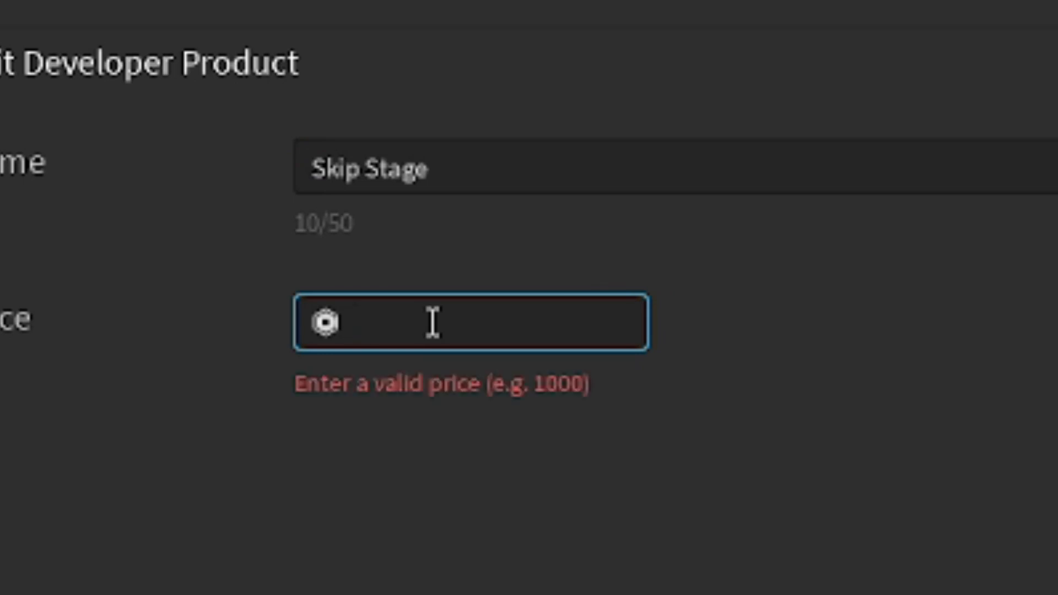
{"action": "type", "text": "25"}
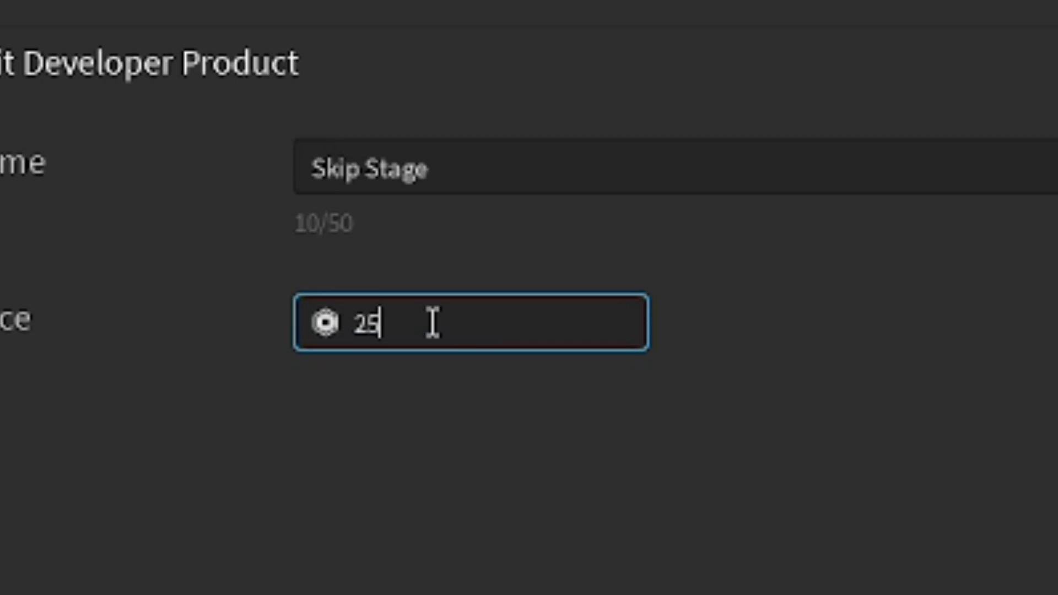
{"action": "key", "text": "Backspace"}
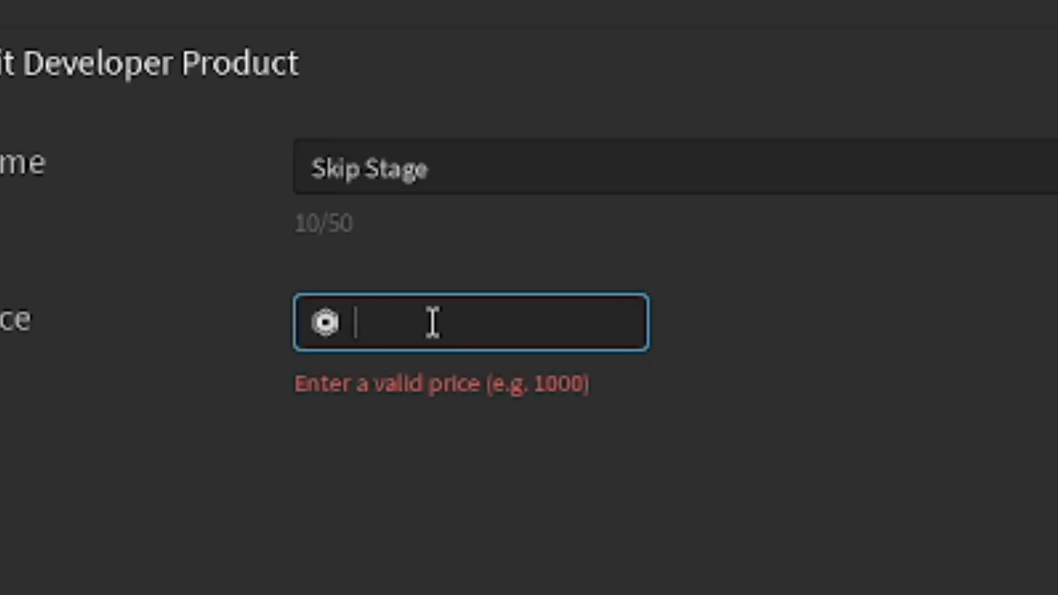
{"action": "type", "text": "50"}
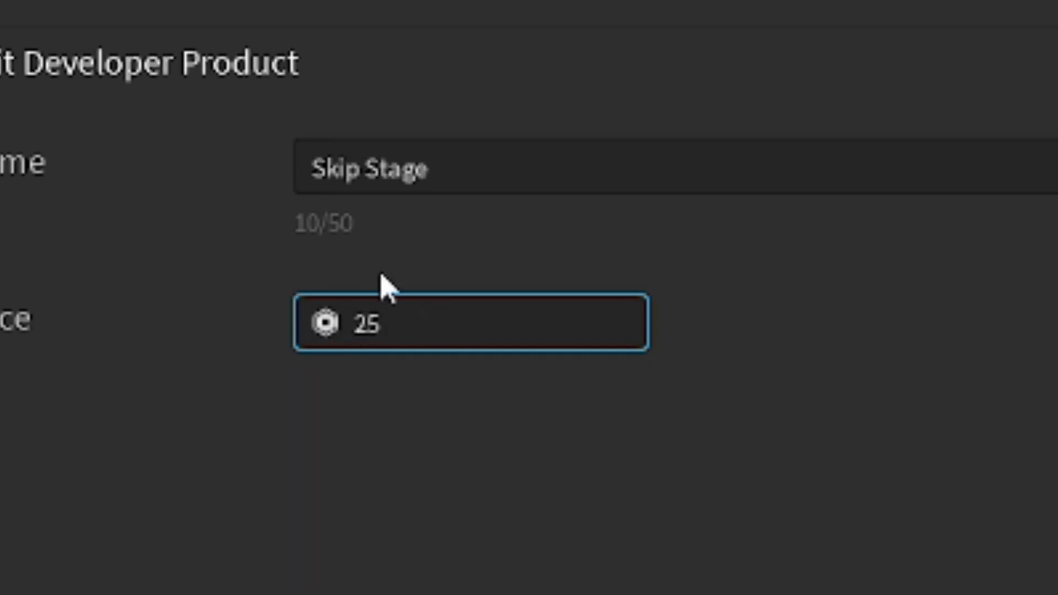
{"action": "left_click", "coordinate": [764, 458]}
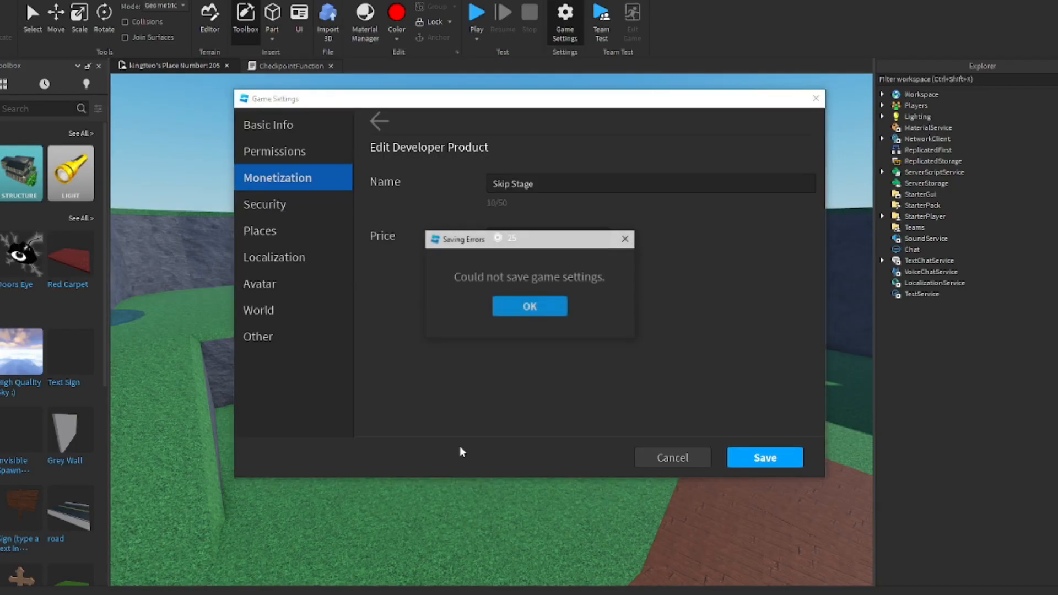
- Dismiss the save error and re-enter the Skip Stage product name in Monetization
{"action": "left_click", "coordinate": [529, 306]}
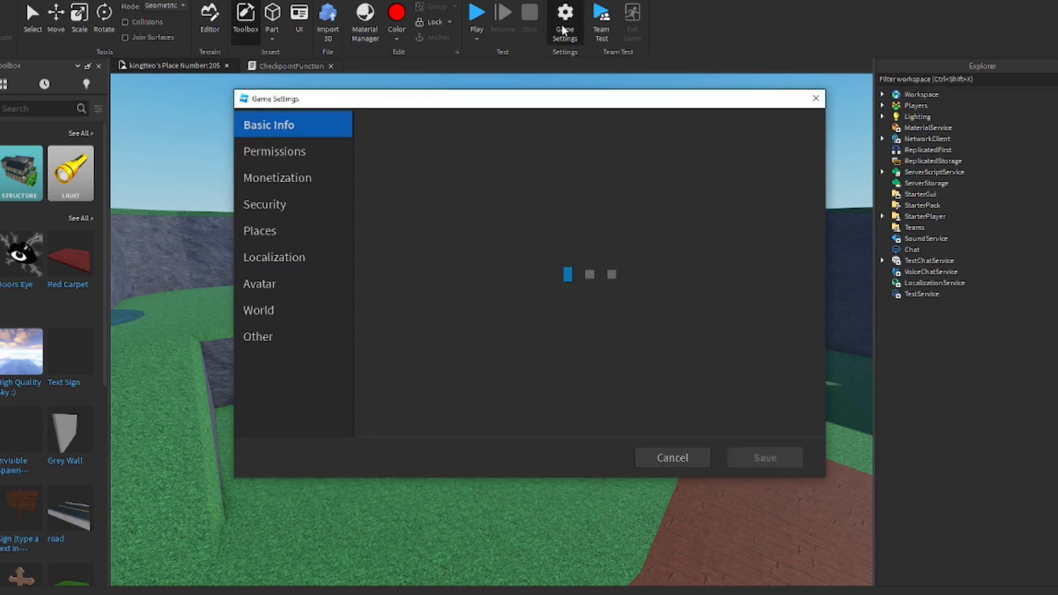
{"action": "left_click", "coordinate": [277, 178]}
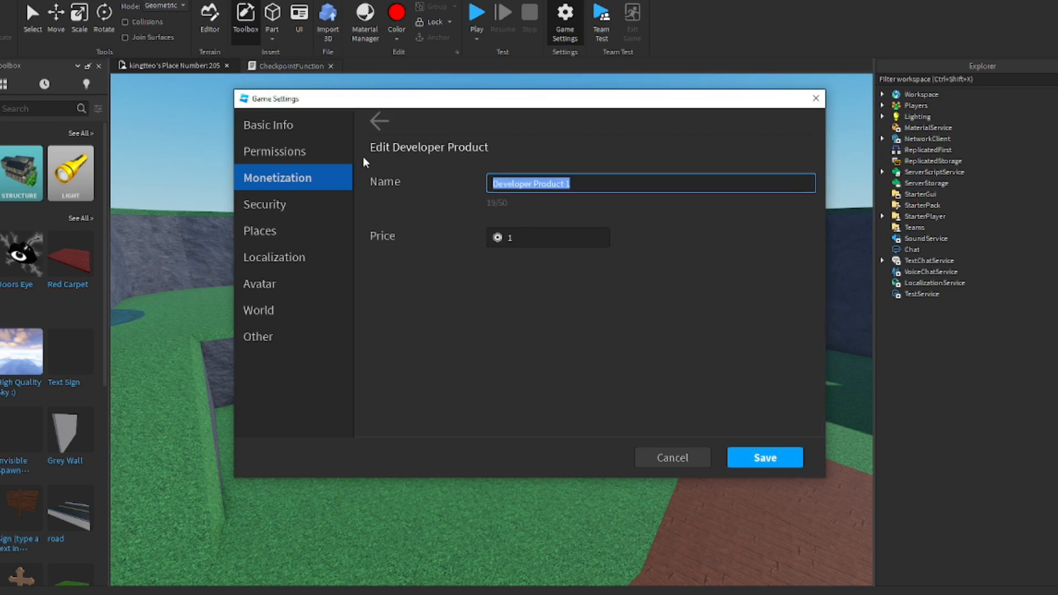
{"action": "type", "text": "Skip Stag"}
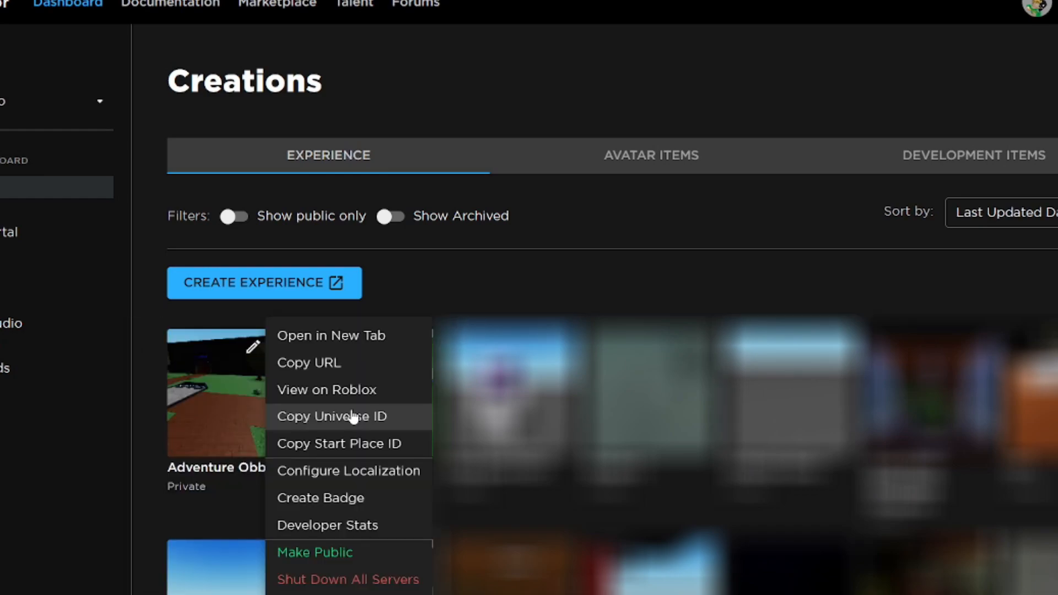
{"action": "mouse_move", "coordinate": [329, 389]}
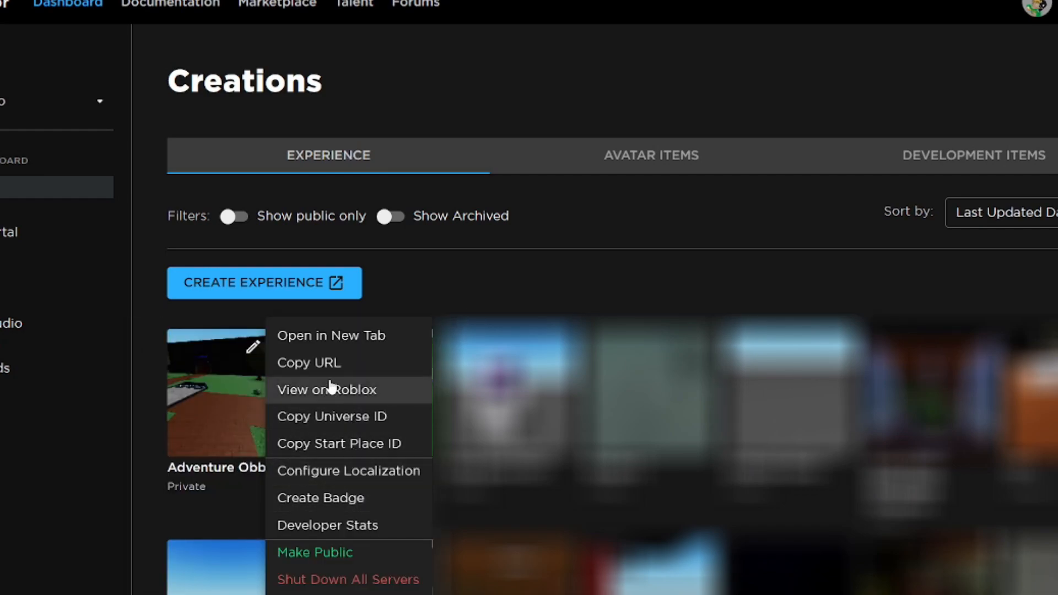
{"action": "mouse_move", "coordinate": [263, 356]}
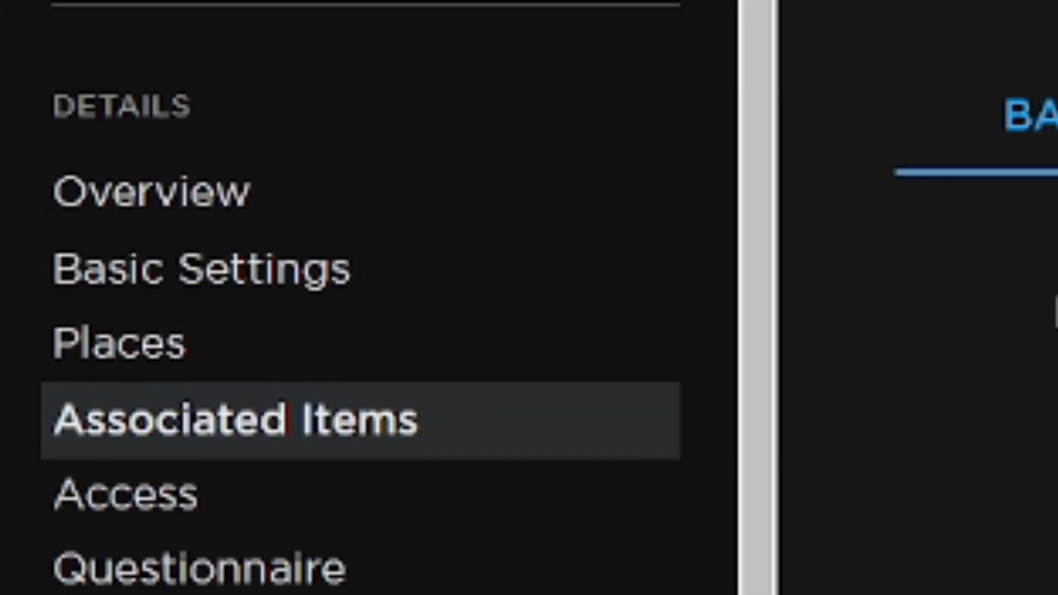
{"action": "mouse_move", "coordinate": [479, 432]}
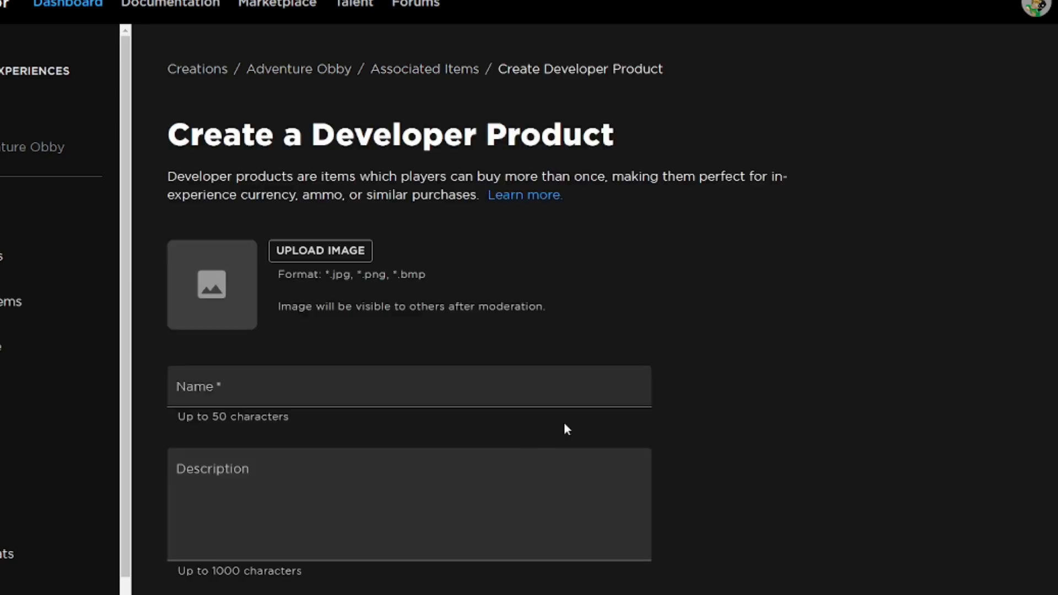
- Create a 'Skip Stage' developer product priced at 25 Robux on the Creator Dashboard
{"action": "left_click", "coordinate": [409, 385]}
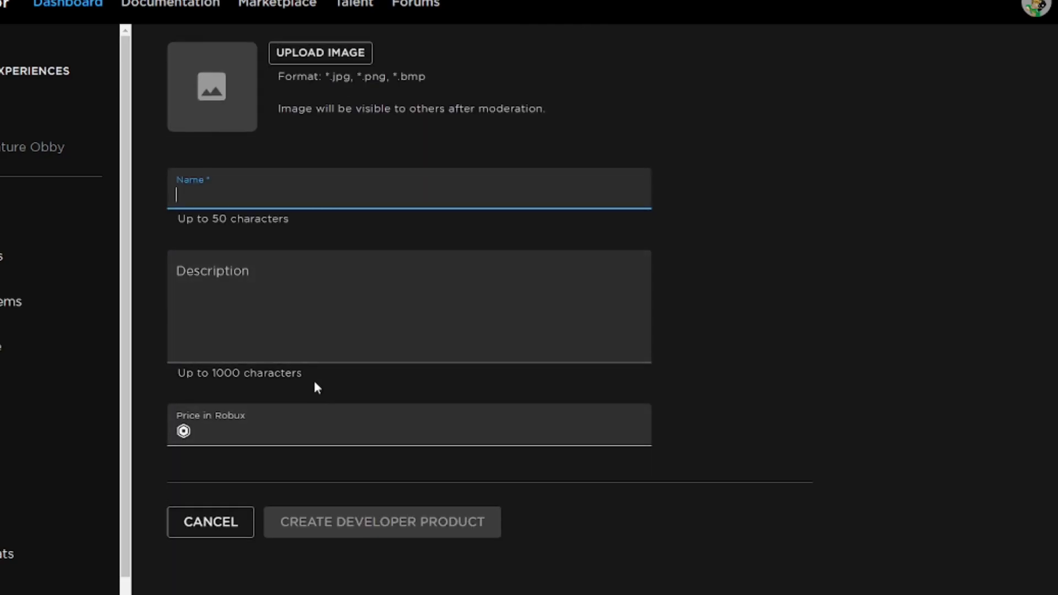
{"action": "scroll", "scroll_direction": "up", "scroll_amount": 3}
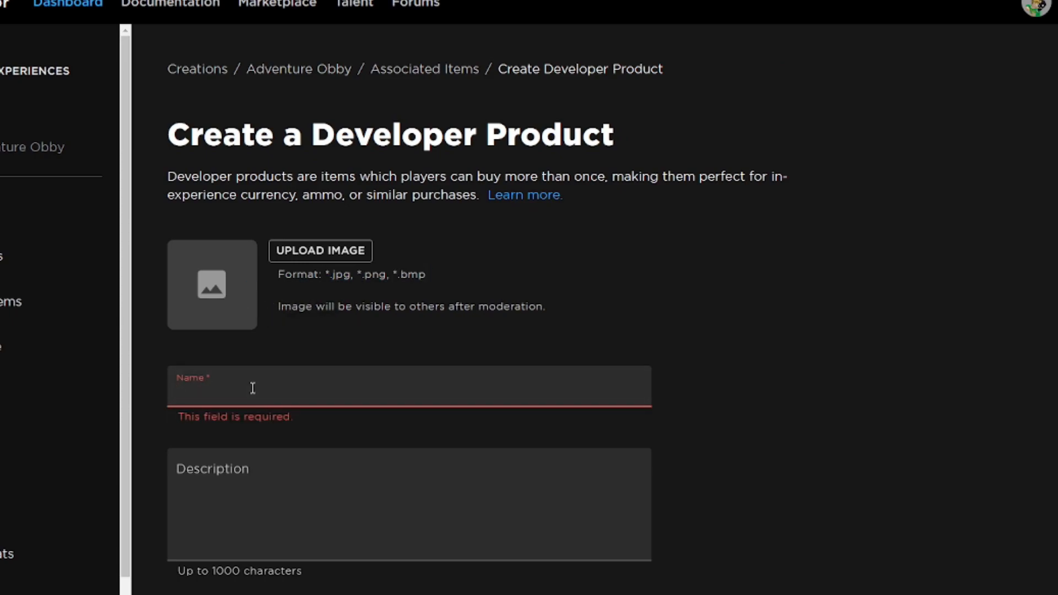
{"action": "scroll", "scroll_direction": "down", "scroll_amount": 3}
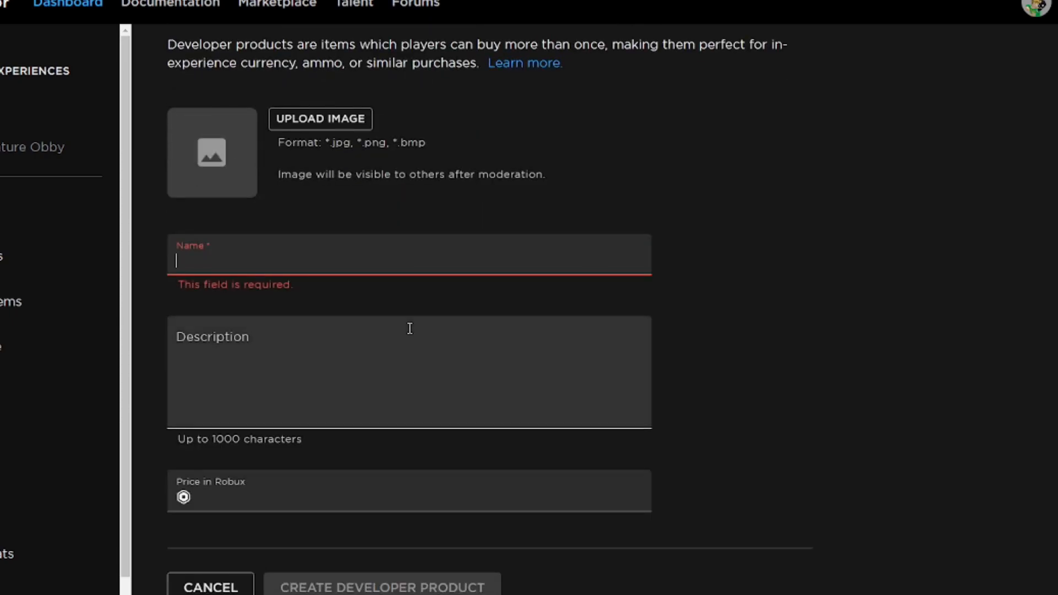
{"action": "type", "text": "Skip Stage"}
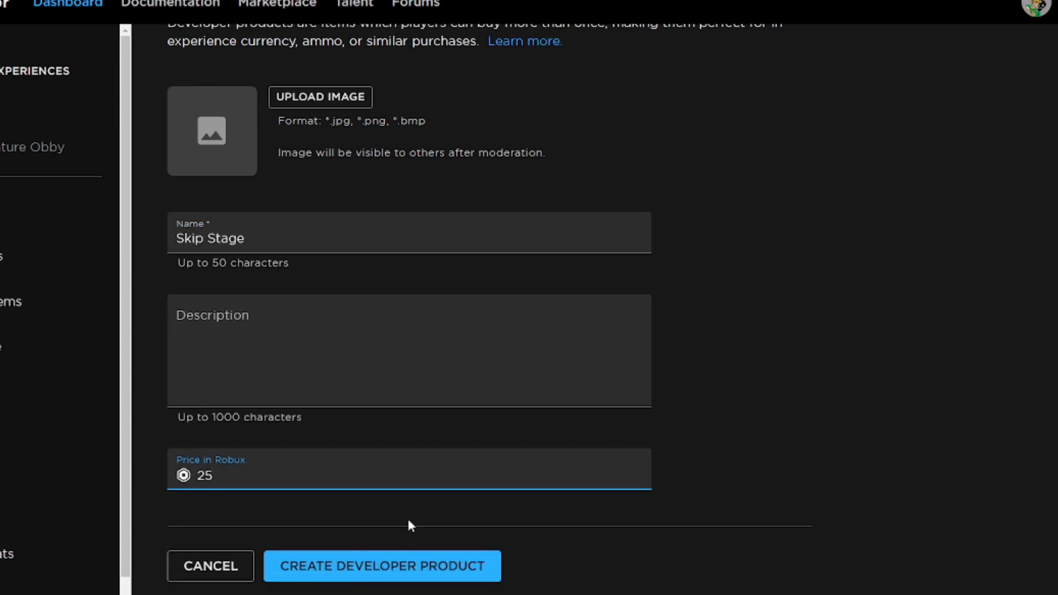
{"action": "left_click", "coordinate": [382, 566]}
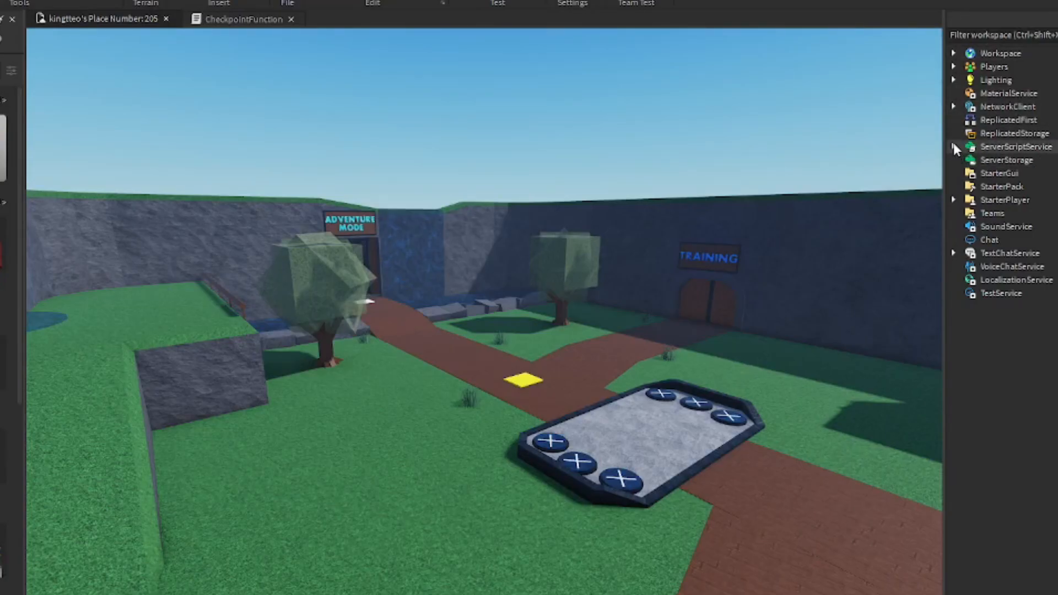
- Name the ServerScriptService scripts Checkpointscript and Skip Stage, then edit Skip Stage for the receipt code
{"action": "left_click", "coordinate": [952, 146]}
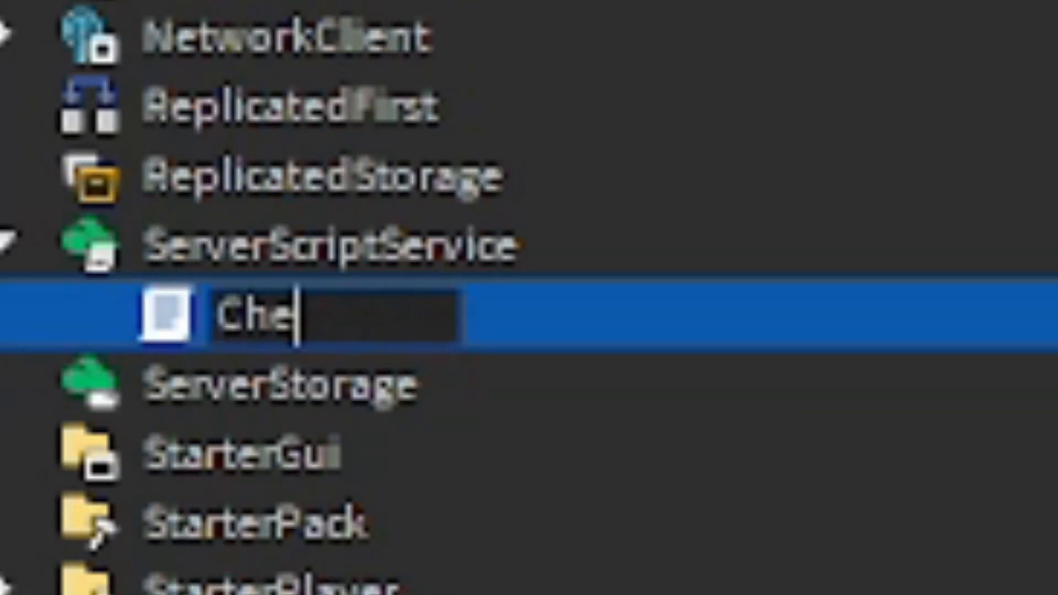
{"action": "type", "text": "c"}
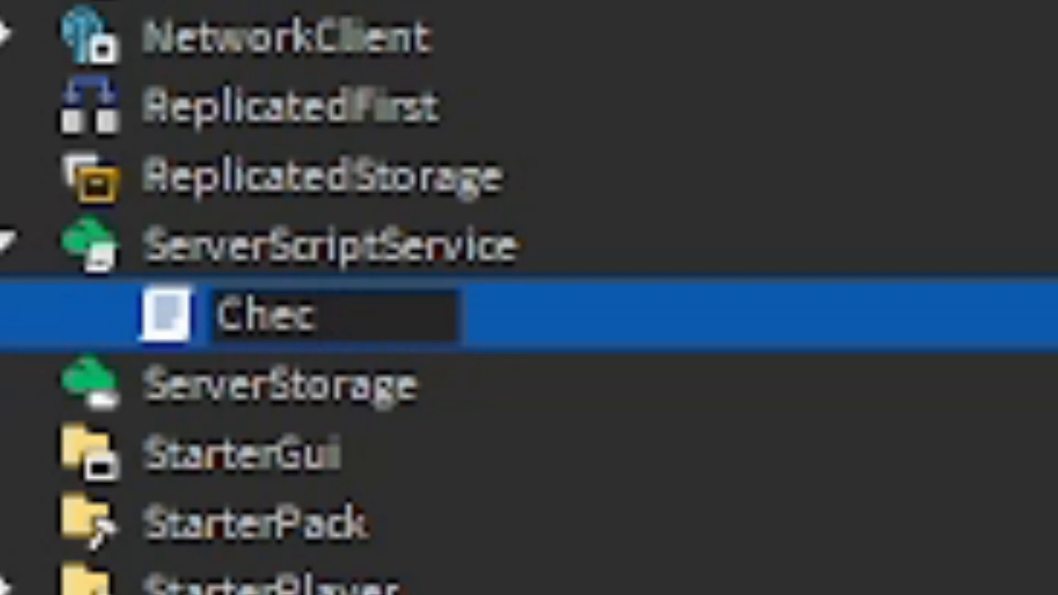
{"action": "type", "text": "kpointscript"}
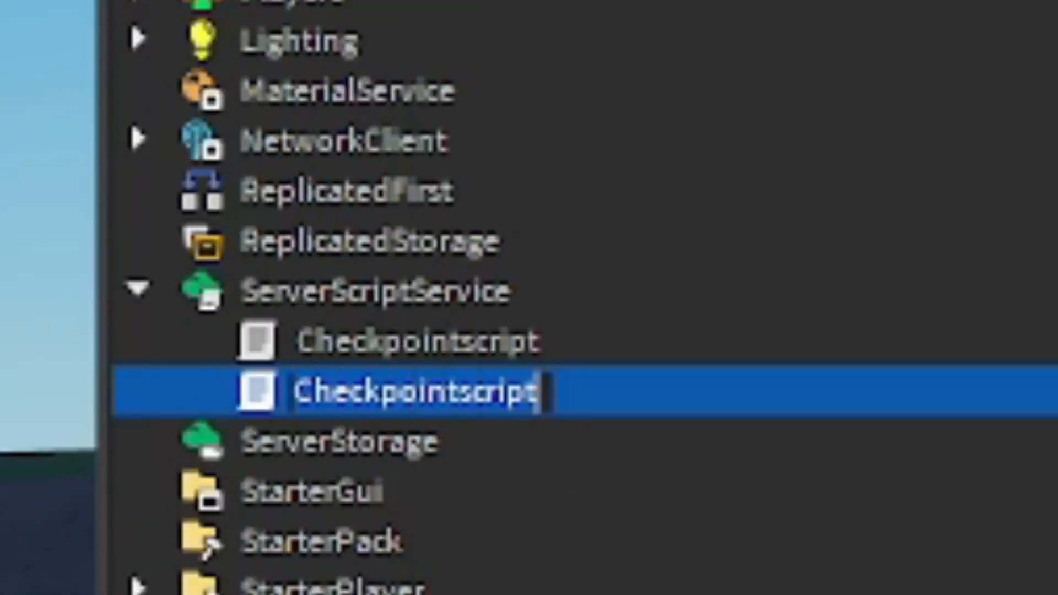
{"action": "type", "text": "Skip Stage"}
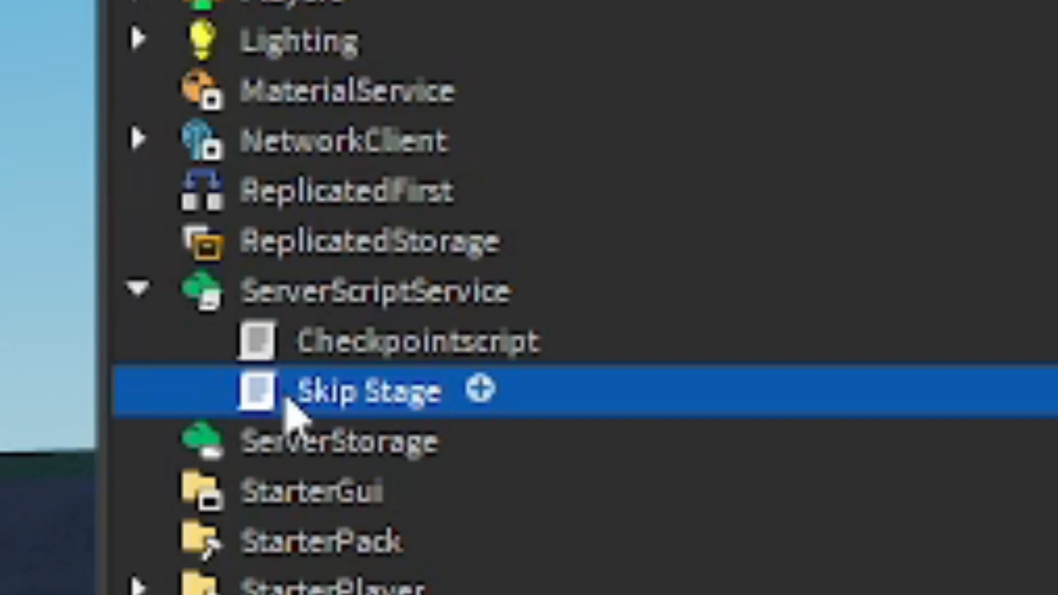
{"action": "double_click", "coordinate": [371, 392]}
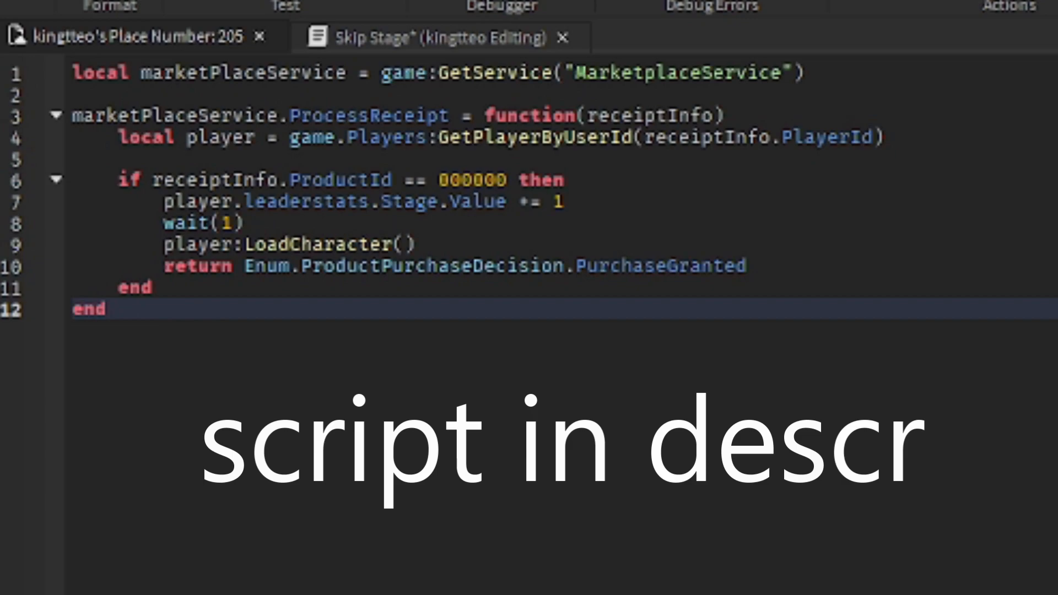
{"action": "mouse_move", "coordinate": [215, 373]}
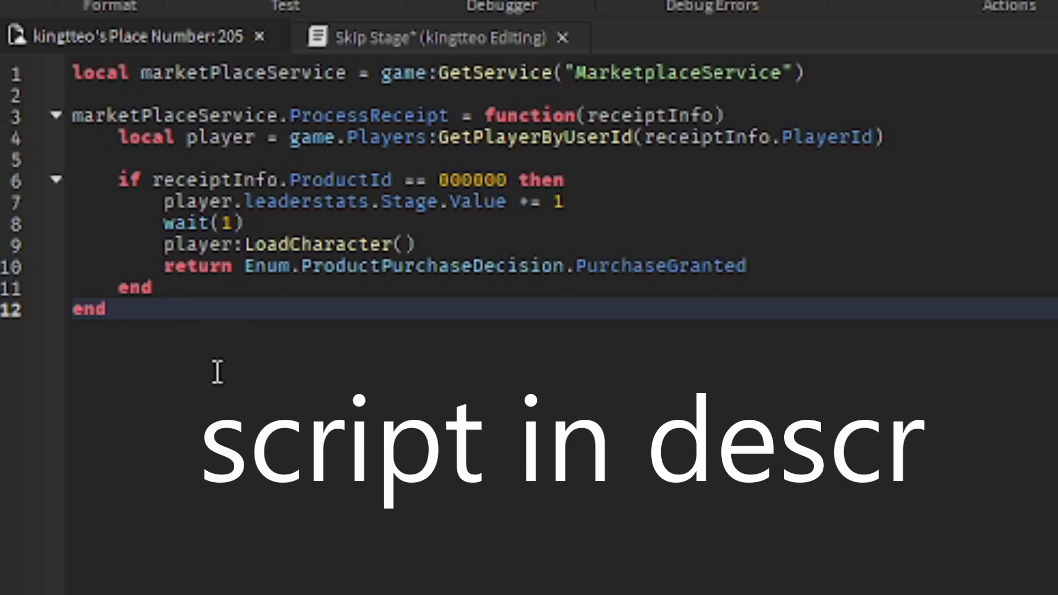
- Select the 000000 ProductId placeholder and bring up the dashboard's Developer Products list
{"action": "left_click", "coordinate": [88, 91]}
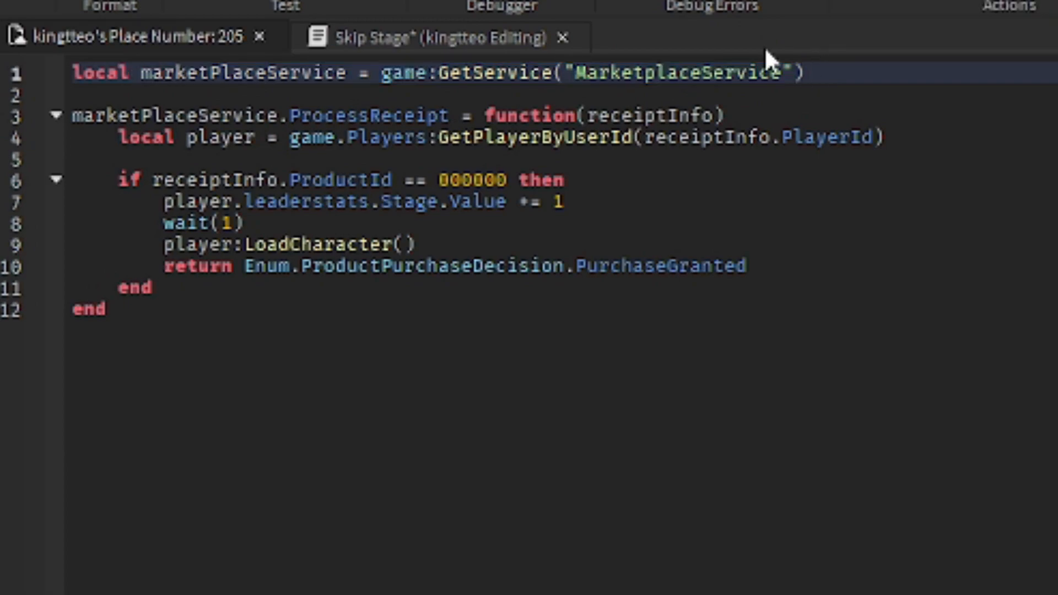
{"action": "left_click", "coordinate": [803, 73]}
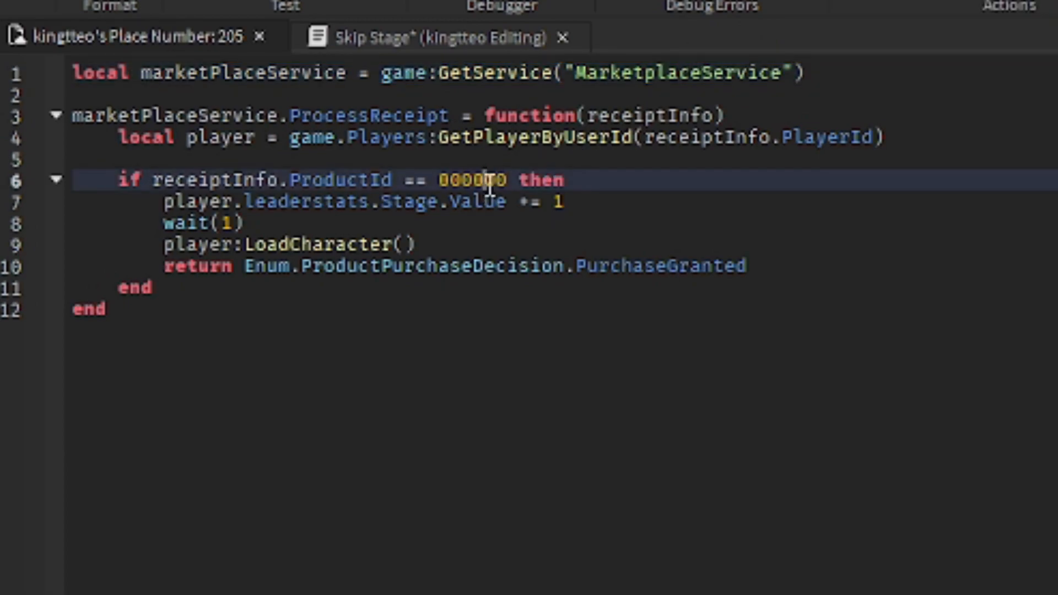
{"action": "double_click", "coordinate": [476, 180]}
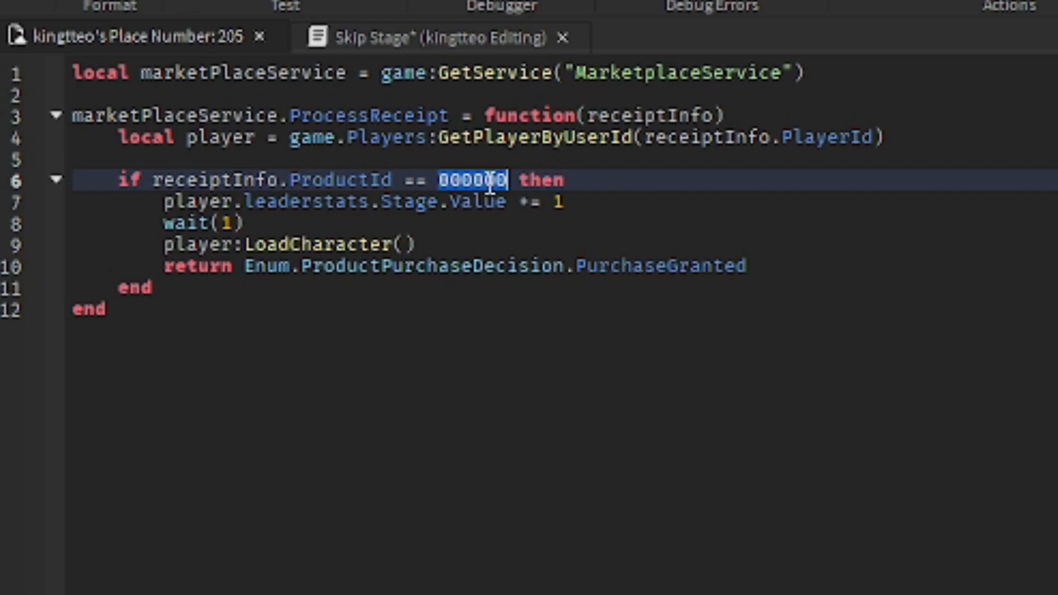
{"action": "left_click", "coordinate": [566, 201]}
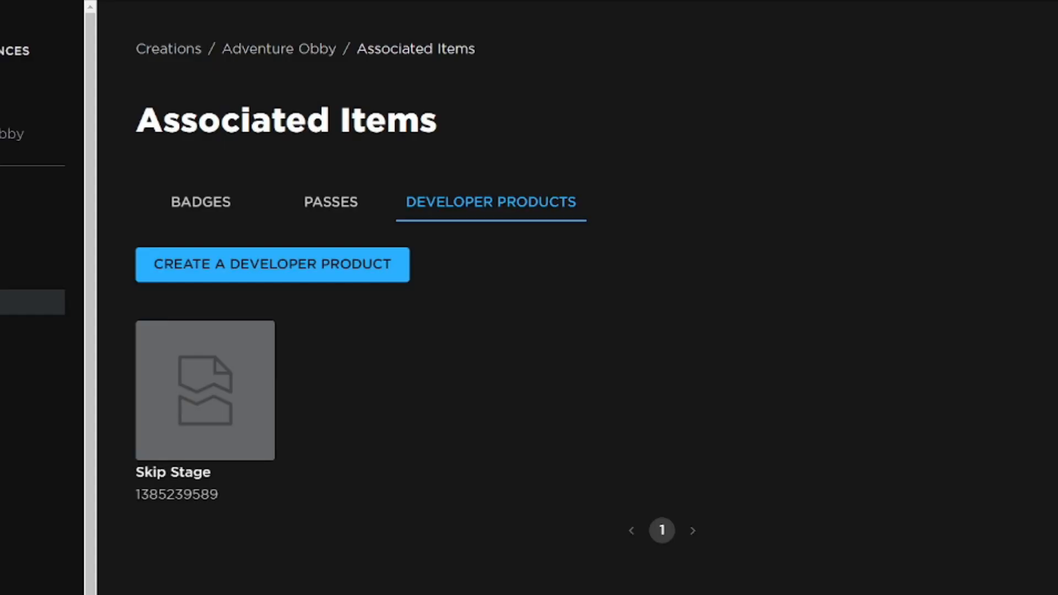
{"action": "mouse_move", "coordinate": [205, 390]}
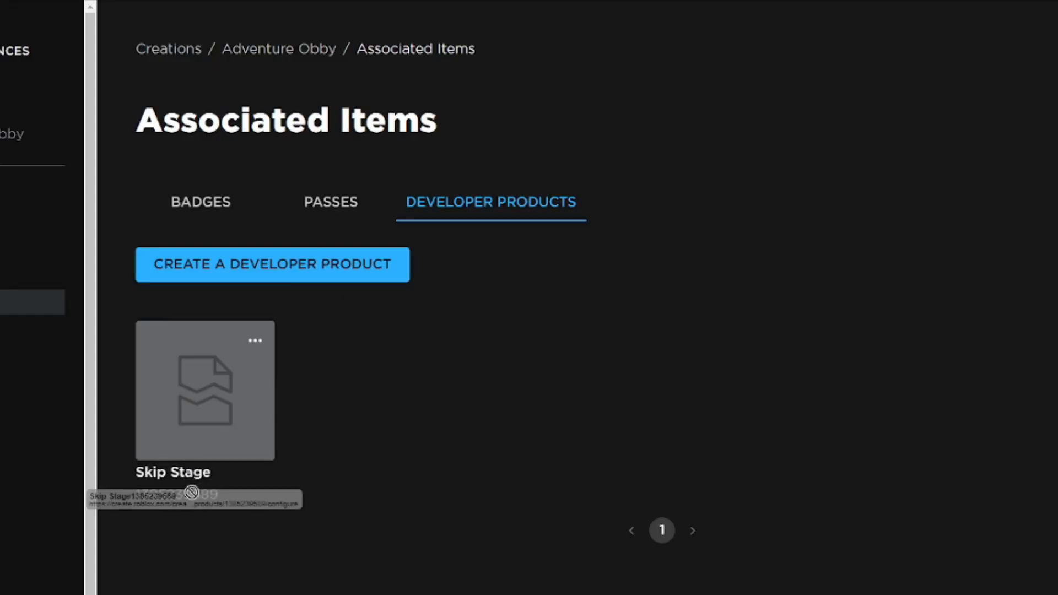
{"action": "left_click", "coordinate": [205, 389]}
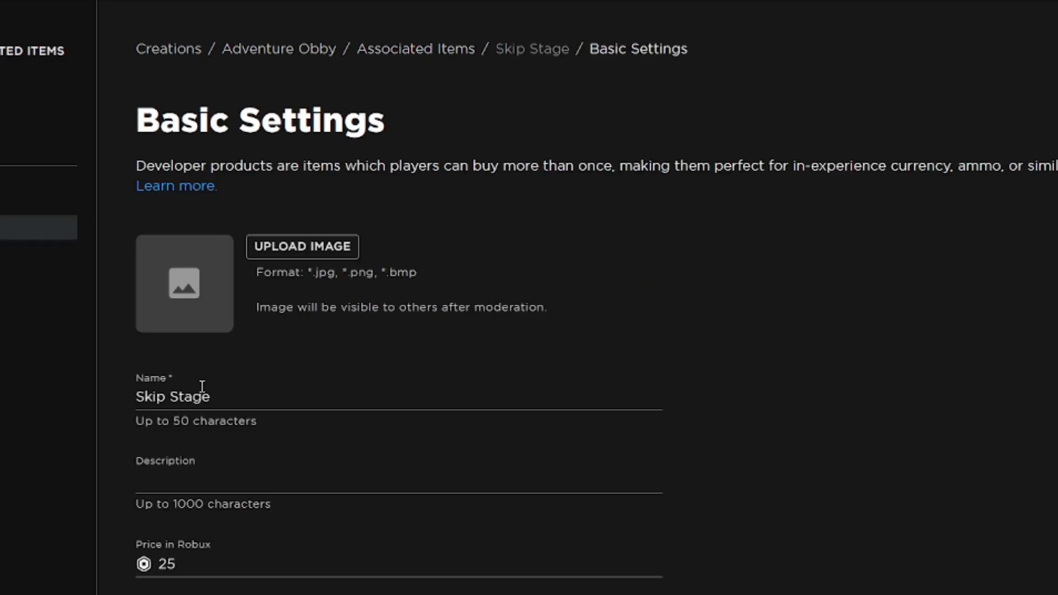
{"action": "scroll", "scroll_direction": "down", "scroll_amount": 3}
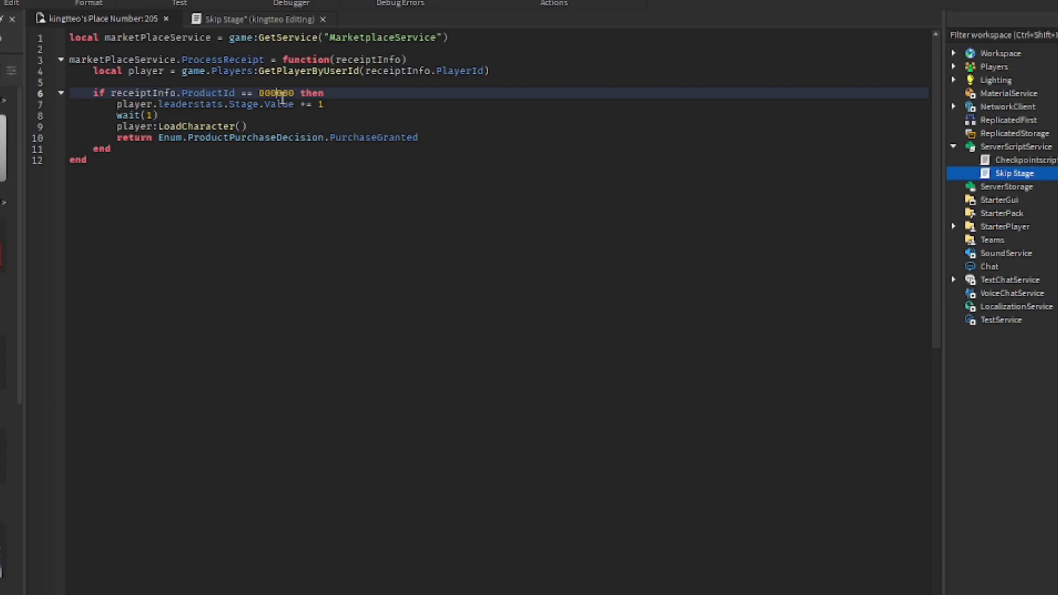
{"action": "type", "text": "1385239589"}
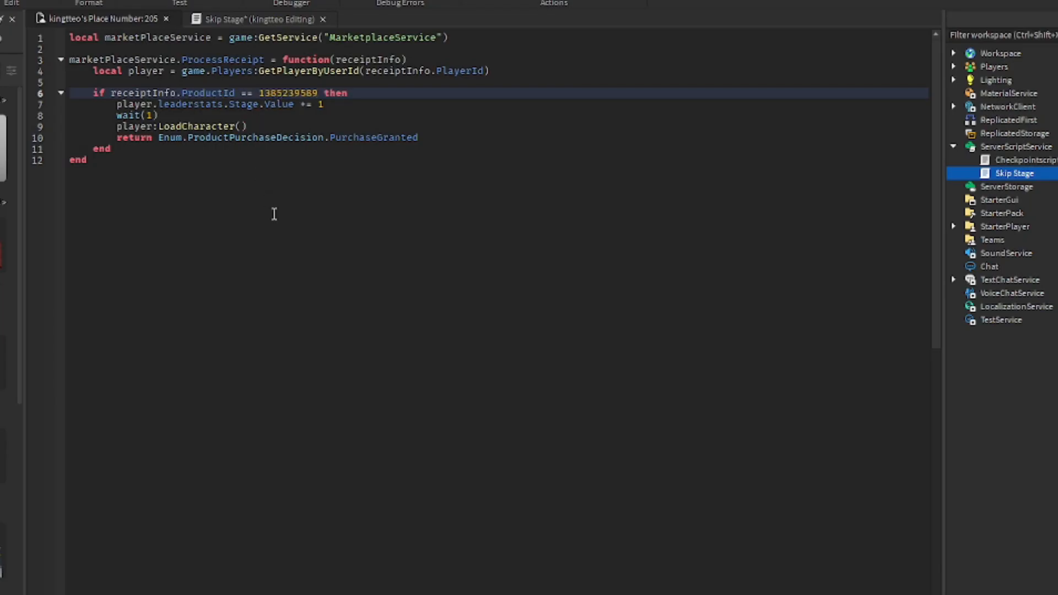
{"action": "key", "text": "ctrl+a"}
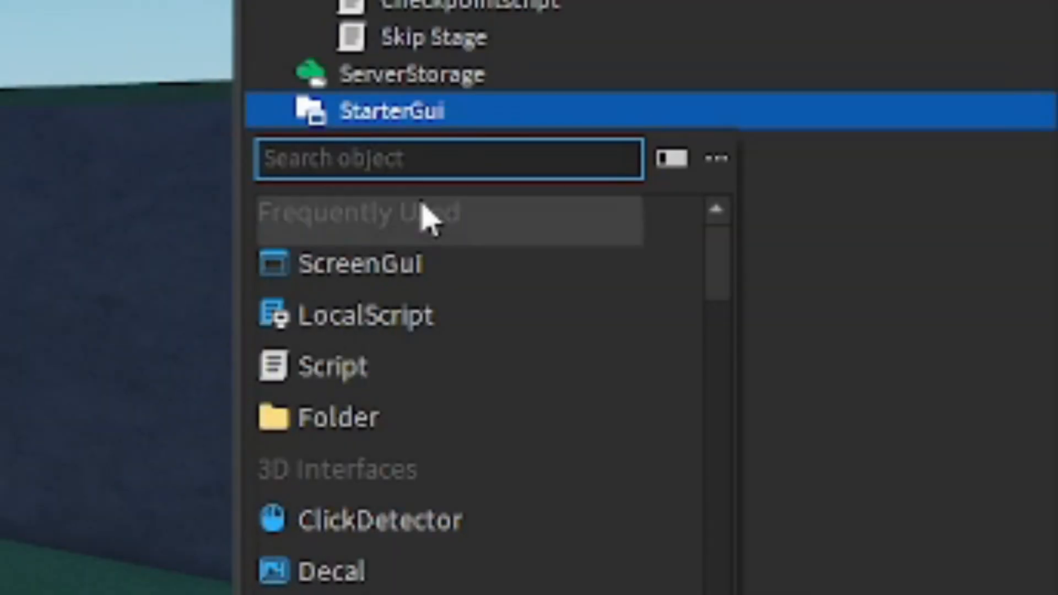
- Add a ScreenGui under StarterGui with a TextButton inside it
{"action": "left_click", "coordinate": [362, 263]}
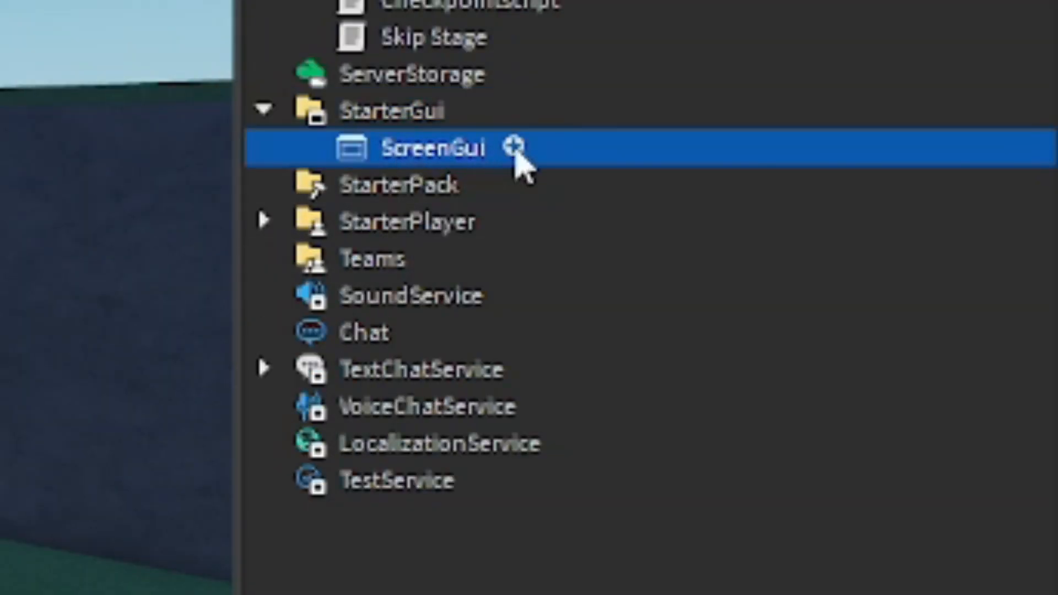
{"action": "left_click", "coordinate": [516, 147]}
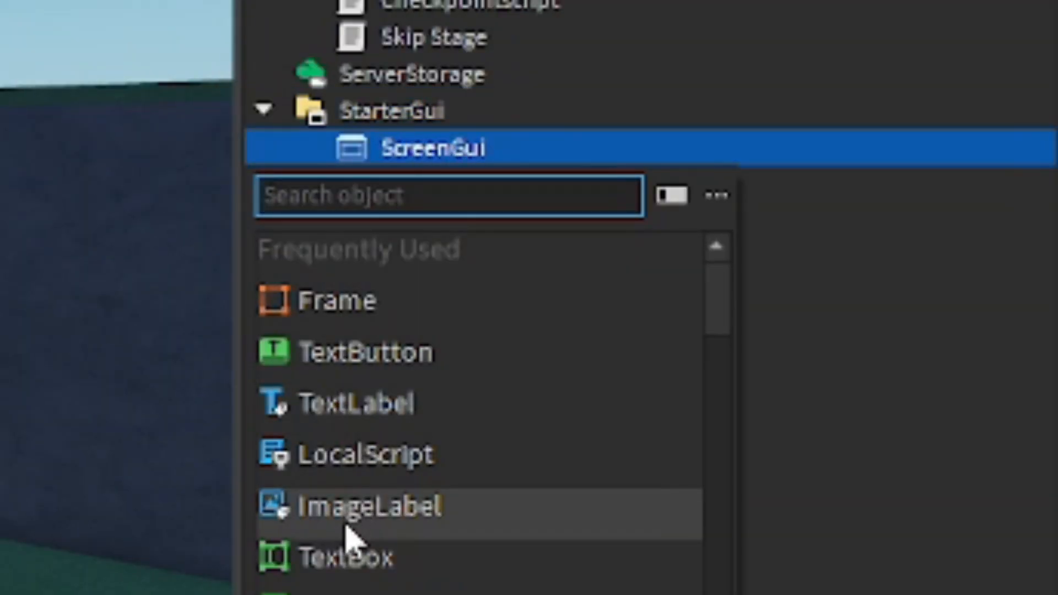
{"action": "left_click", "coordinate": [369, 506]}
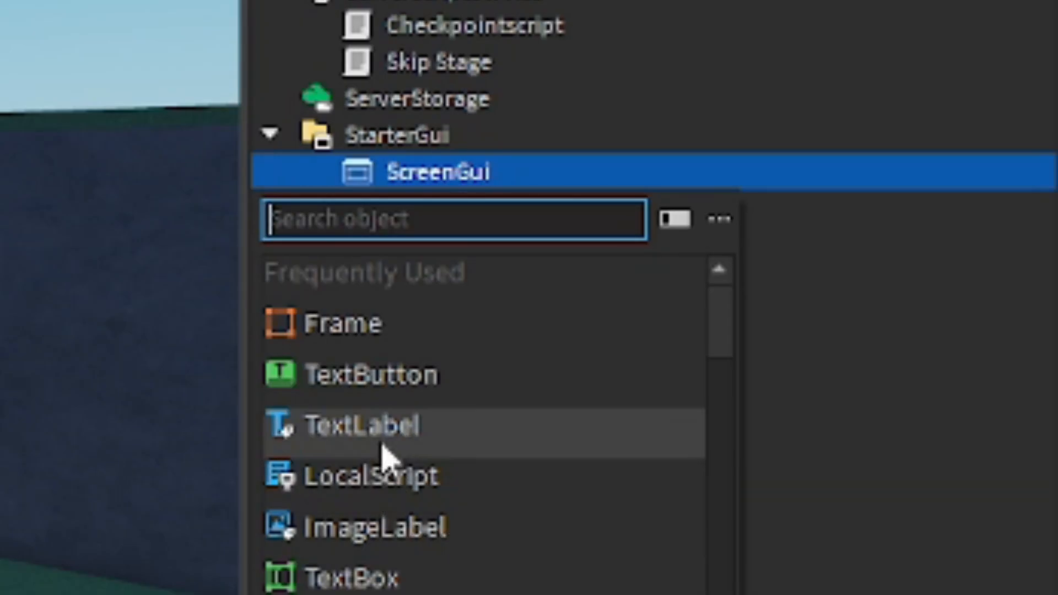
{"action": "left_click", "coordinate": [371, 374]}
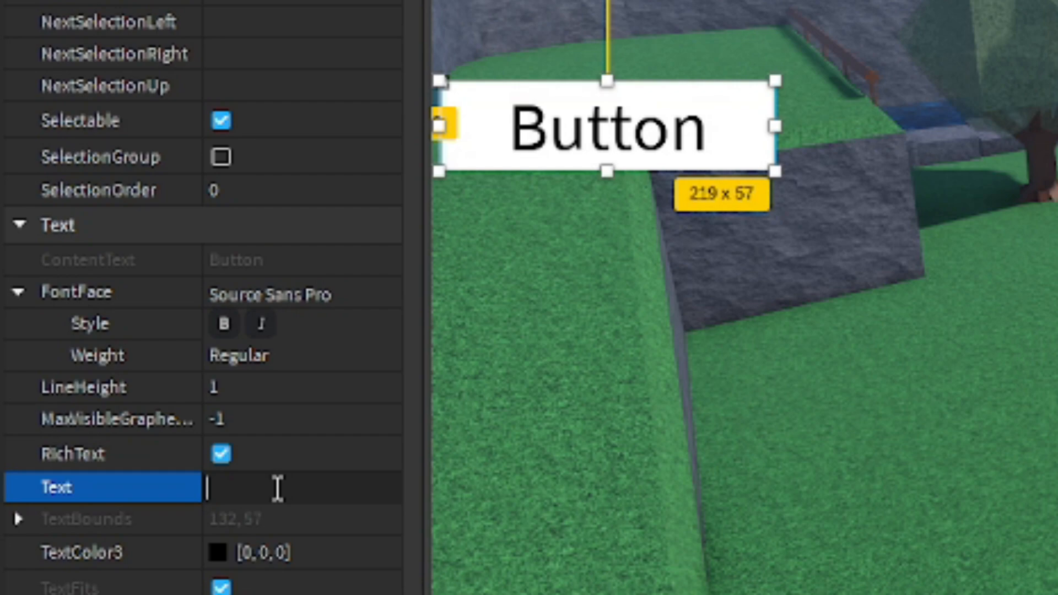
- Set the button's text to Skip Stage and its font to Fredoka One
{"action": "type", "text": "Skip Stage"}
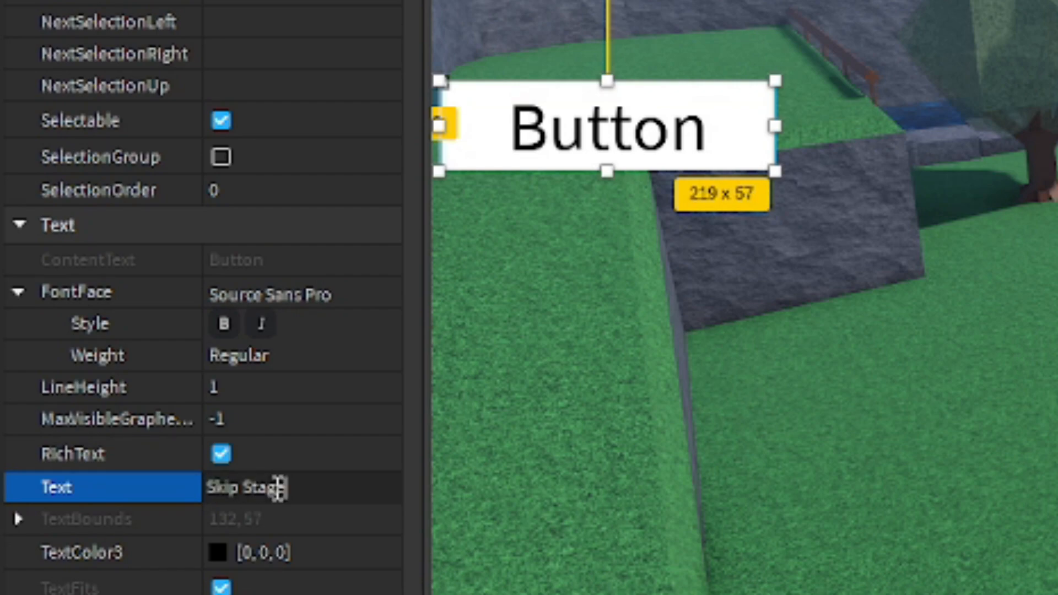
{"action": "left_click", "coordinate": [296, 356]}
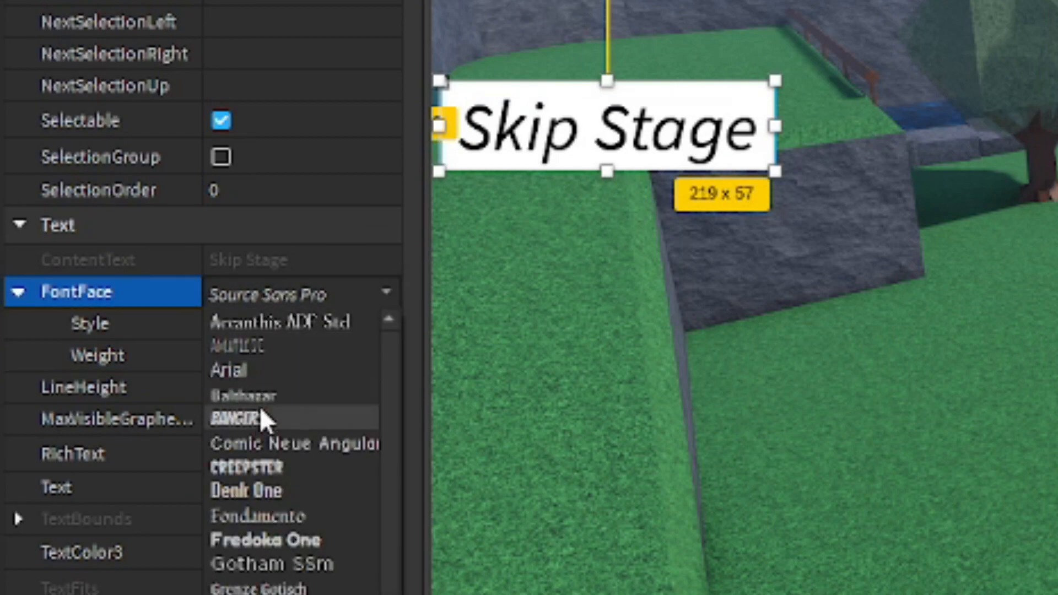
{"action": "scroll", "scroll_direction": "down", "scroll_amount": 3}
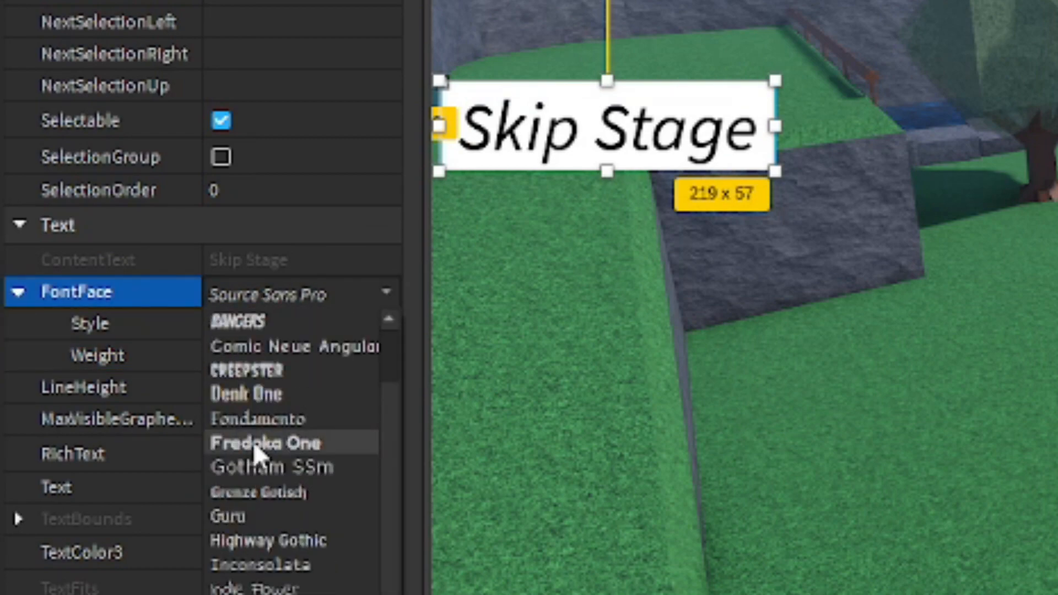
{"action": "left_click", "coordinate": [270, 443]}
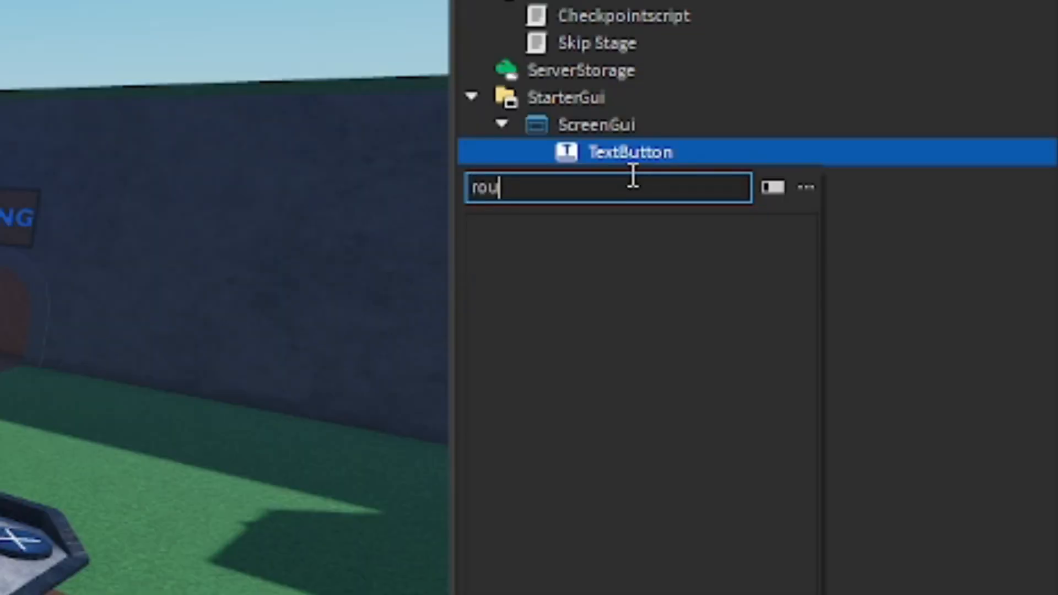
- Give the Skip Stage button a UICorner and a light blue background colour
{"action": "key", "text": "Backspace"}
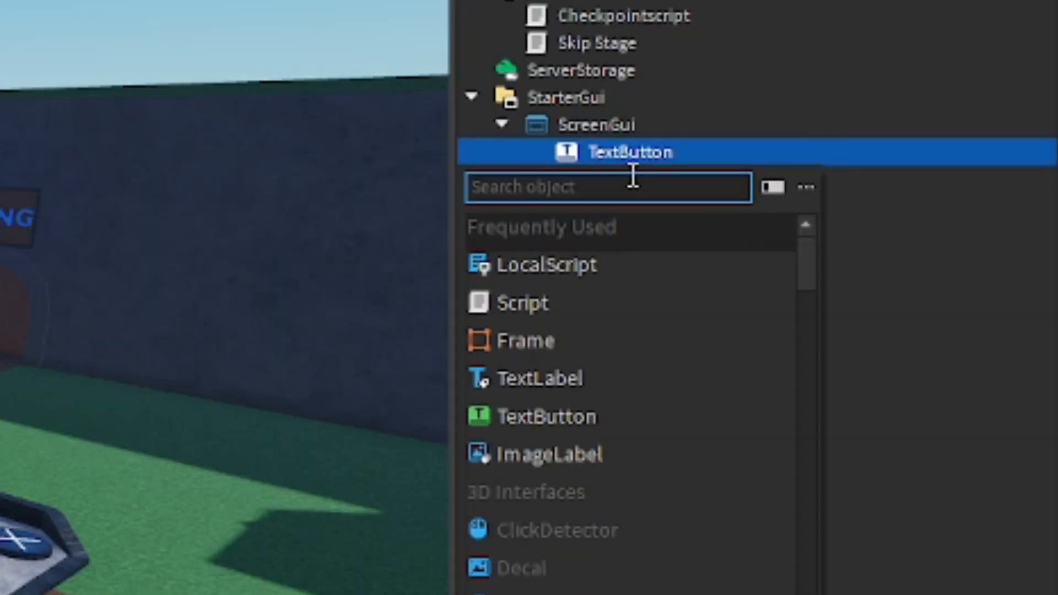
{"action": "type", "text": "corn"}
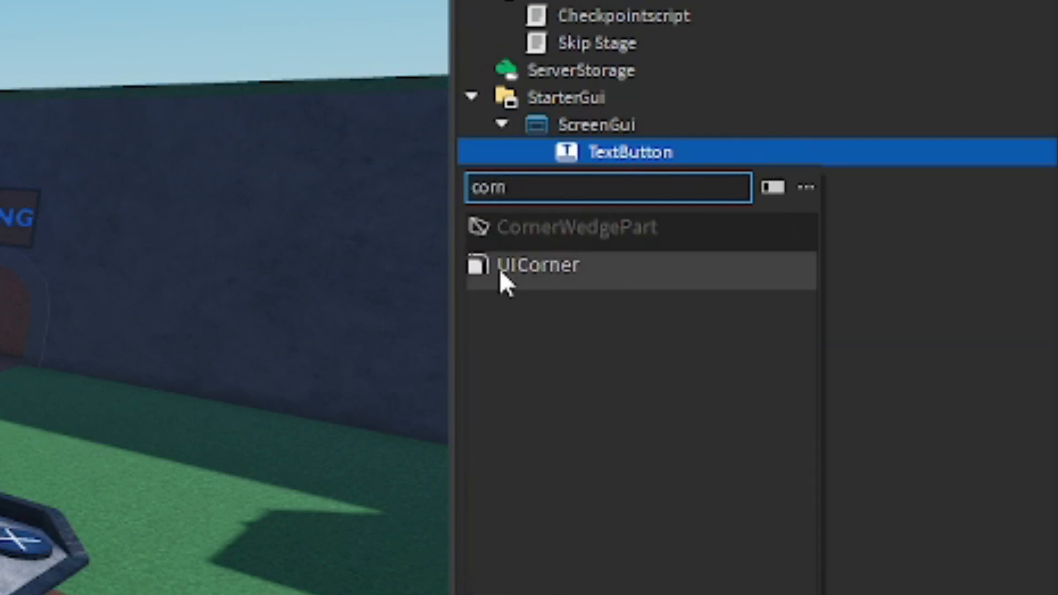
{"action": "left_click", "coordinate": [537, 264]}
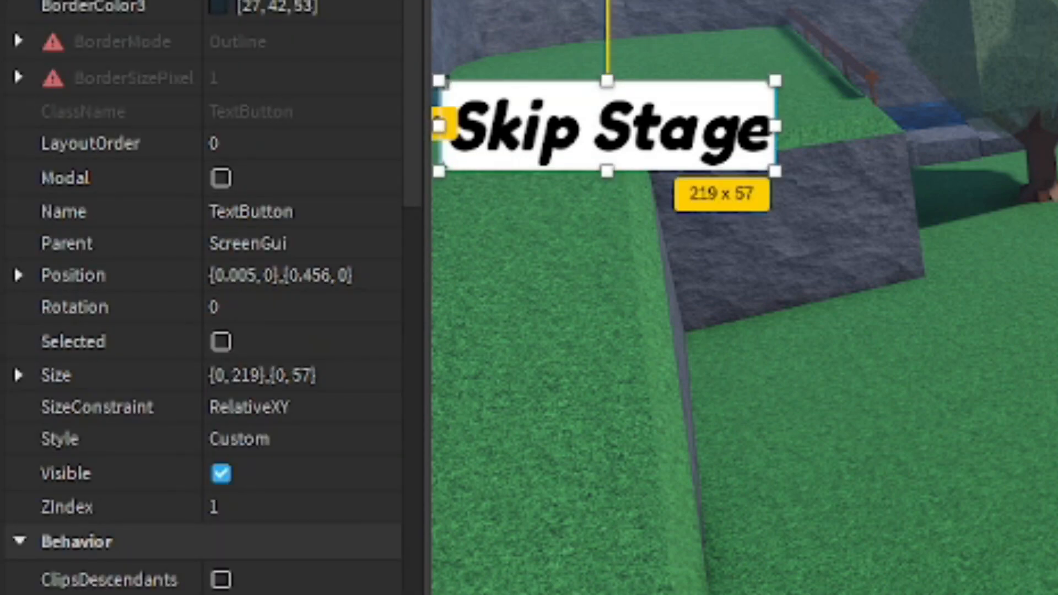
{"action": "left_click", "coordinate": [605, 130]}
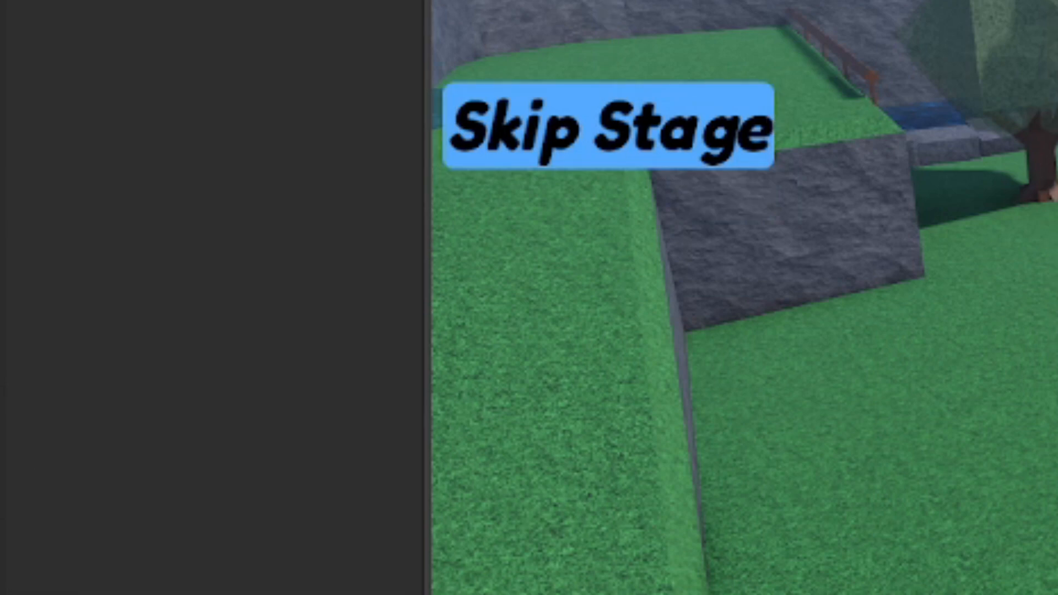
{"action": "mouse_move", "coordinate": [487, 213]}
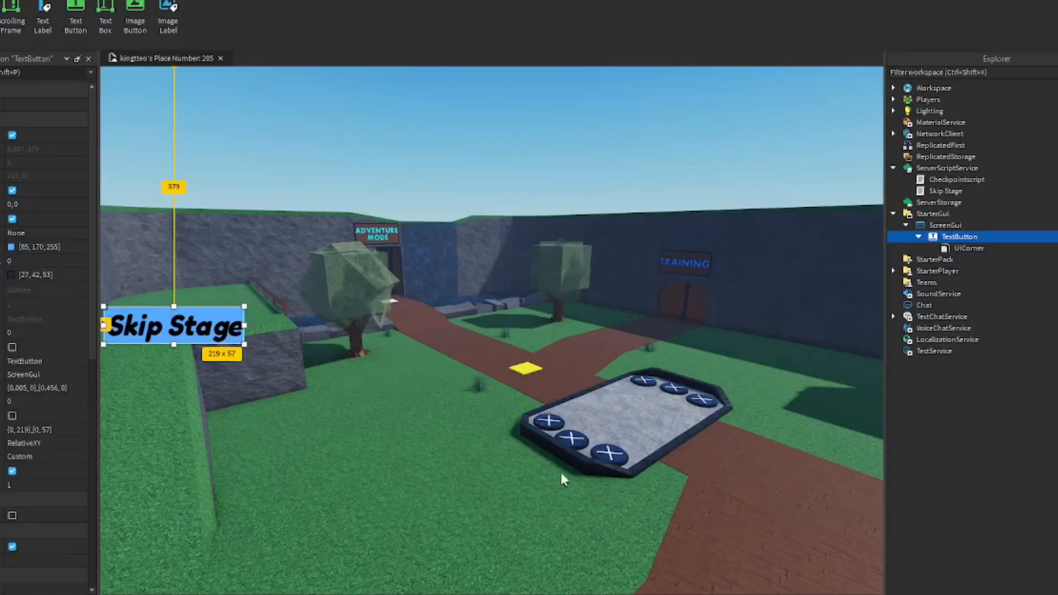
- Add a LocalScript under the button holding the PromptProductPurchase handler
{"action": "left_click", "coordinate": [1025, 236]}
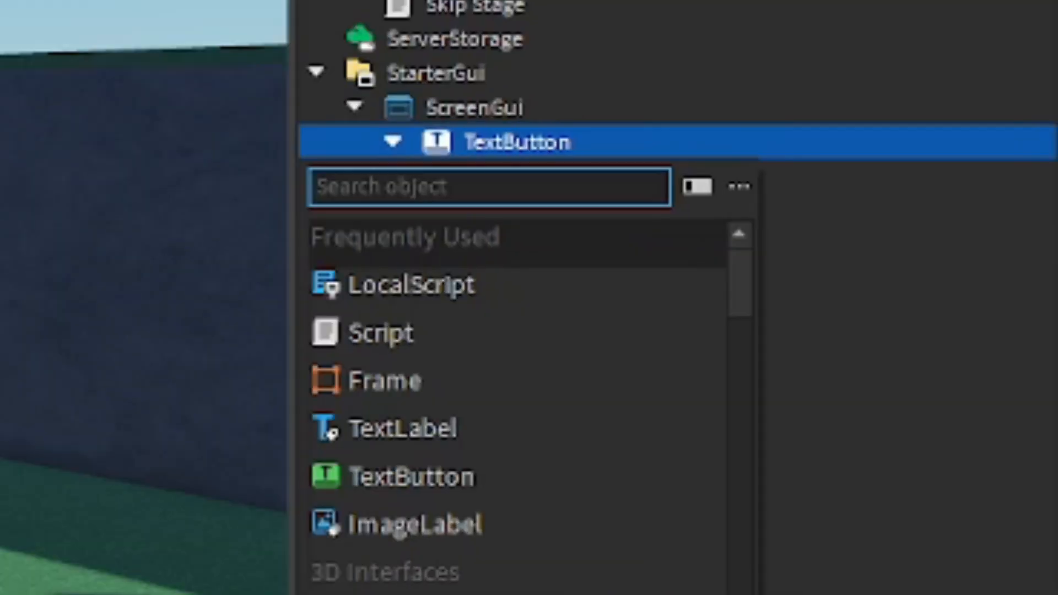
{"action": "mouse_move", "coordinate": [429, 270]}
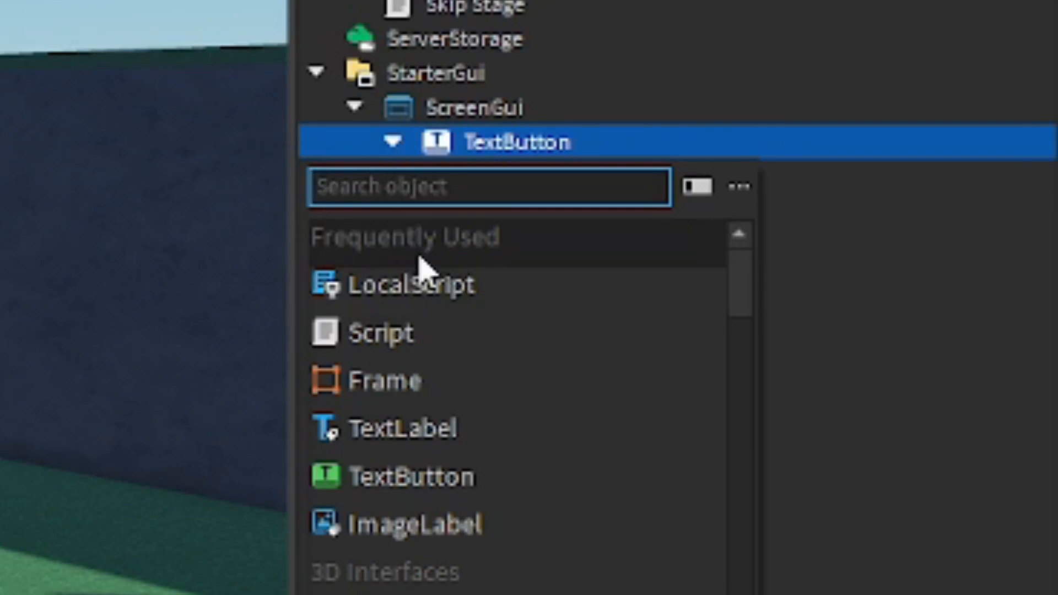
{"action": "left_click", "coordinate": [410, 284]}
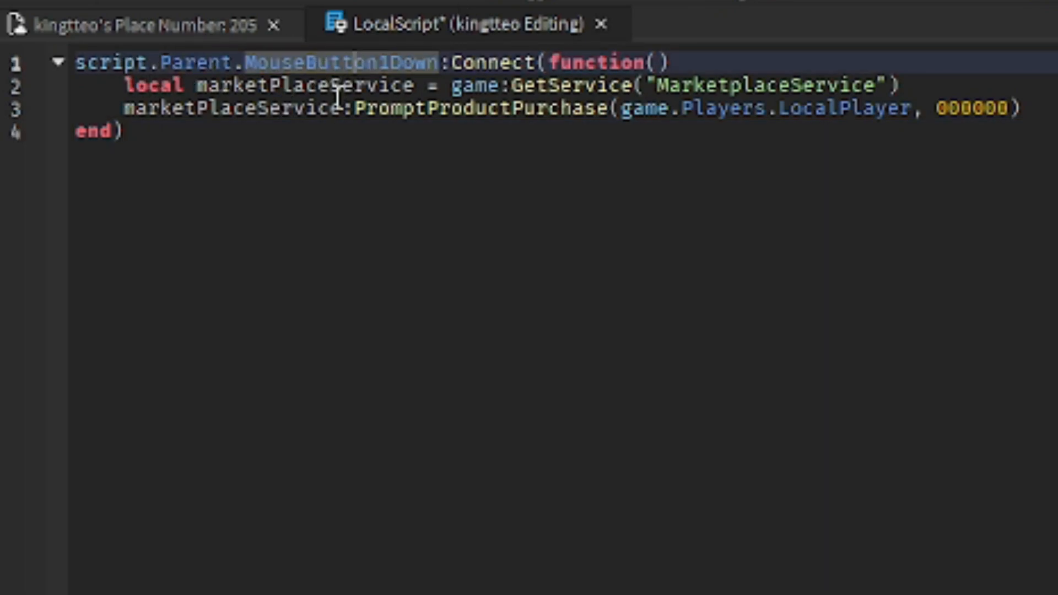
{"action": "mouse_move", "coordinate": [948, 108]}
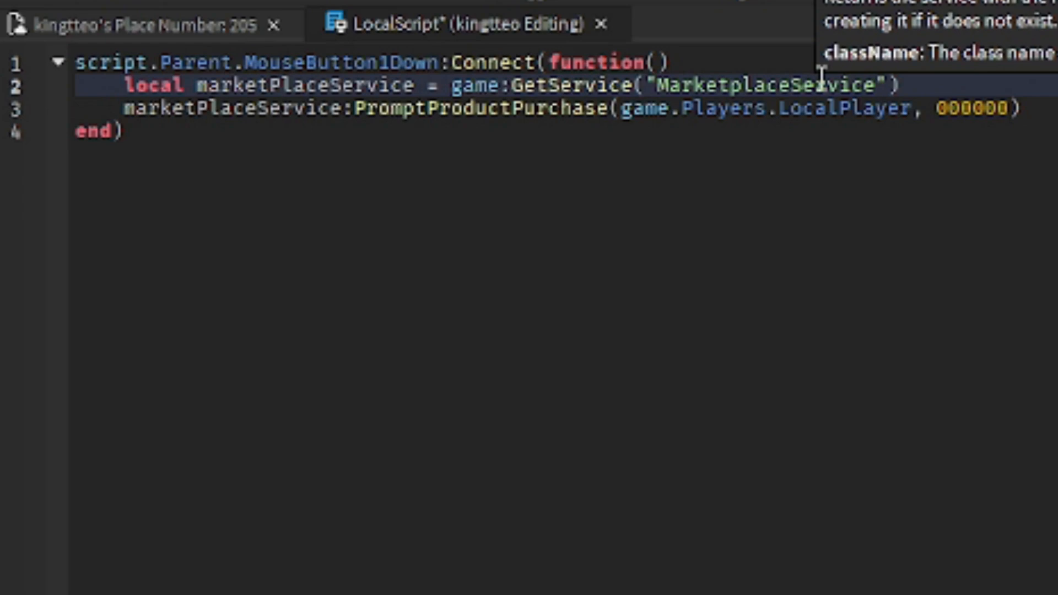
{"action": "left_click", "coordinate": [719, 23]}
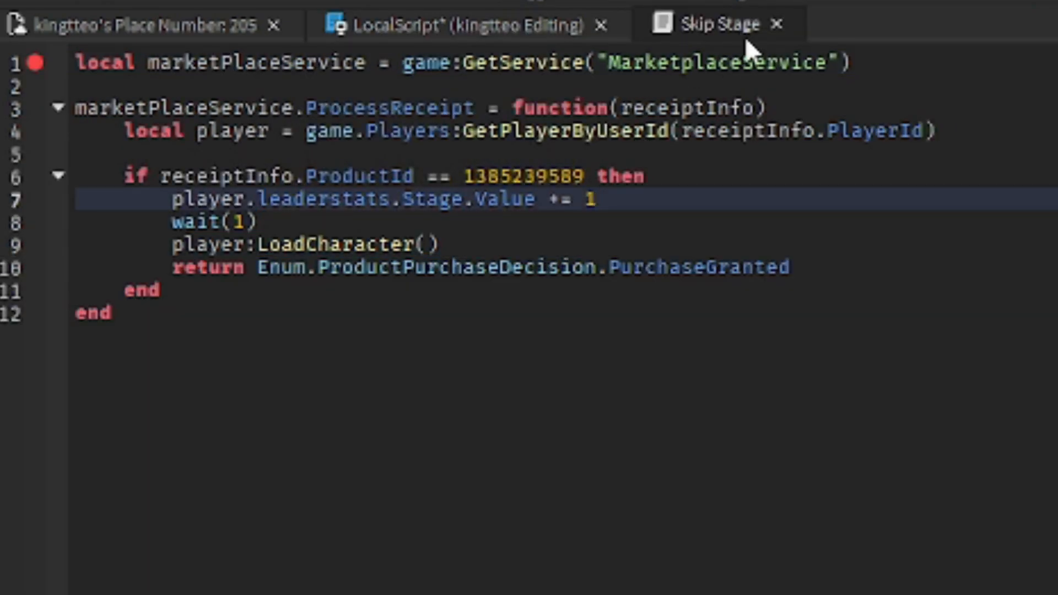
{"action": "left_click", "coordinate": [777, 23]}
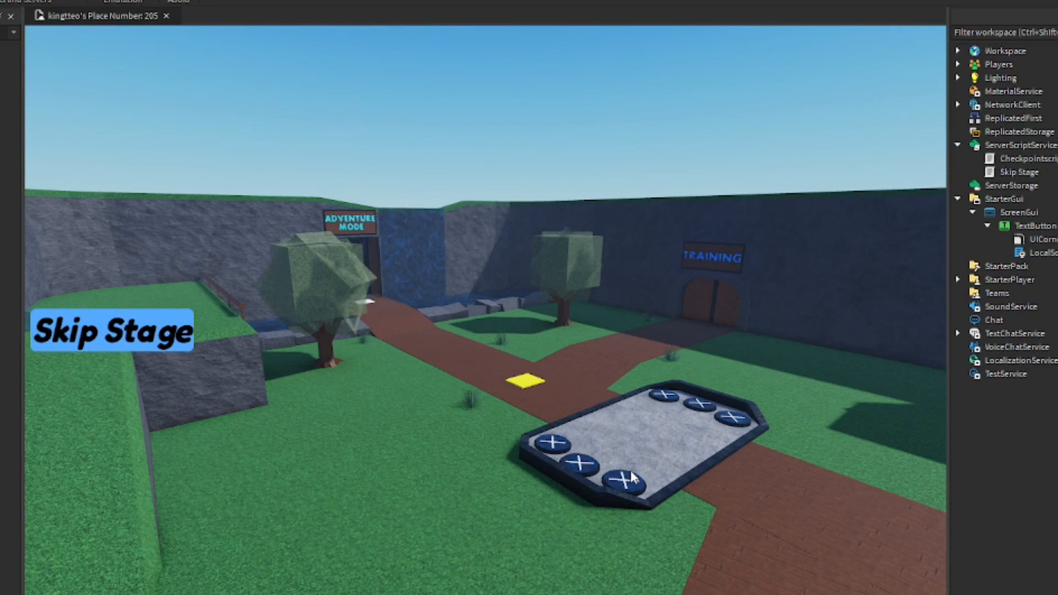
{"action": "double_click", "coordinate": [1044, 253]}
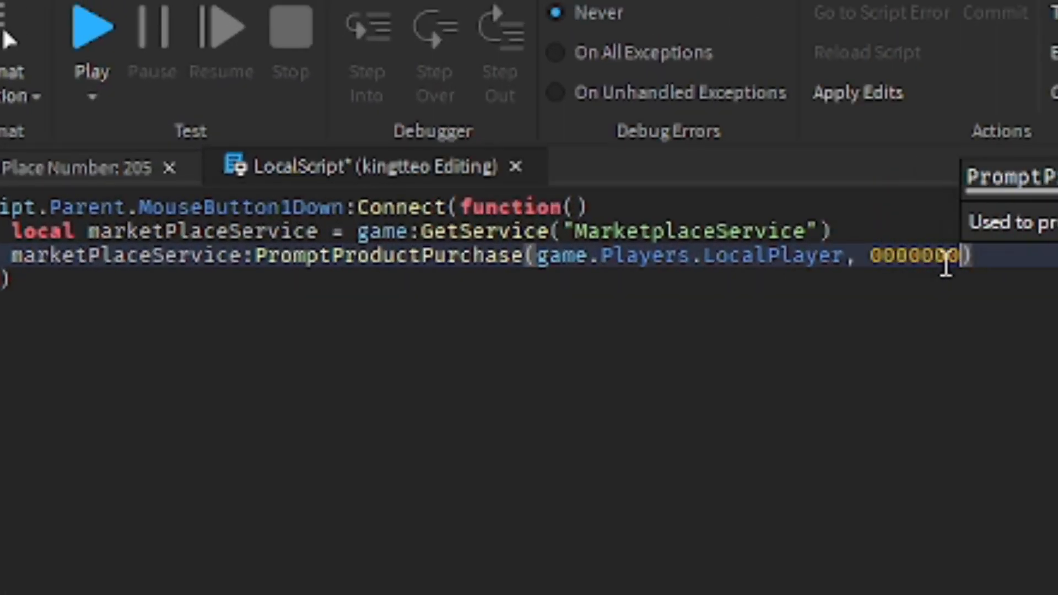
{"action": "type", "text": "1385239589"}
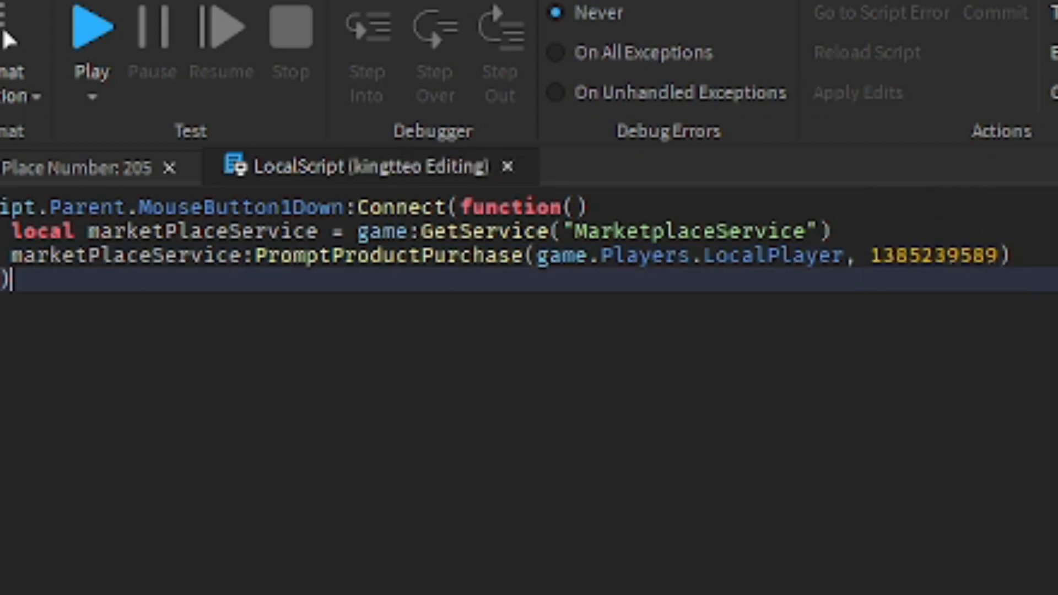
{"action": "left_click", "coordinate": [631, 167]}
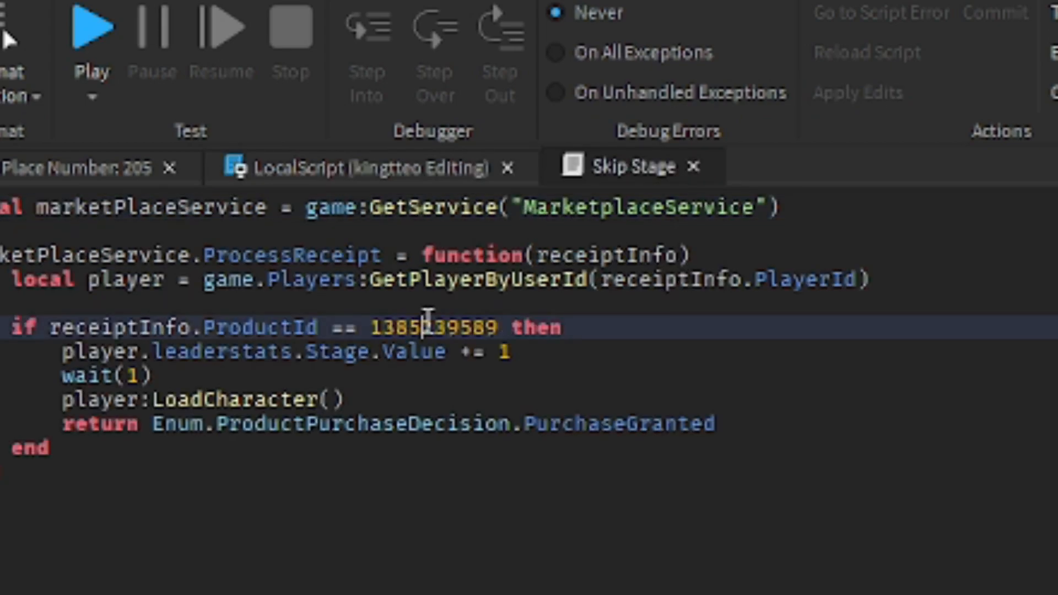
{"action": "double_click", "coordinate": [432, 327]}
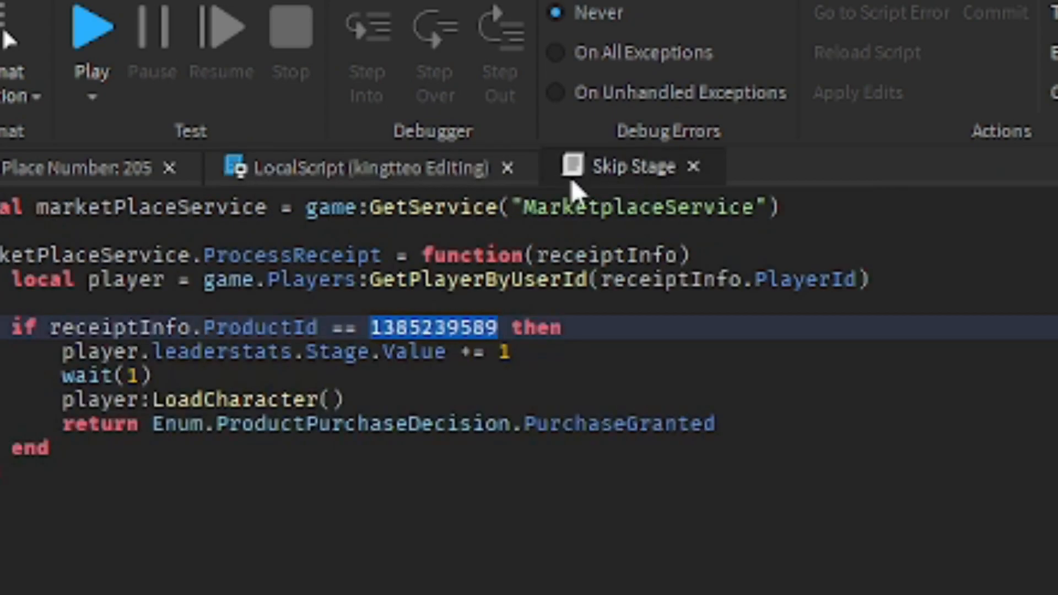
- Playtest and confirm the 25 Robux Skip Stage test purchase twice, advancing the leaderboard stage
{"action": "left_click", "coordinate": [92, 27]}
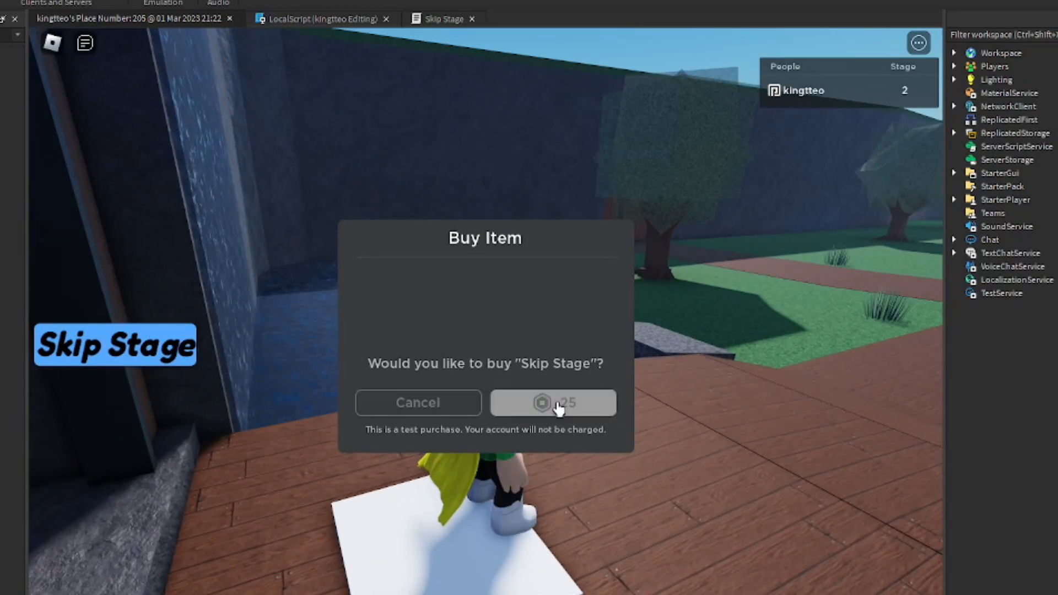
{"action": "left_click", "coordinate": [552, 404]}
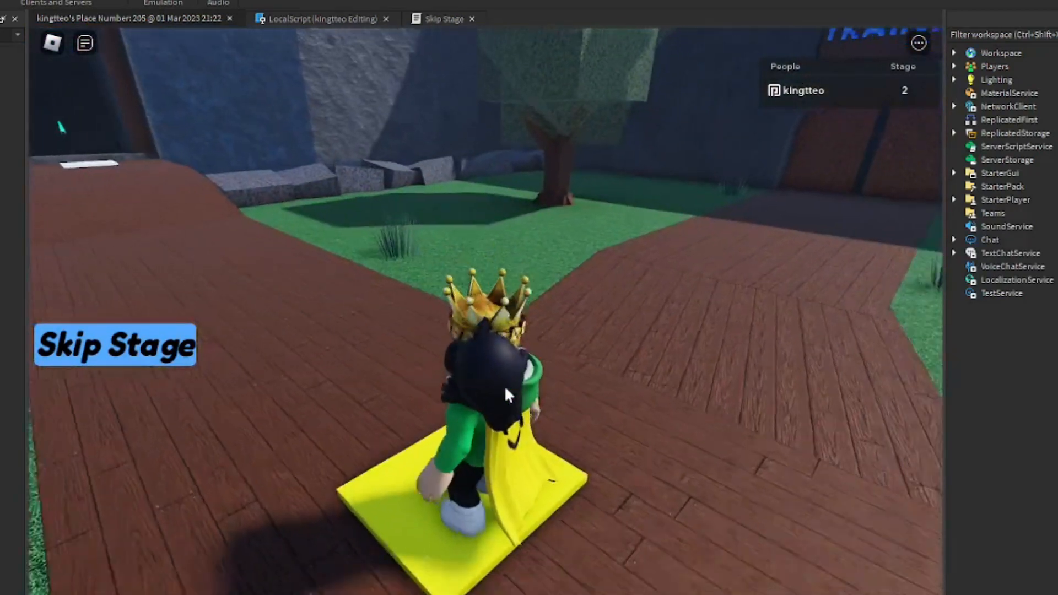
{"action": "left_click", "coordinate": [115, 344]}
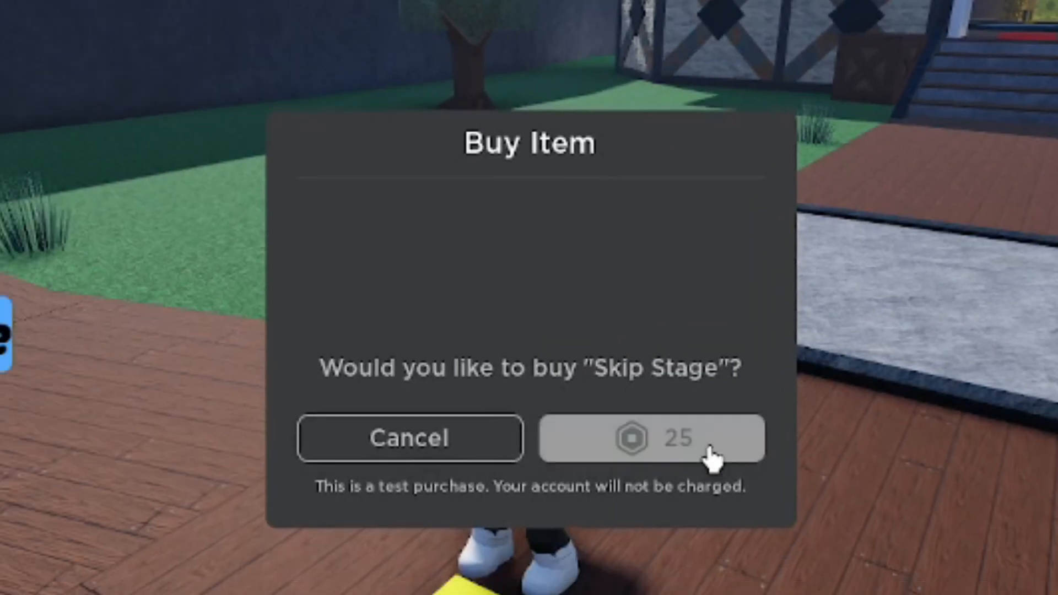
{"action": "left_click", "coordinate": [652, 437]}
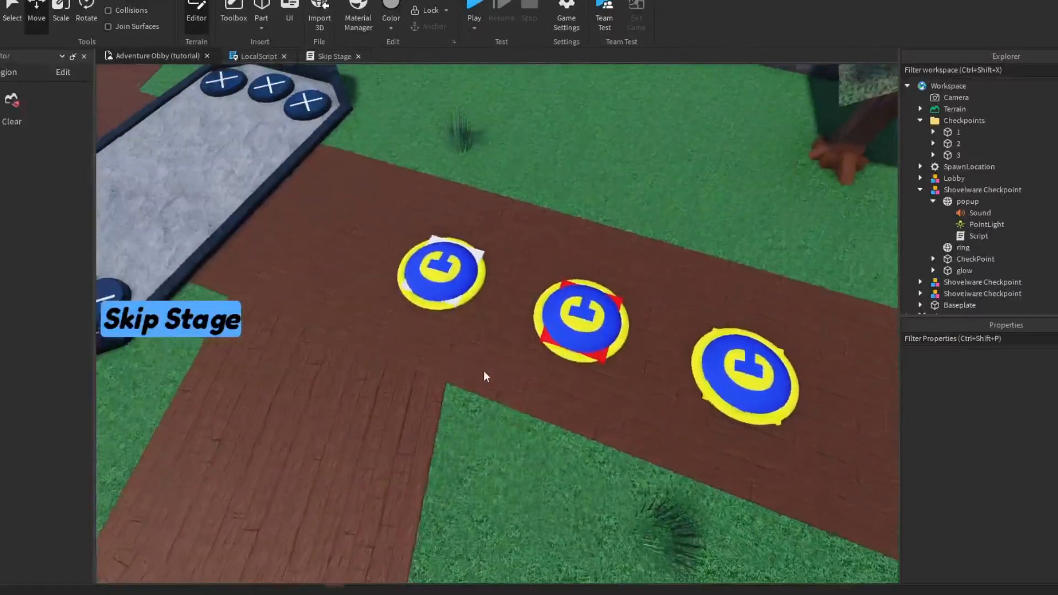
- Select checkpoint parts 1–3 and filter their properties for Transparency to hide them
{"action": "left_click", "coordinate": [440, 270]}
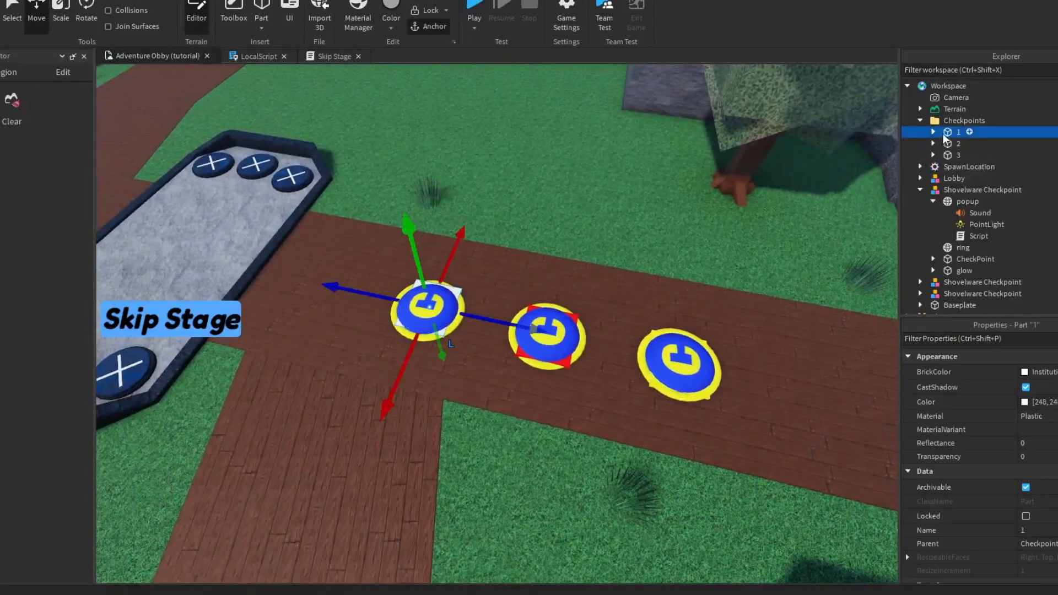
{"action": "left_click", "coordinate": [957, 154]}
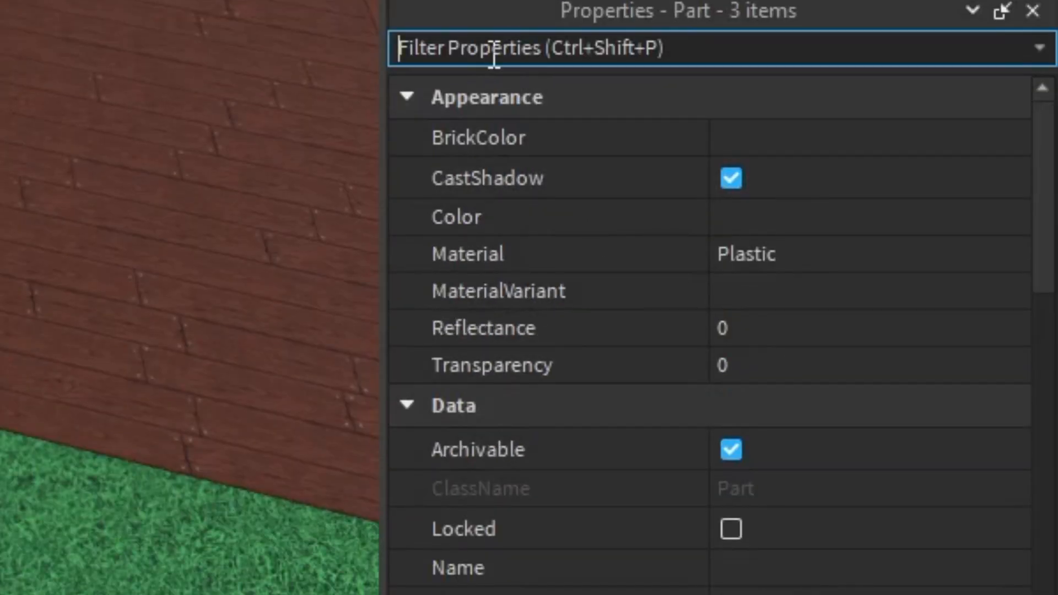
{"action": "type", "text": "tra"}
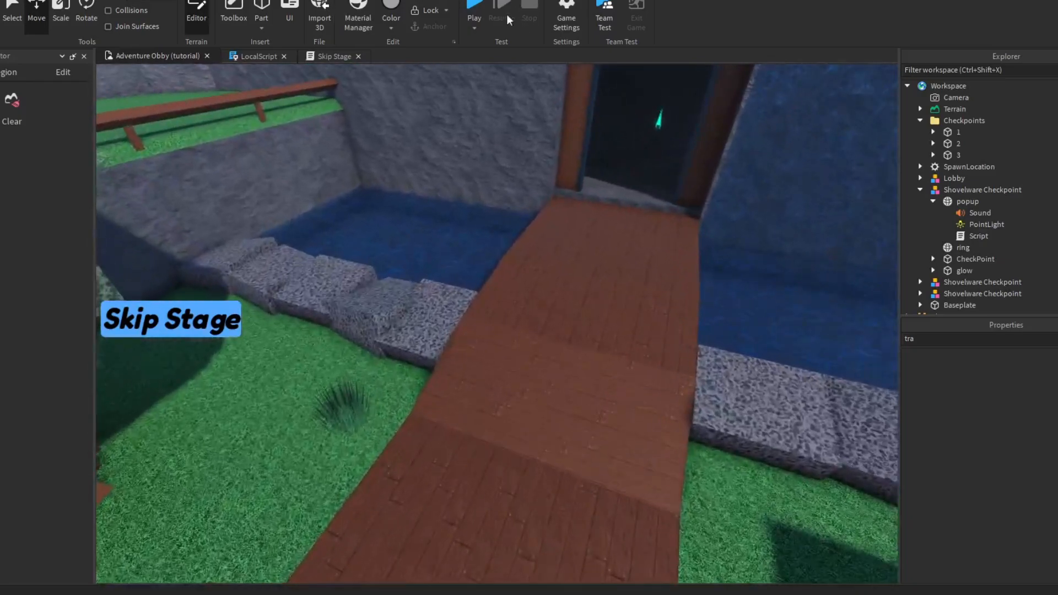
- Playtest and walk onto the first Shovelware disc, turning it yellow with Stage at 2
{"action": "left_click", "coordinate": [474, 12]}
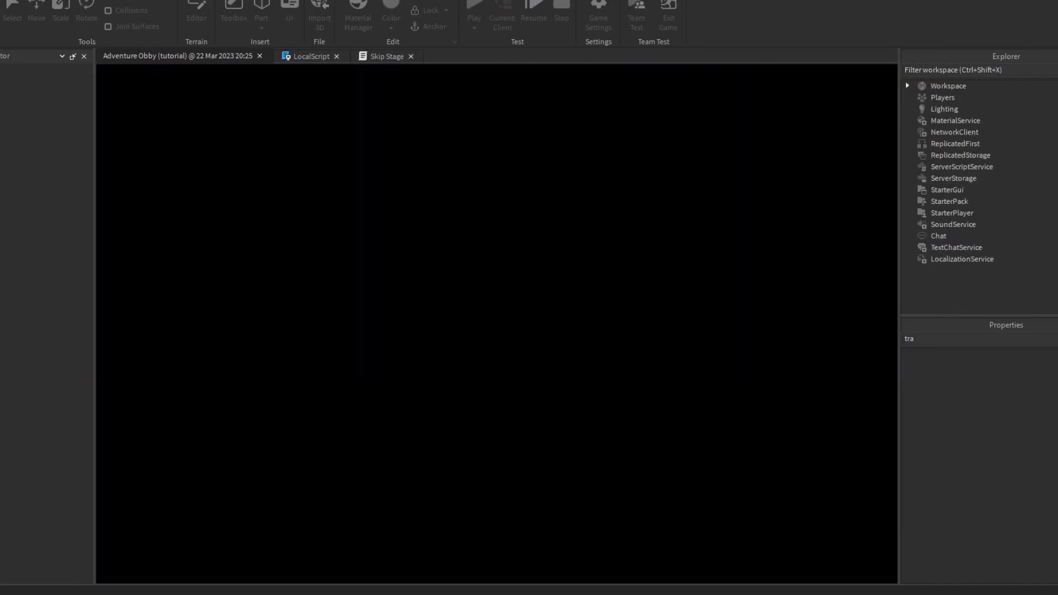
{"action": "left_click", "coordinate": [503, 13]}
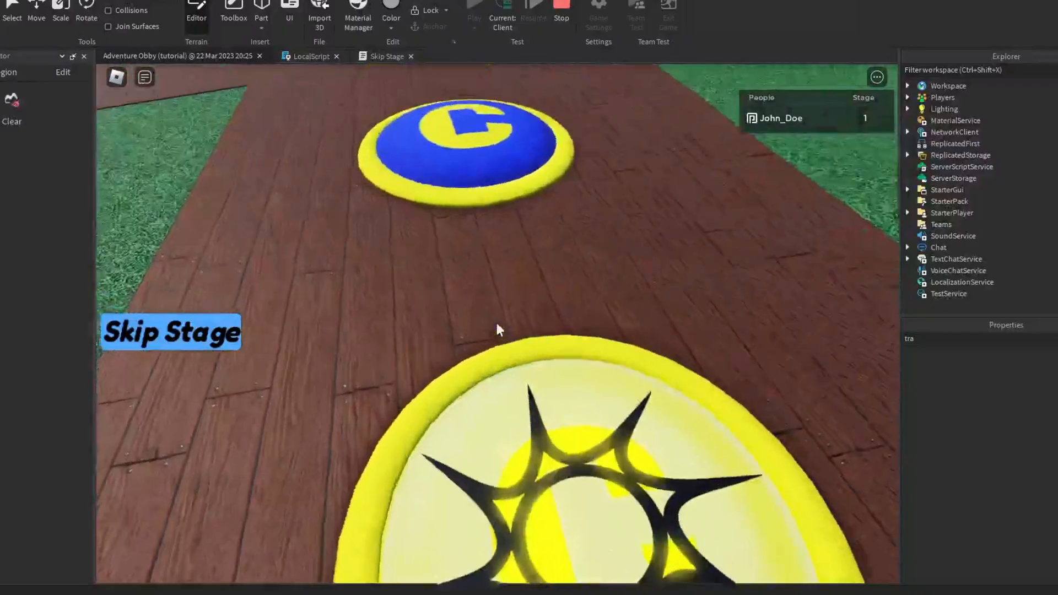
{"action": "left_click", "coordinate": [171, 332]}
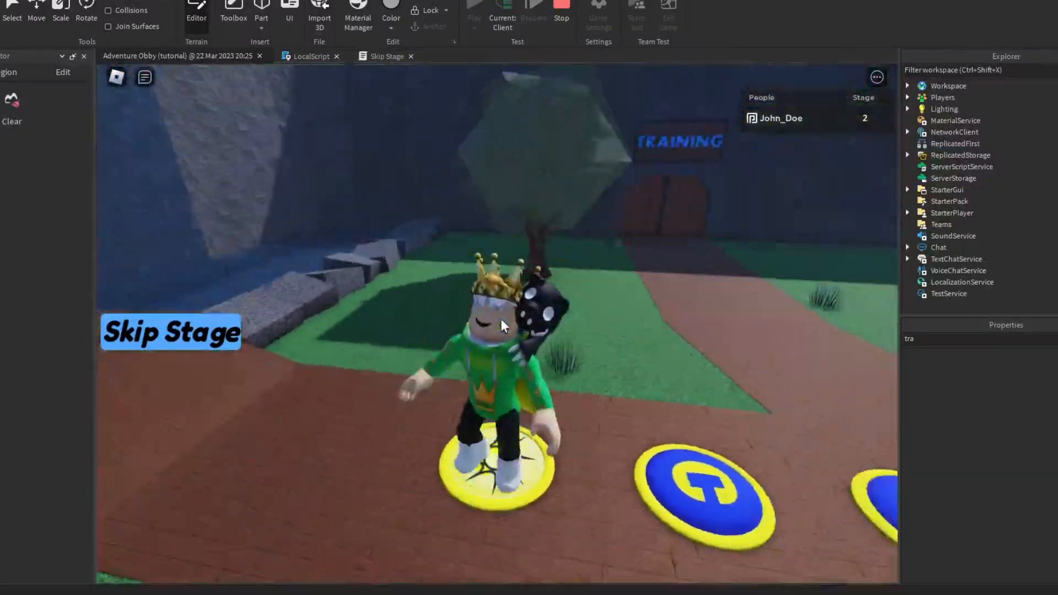